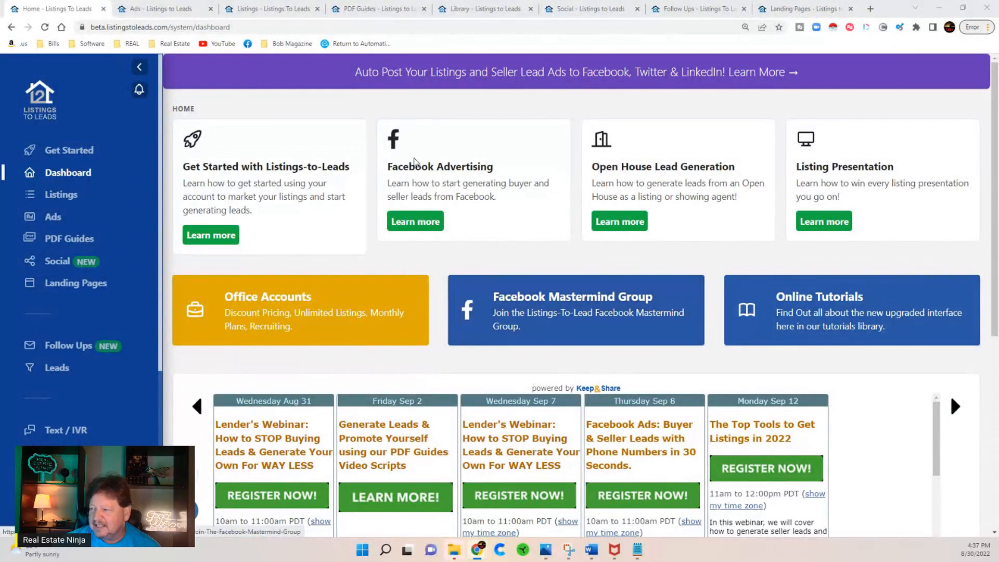
mouse_move(69, 345)
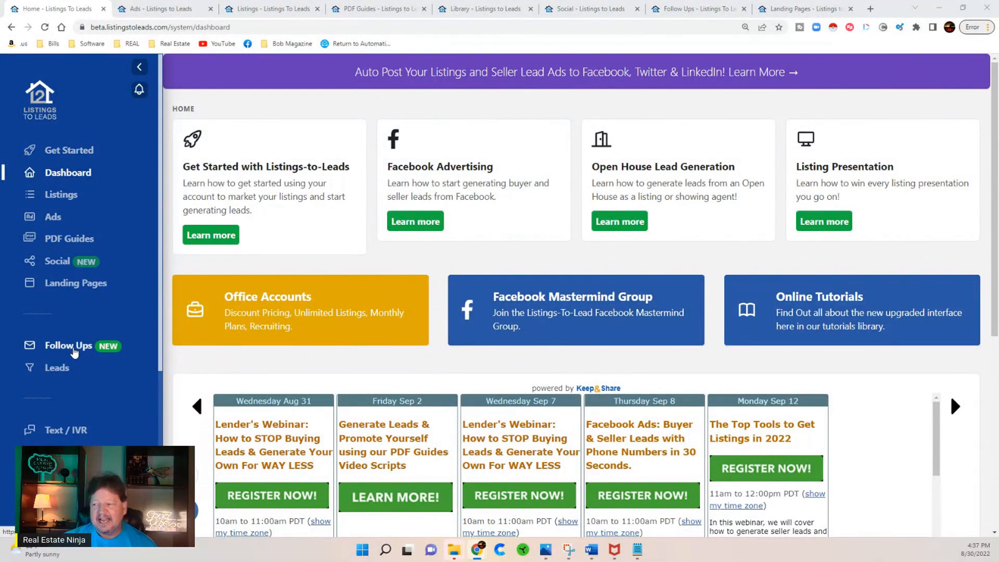
mouse_move(159, 268)
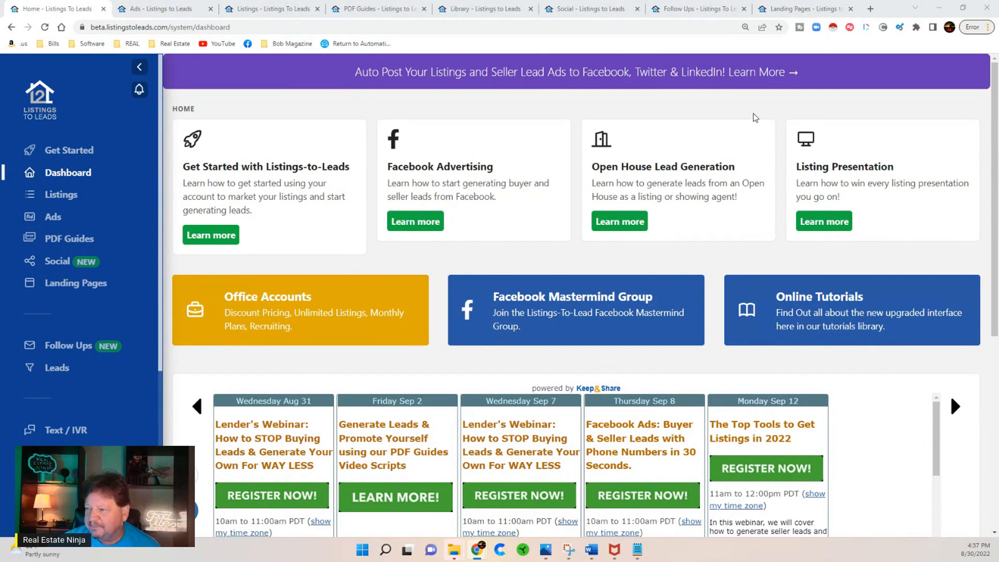
mouse_move(280, 200)
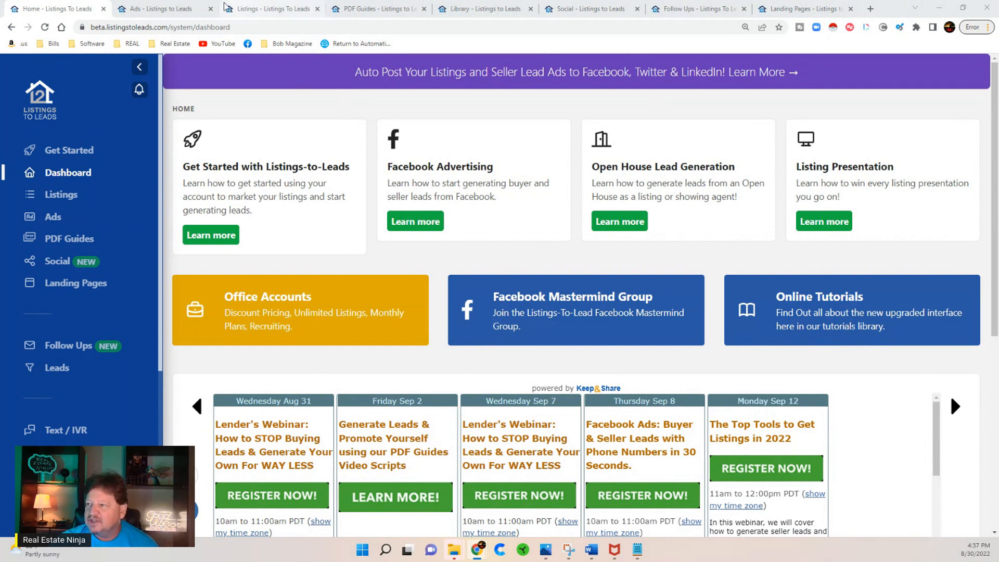
Step: Start a Google search ad for the 354 Citrus Isle Loop listing from the Ads overview
left_click(53, 216)
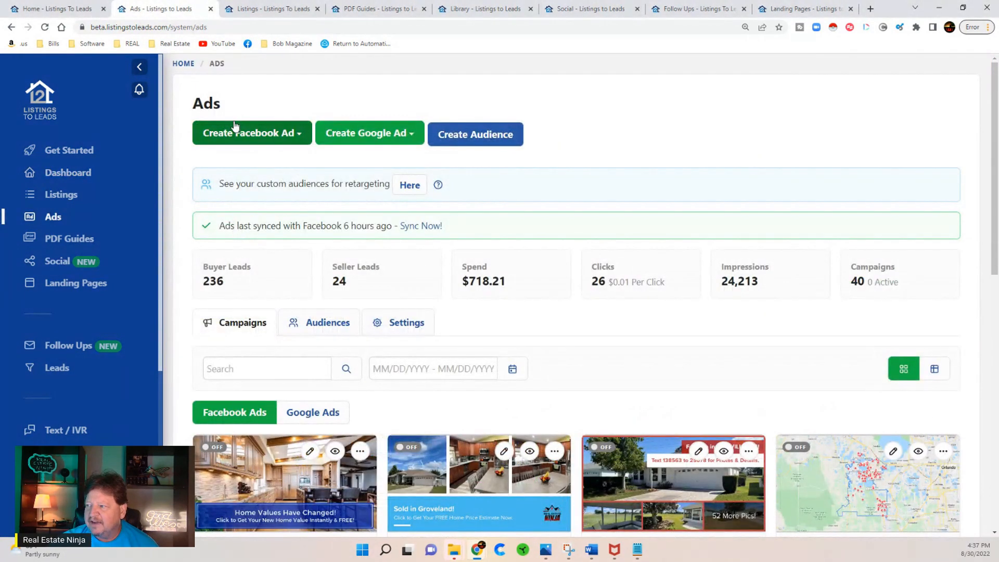
mouse_move(402, 143)
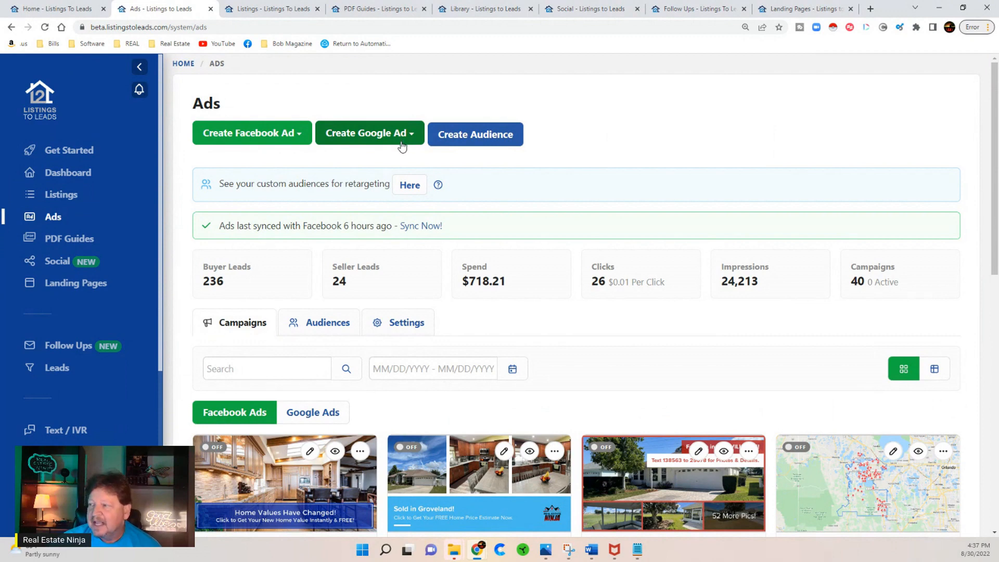
mouse_move(245, 134)
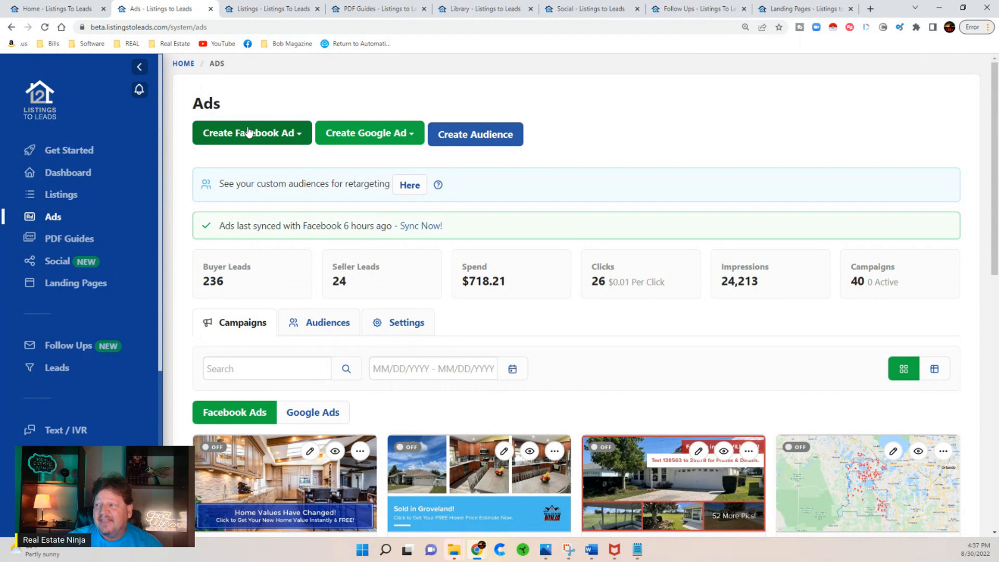
mouse_move(359, 140)
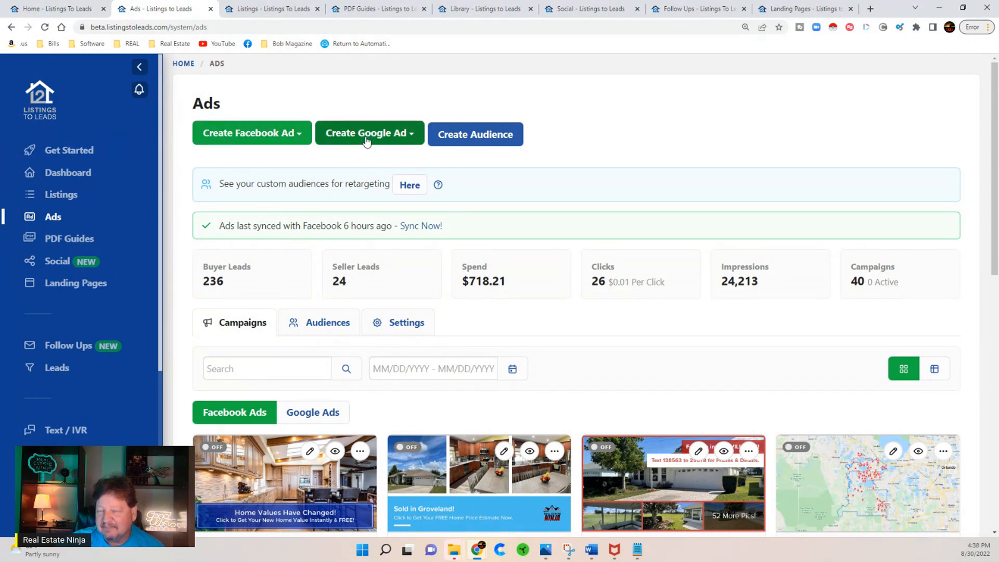
mouse_move(373, 144)
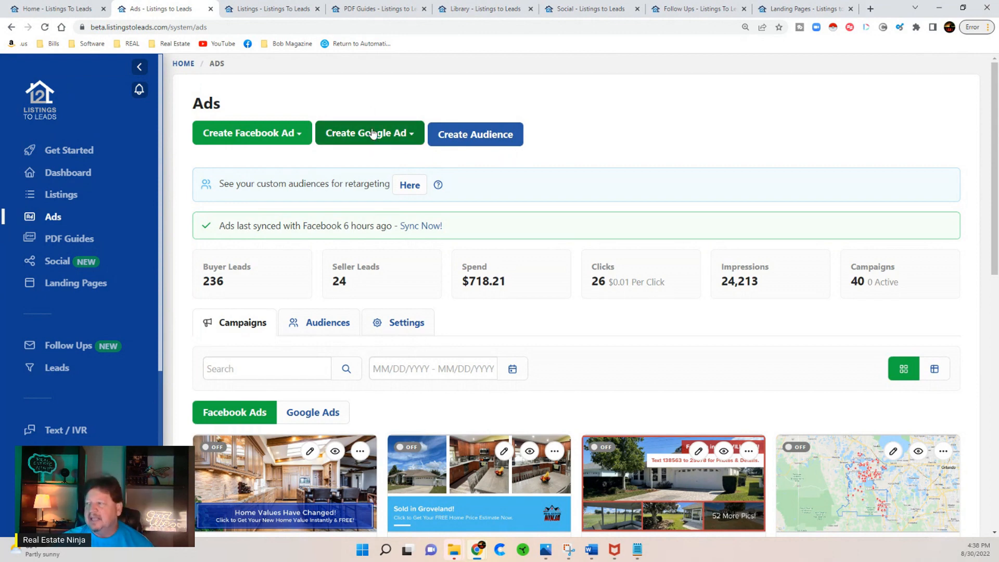
left_click(370, 134)
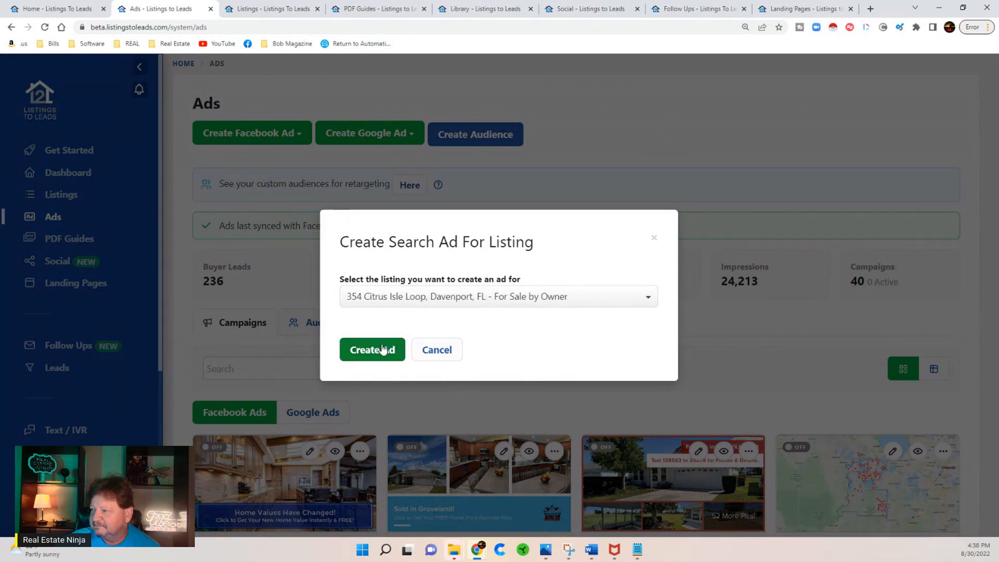
Step: Create the ad for the chosen listing, set the daily budget to 15.00 and reveal advanced options
left_click(371, 350)
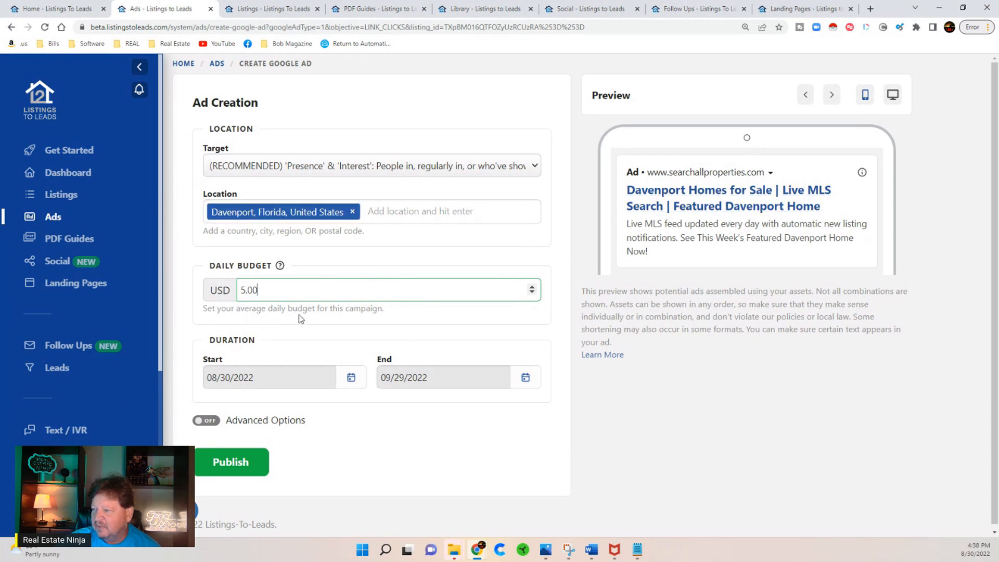
triple_click(249, 290)
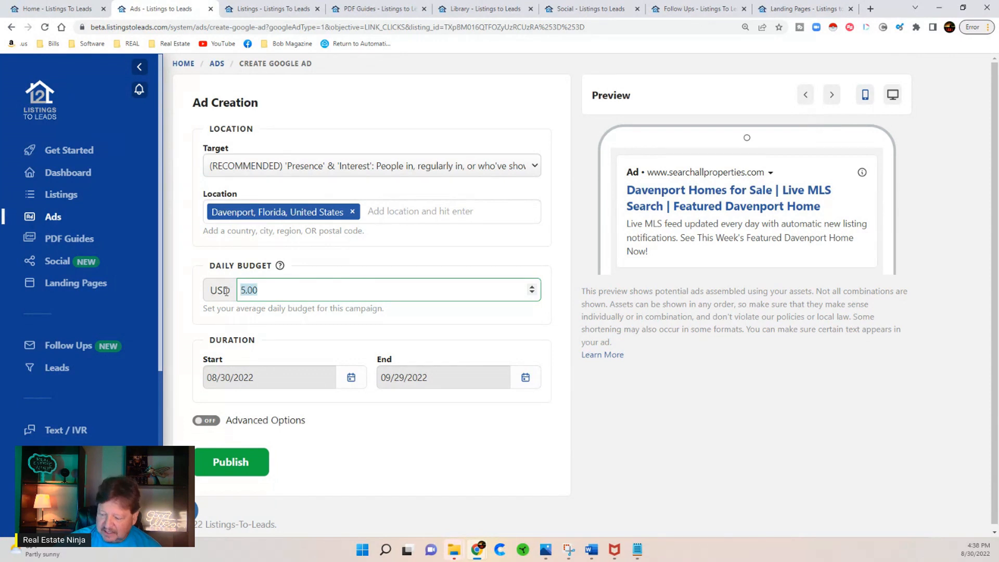
type("15.00")
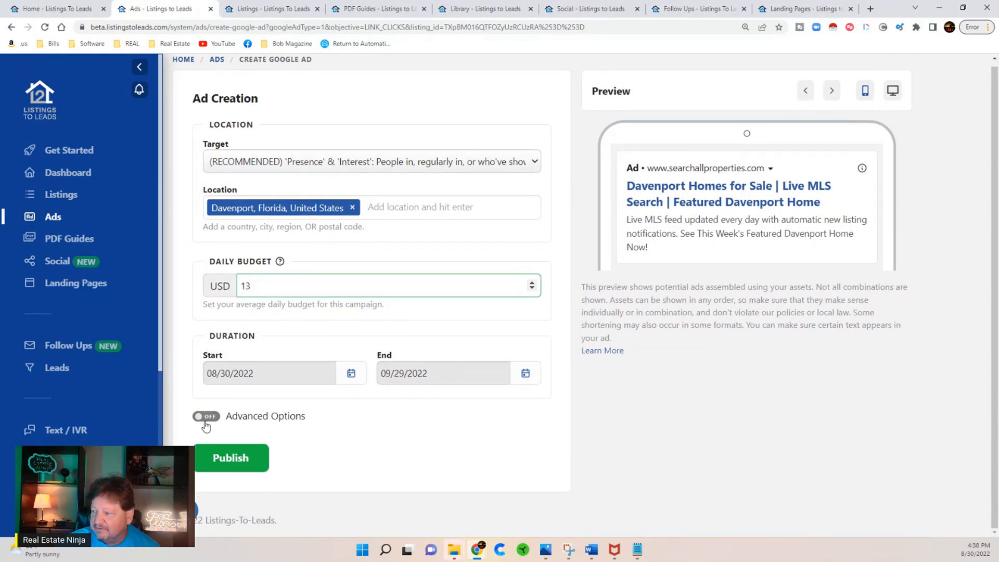
left_click(206, 416)
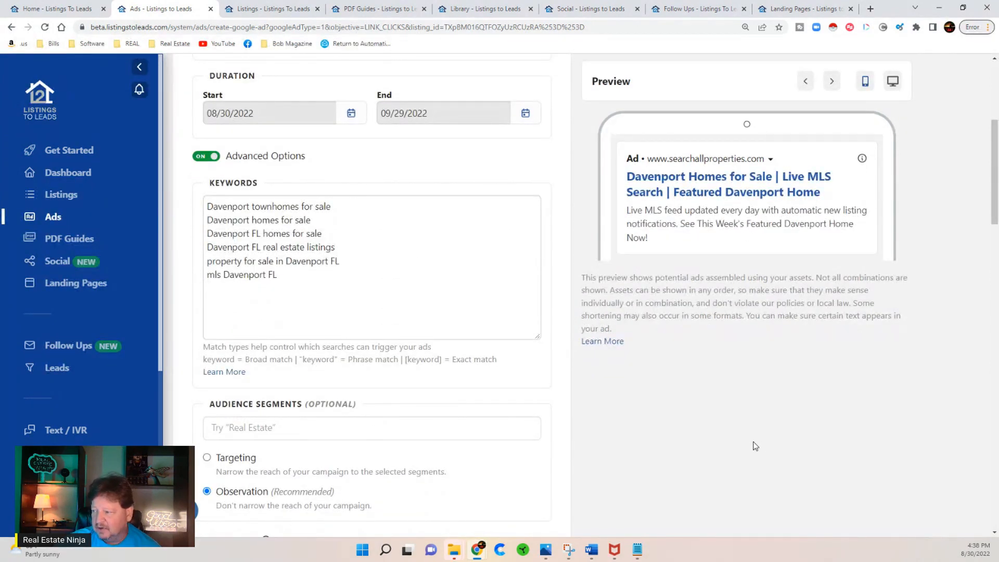
Step: Replace Headline 2 with 'kldfjgsdfjgdfjig' and scroll to the sitelink extension list
scroll("down", 3)
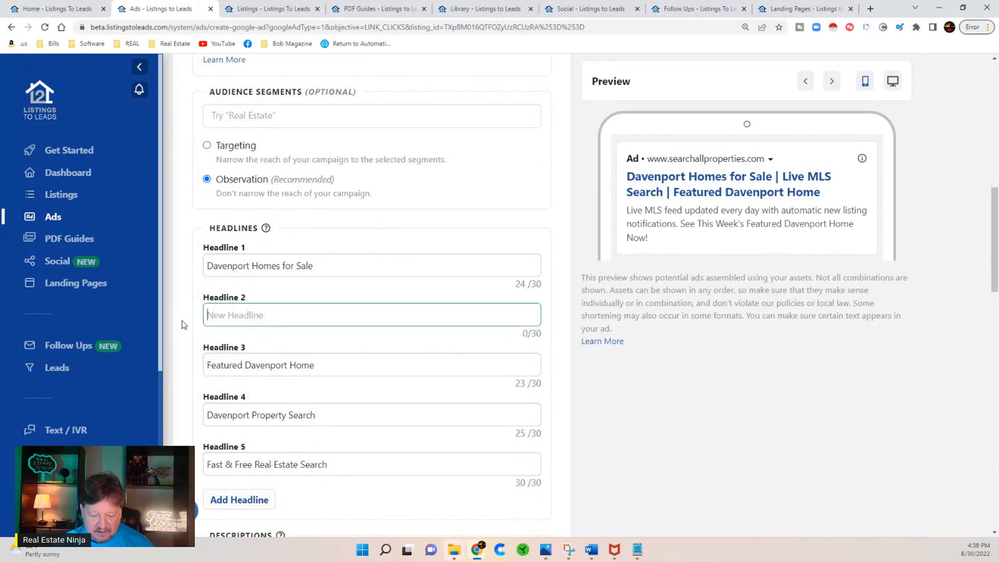
type("kldfjgsdfjgdfjig")
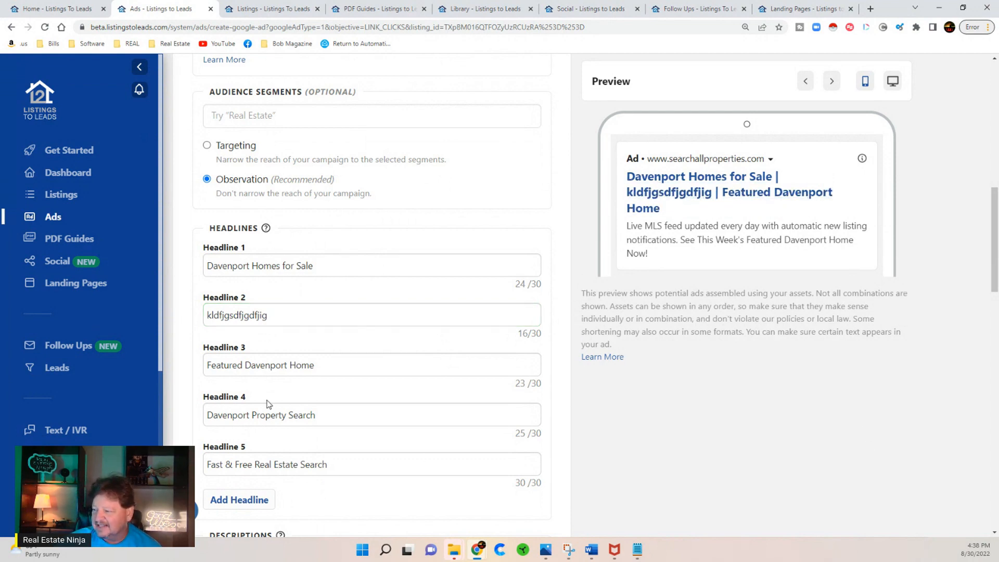
scroll("down", 3)
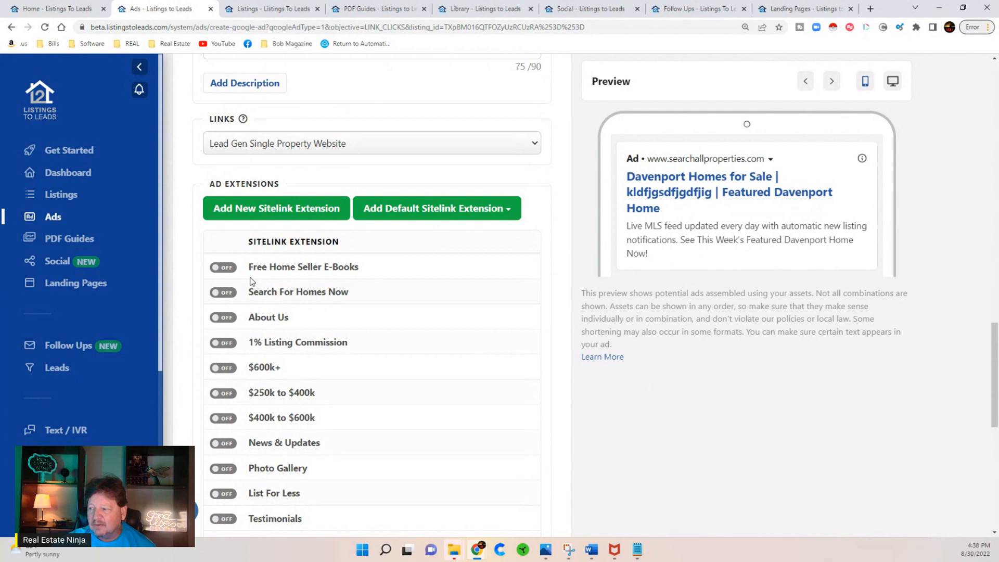
mouse_move(289, 270)
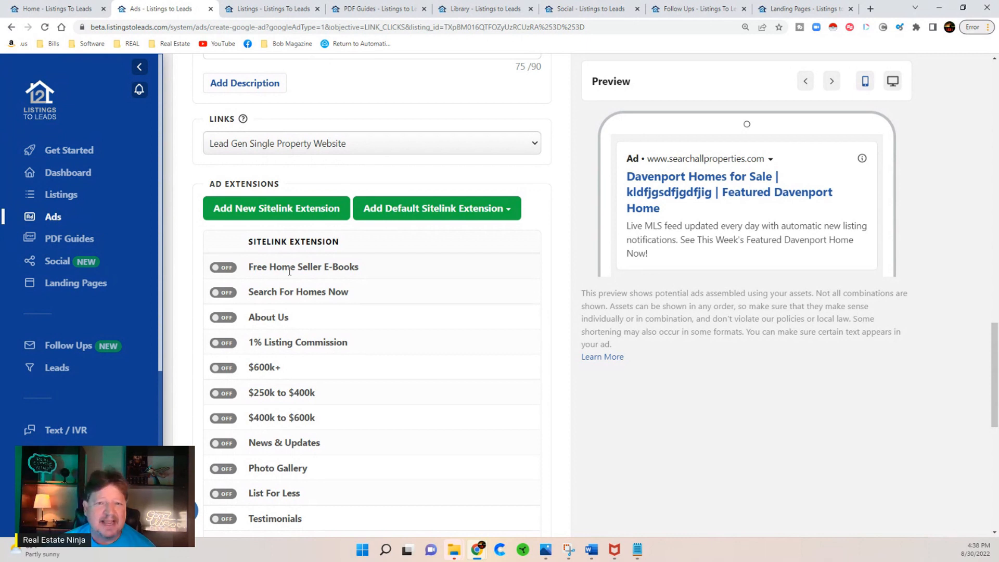
mouse_move(280, 293)
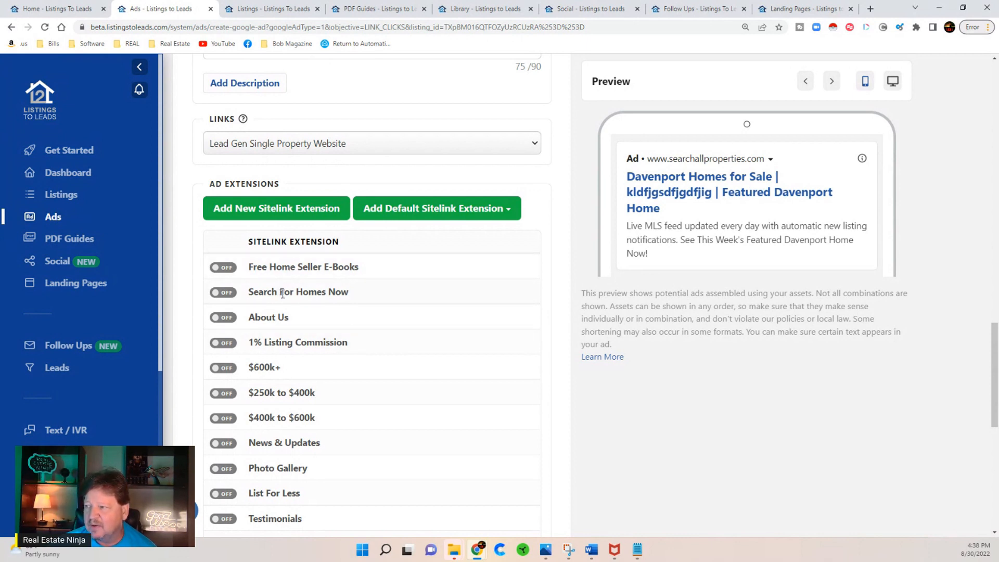
mouse_move(316, 363)
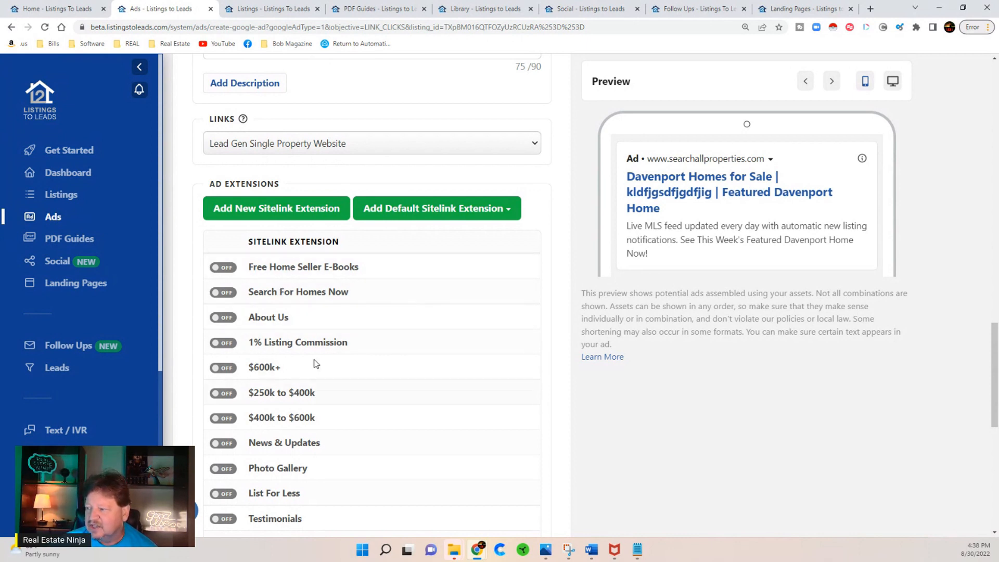
Step: Turn on the $250k to $400k, About Us and Realtor Marketing Tips sitelinks, then reach Campaign Name
scroll("down", 3)
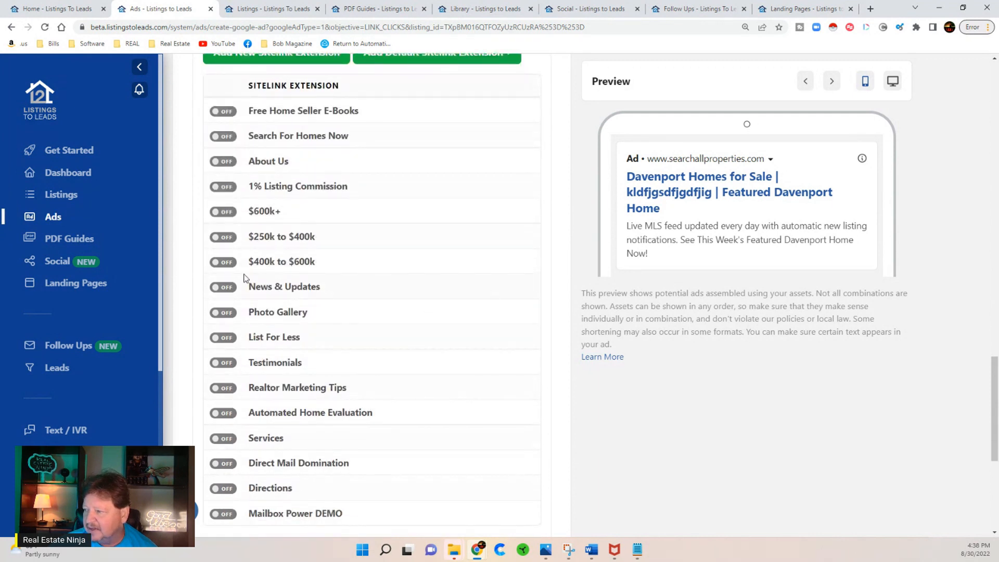
left_click(223, 236)
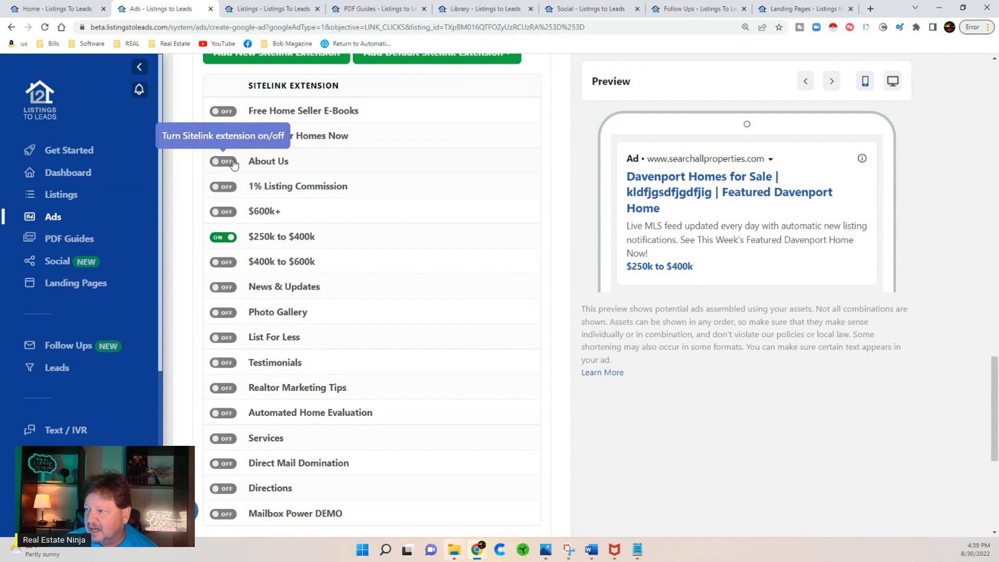
left_click(223, 161)
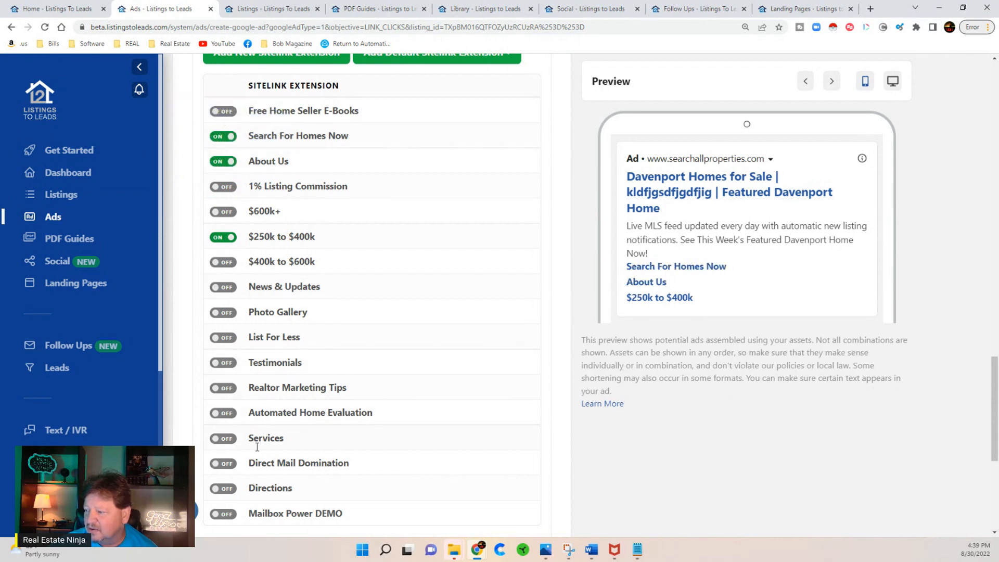
mouse_move(244, 396)
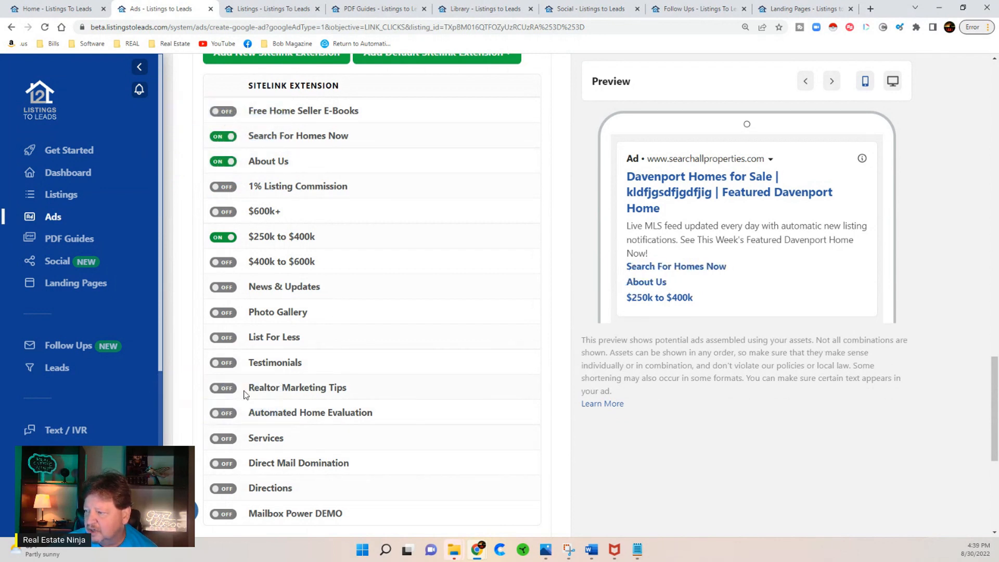
left_click(223, 387)
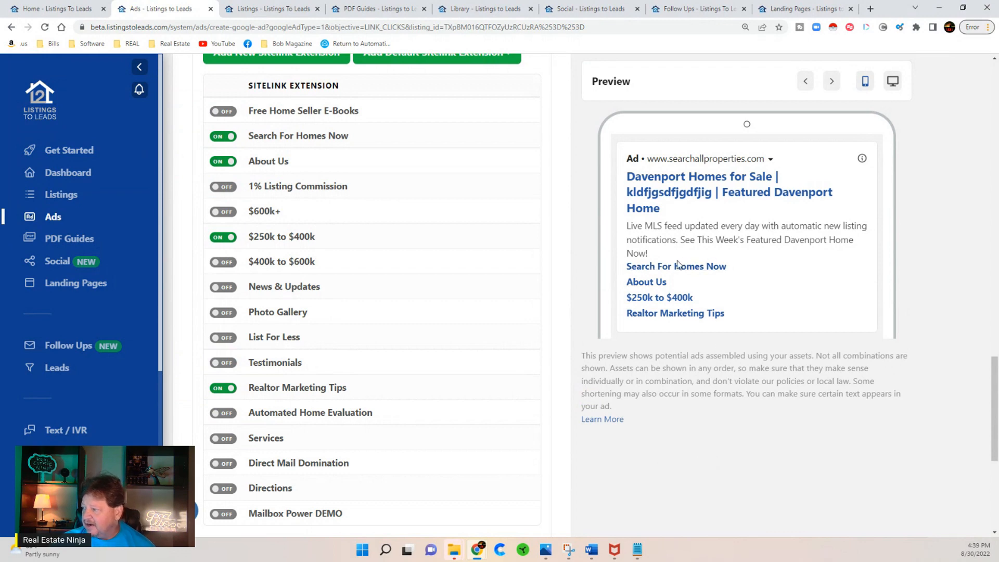
mouse_move(741, 439)
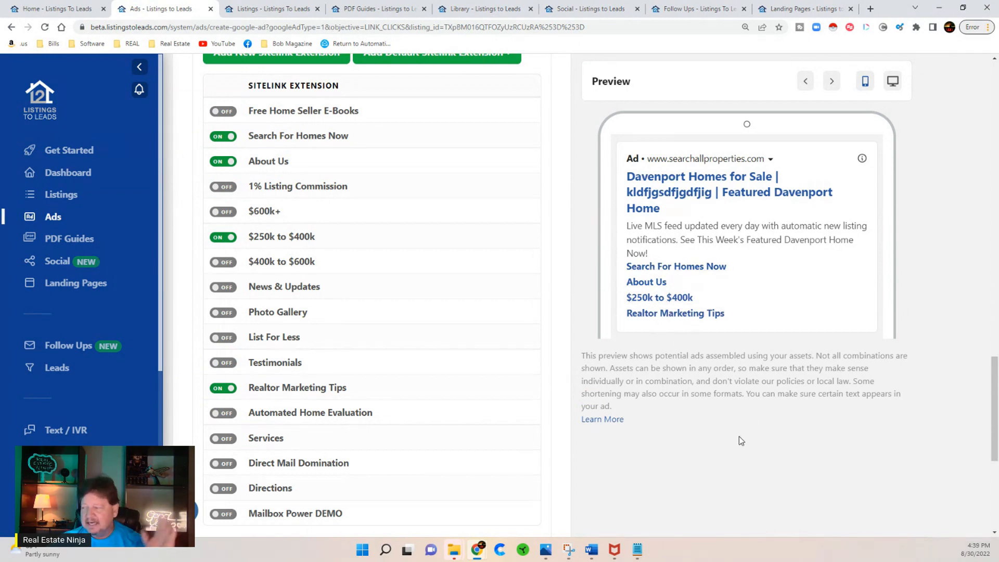
scroll("down", 3)
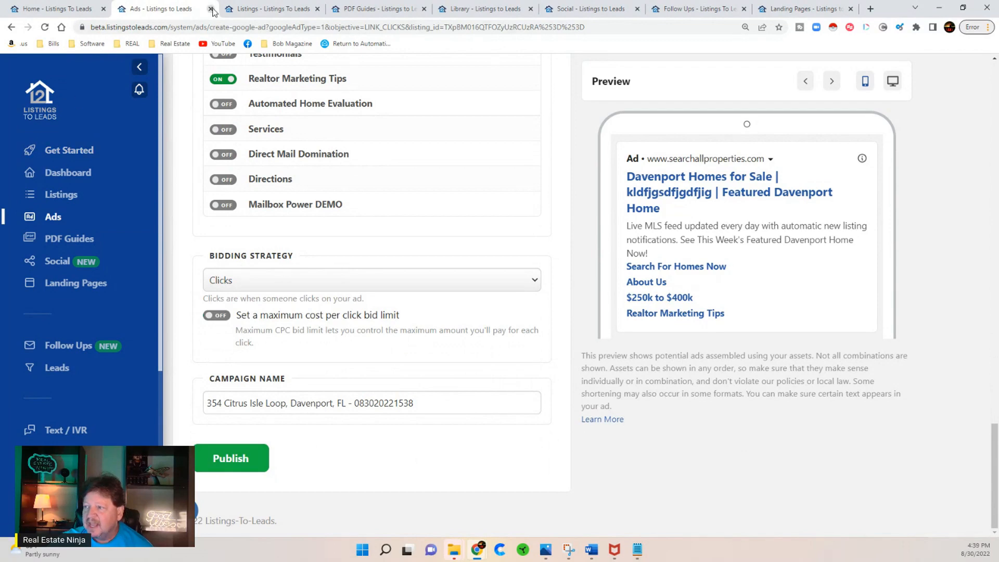
left_click(212, 9)
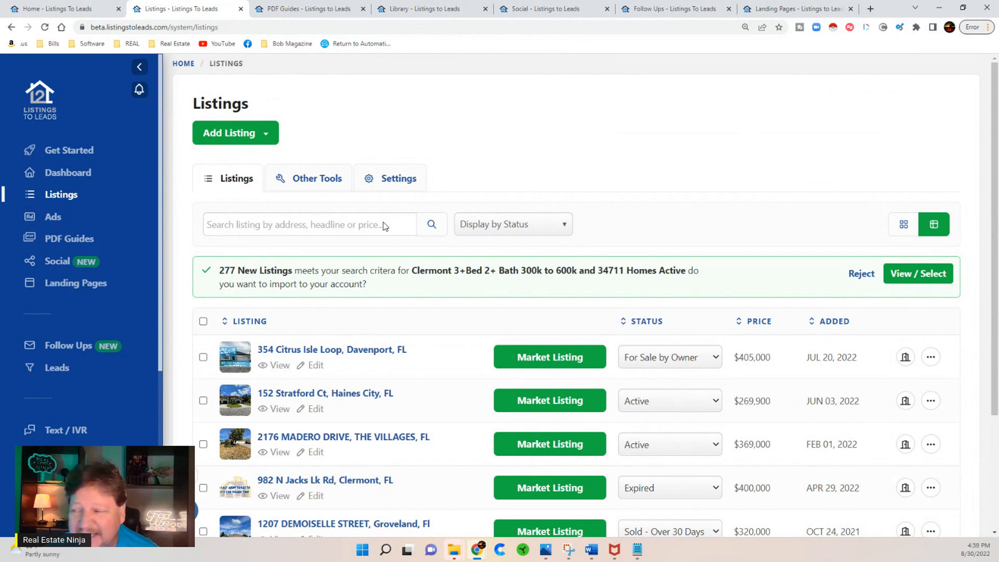
mouse_move(389, 177)
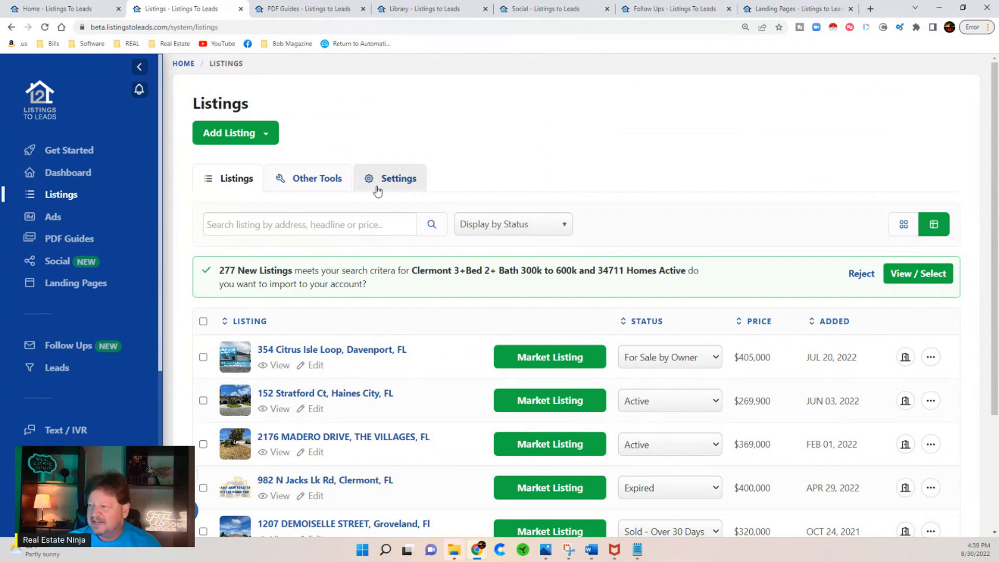
mouse_move(373, 146)
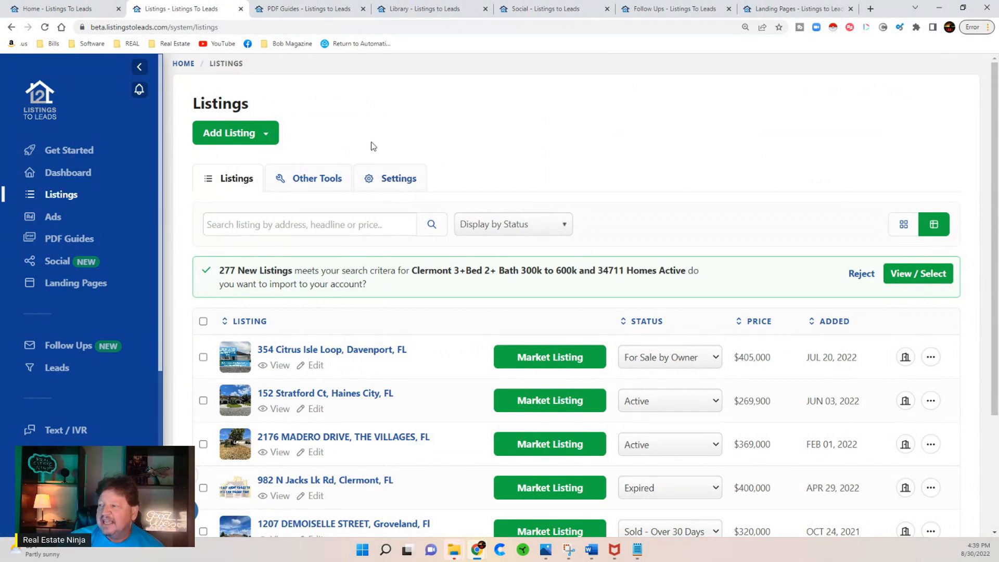
mouse_move(438, 135)
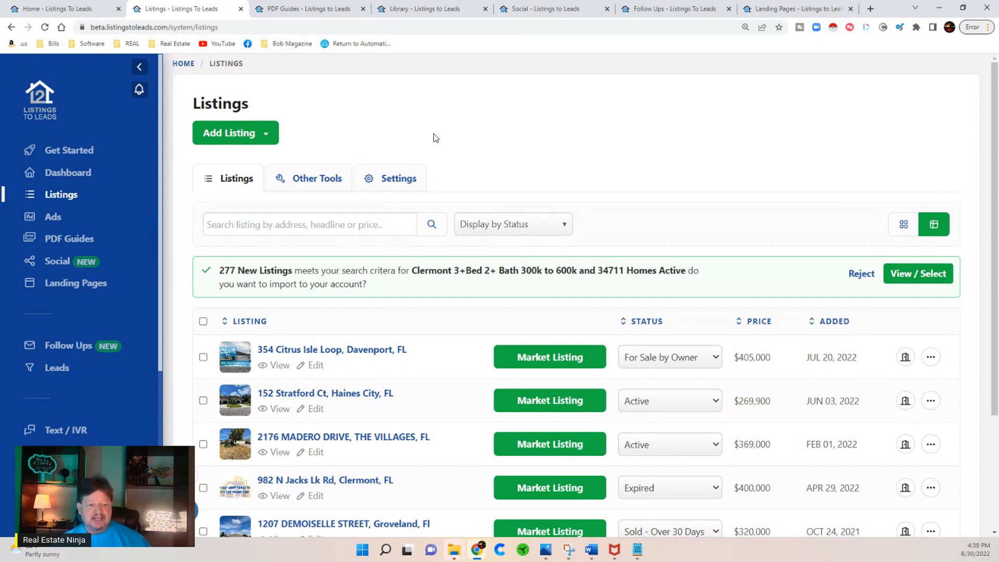
mouse_move(455, 170)
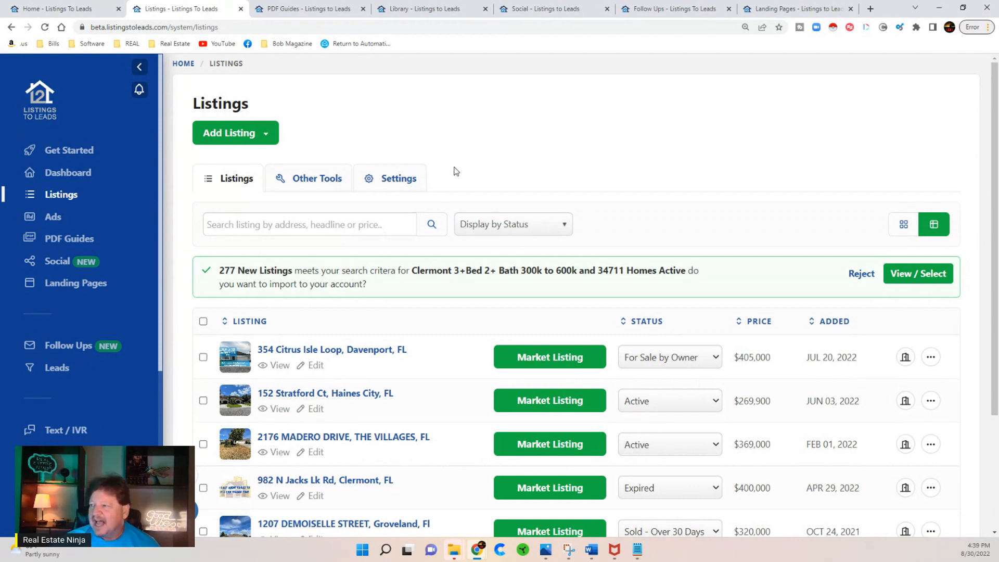
mouse_move(606, 154)
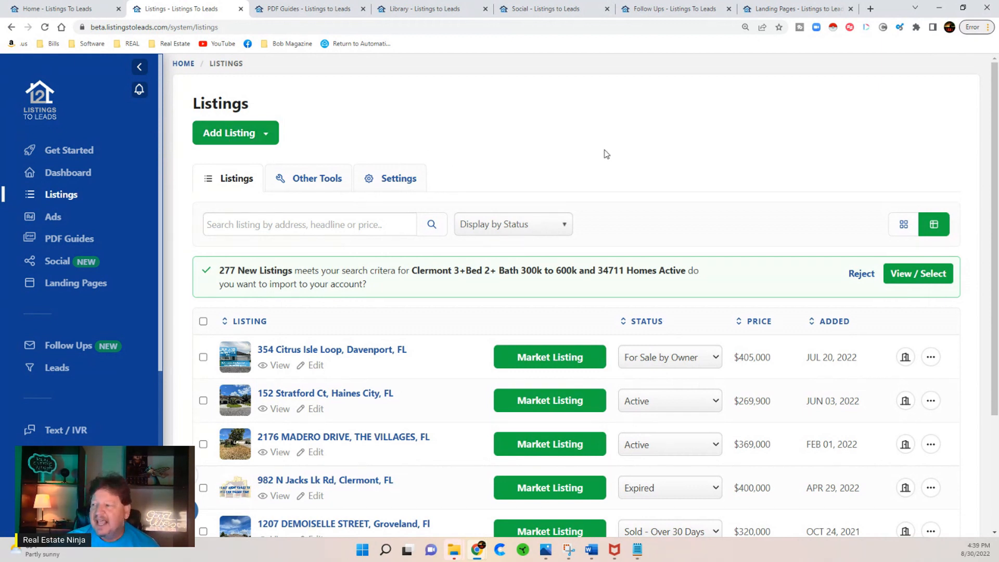
mouse_move(366, 115)
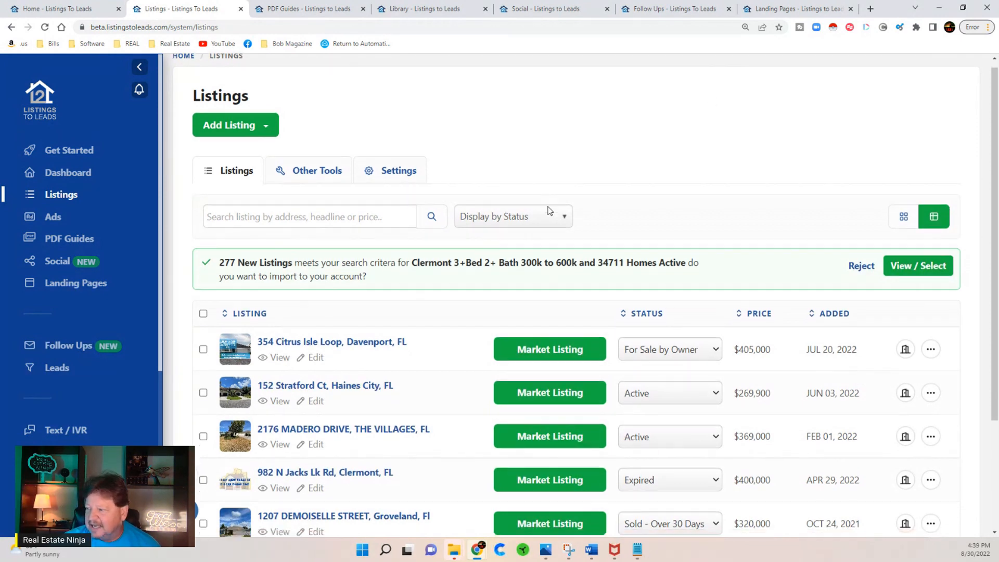
scroll("down", 3)
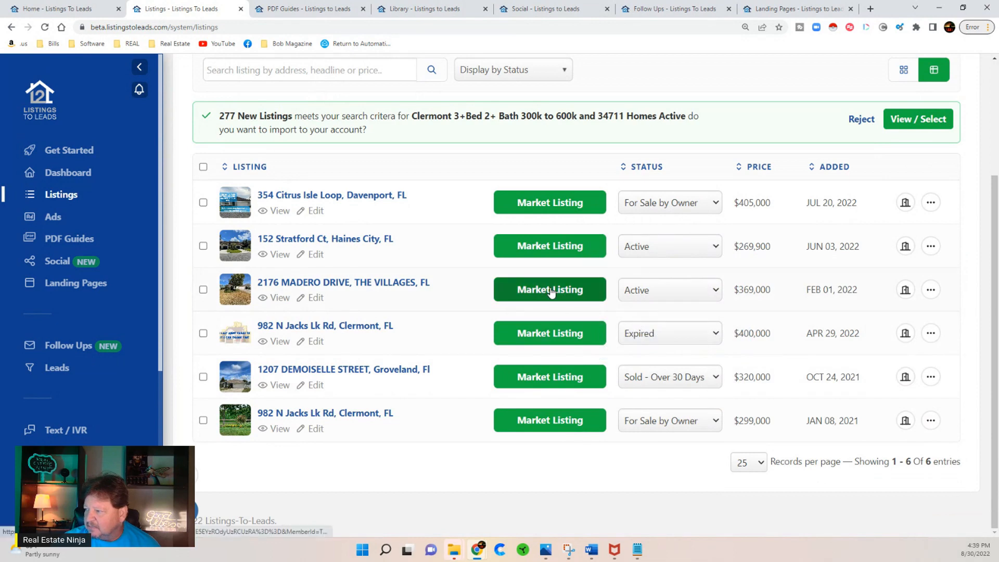
Step: Open Market Listing for 2176 Madero Drive, review its Facebook ad draft, then select Social Media Post
left_click(549, 289)
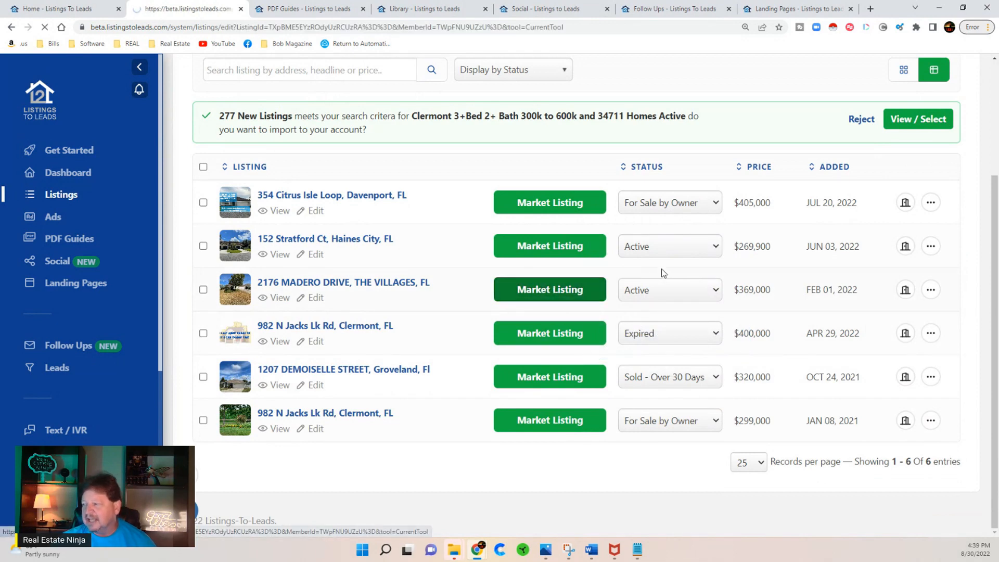
left_click(550, 290)
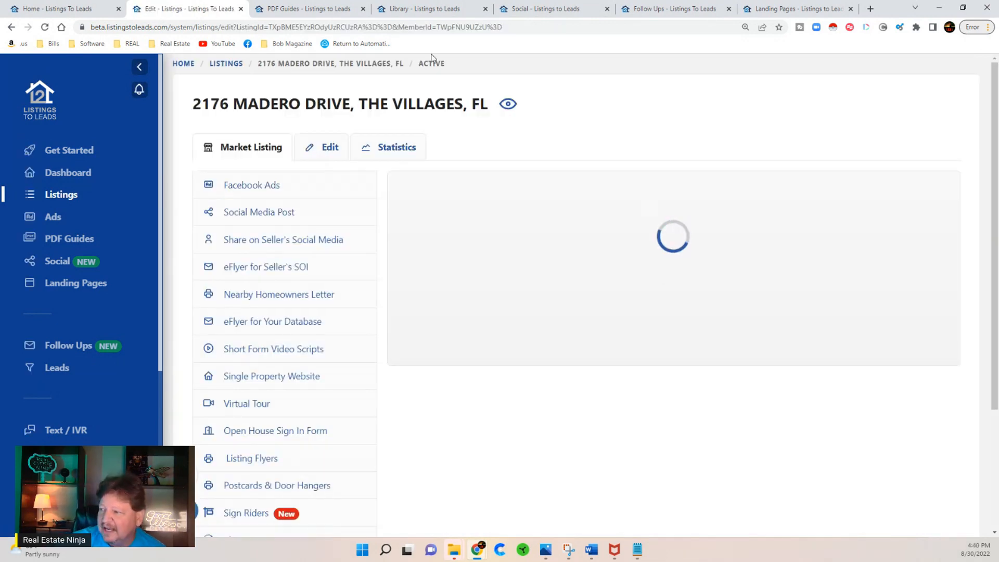
left_click(252, 185)
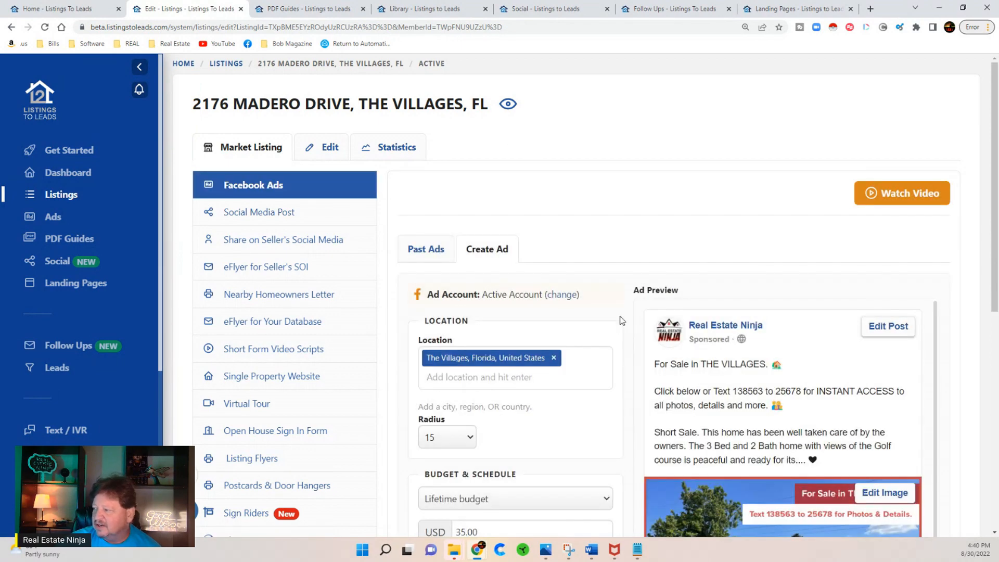
scroll("down", 3)
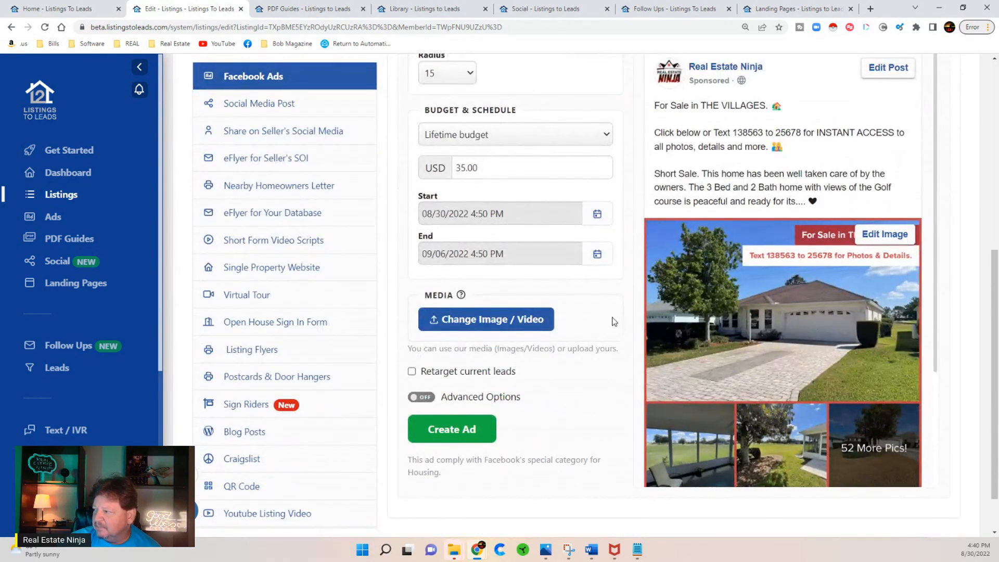
mouse_move(819, 258)
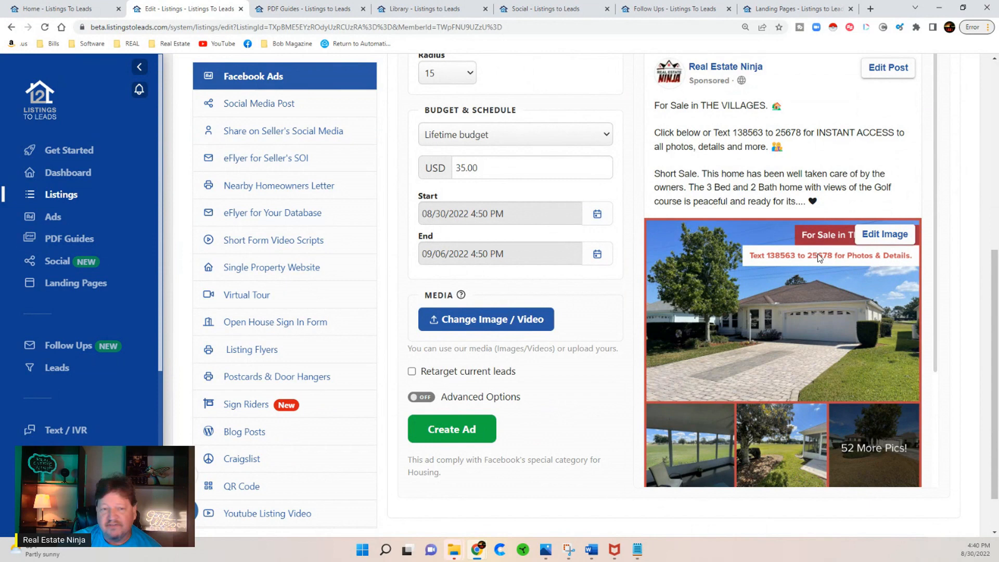
scroll("up", 3)
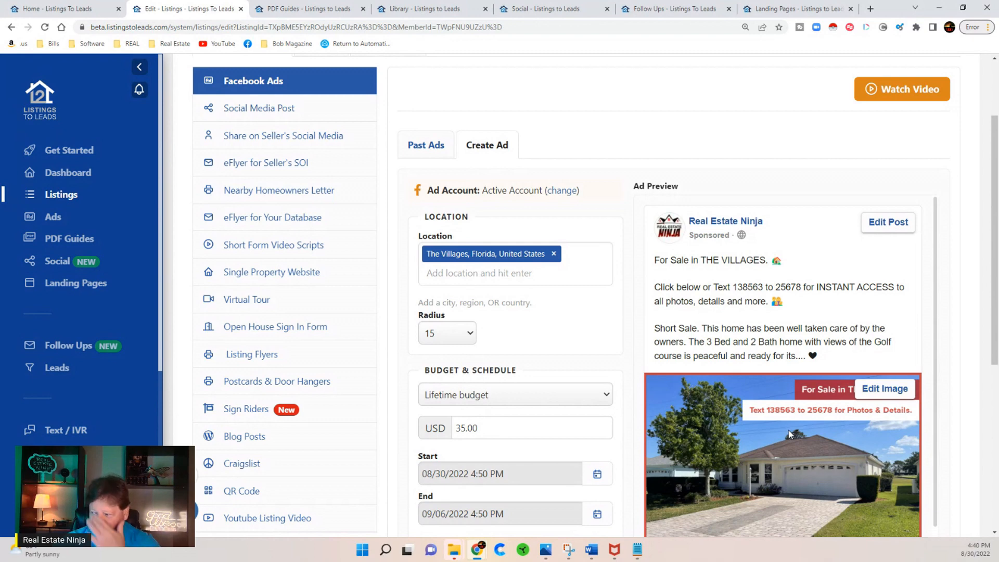
left_click(260, 108)
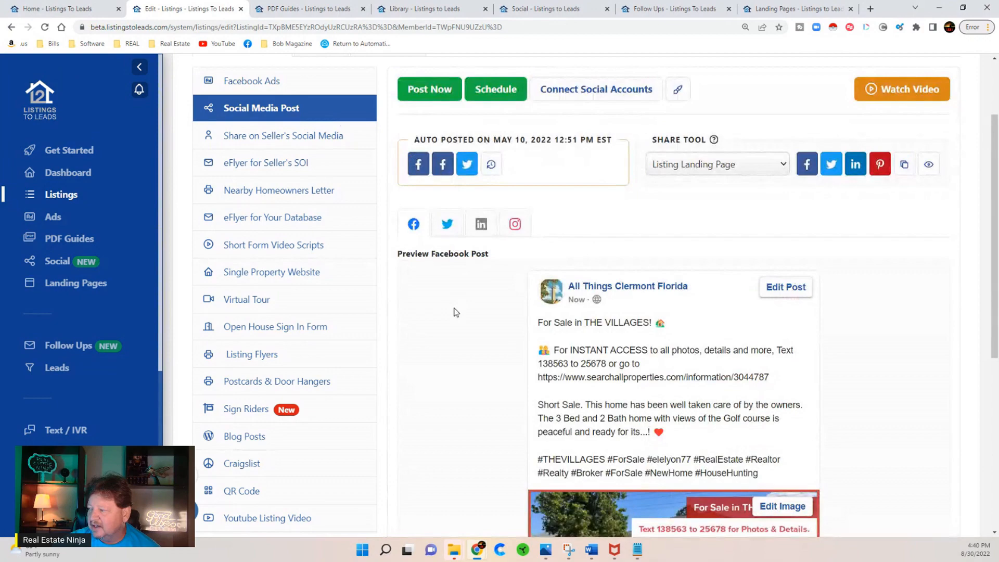
mouse_move(807, 164)
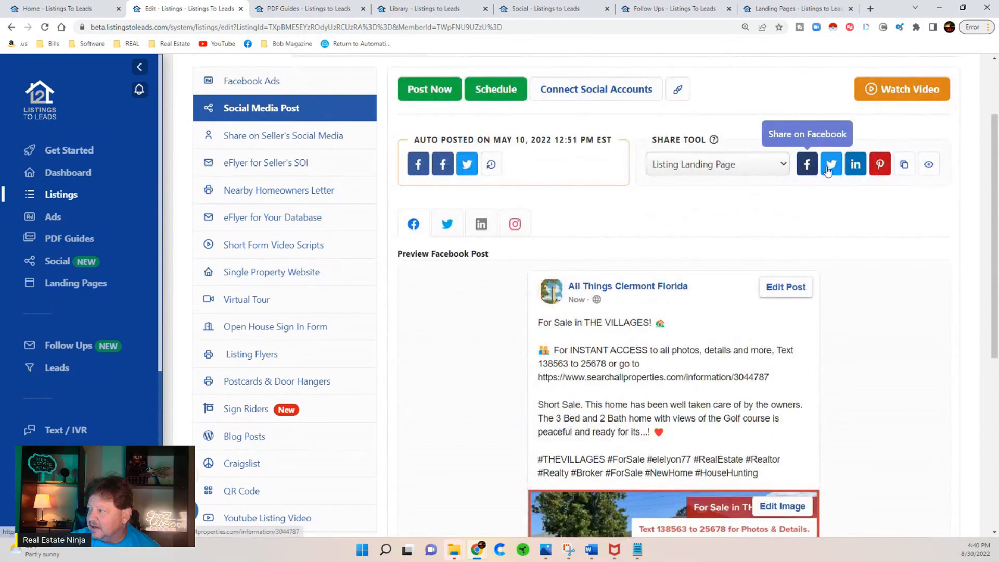
Step: Scroll through the Facebook post preview and select Share on Seller's Social Media
scroll("down", 3)
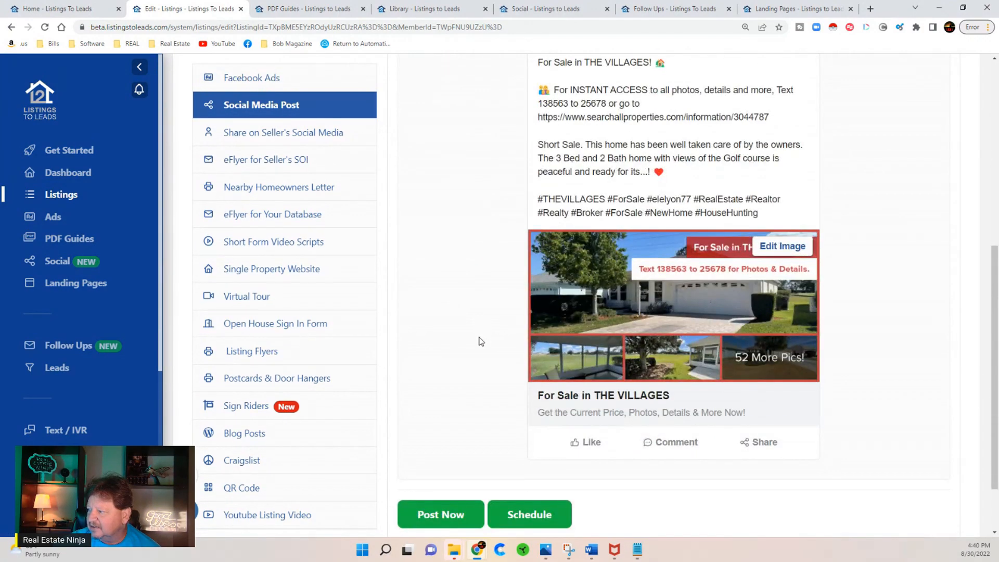
scroll("up", 3)
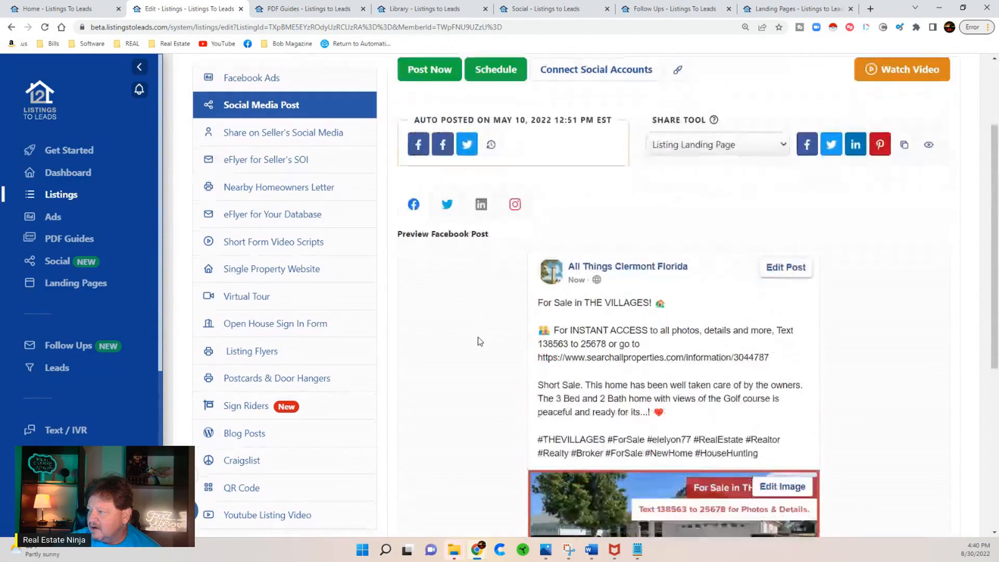
left_click(283, 132)
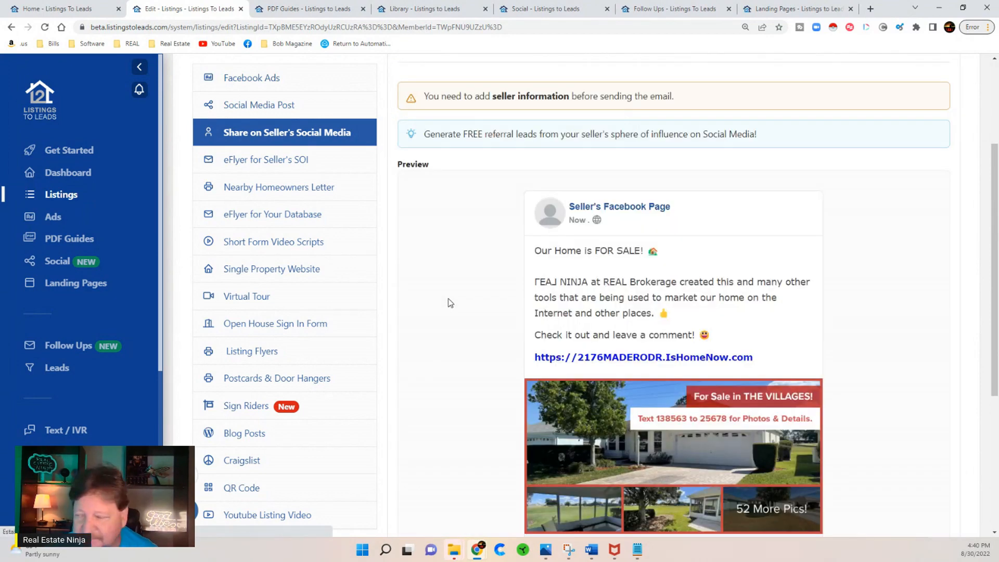
Step: Review the seller's post preview, open Add Seller Information and cancel the dialog
scroll("down", 3)
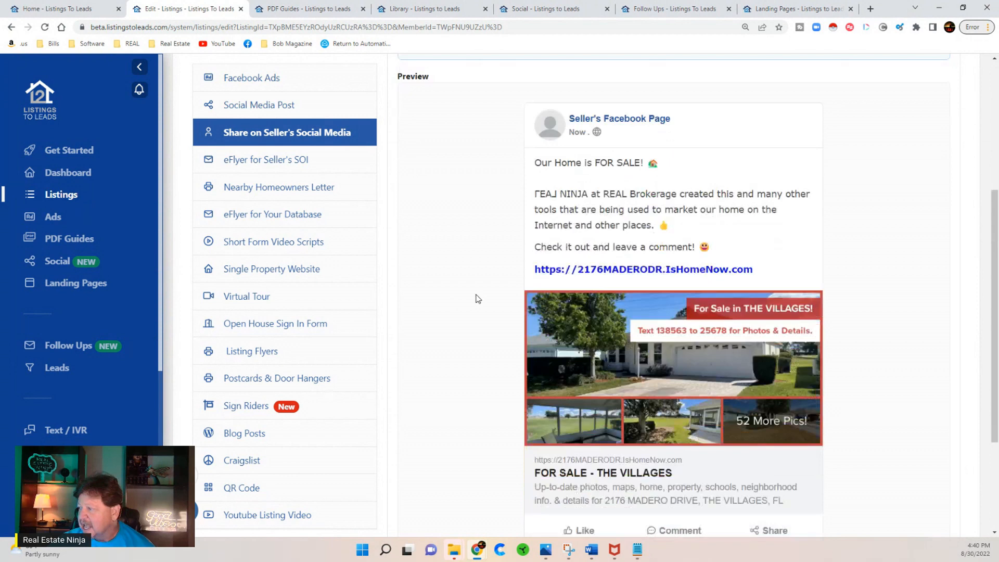
scroll("down", 3)
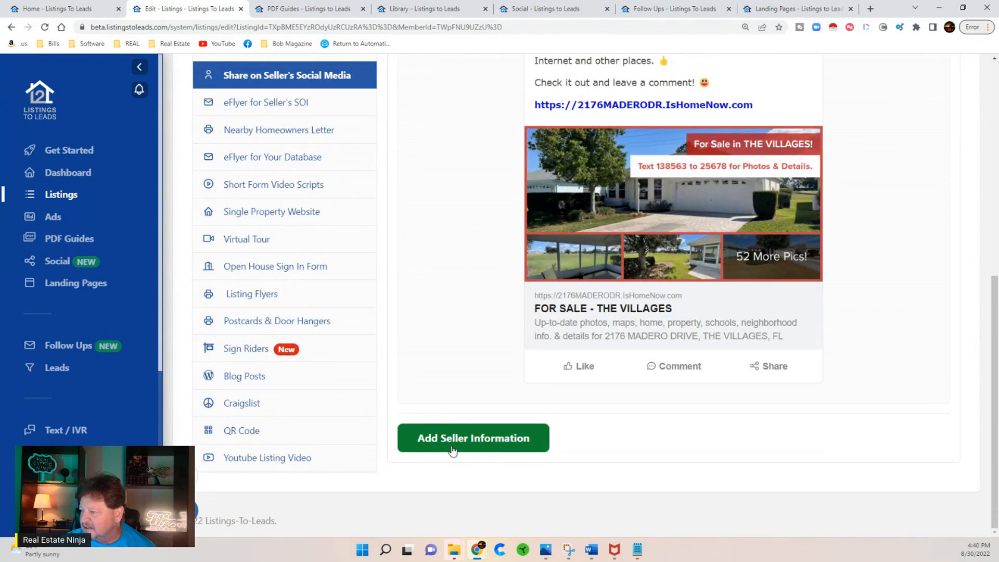
left_click(472, 438)
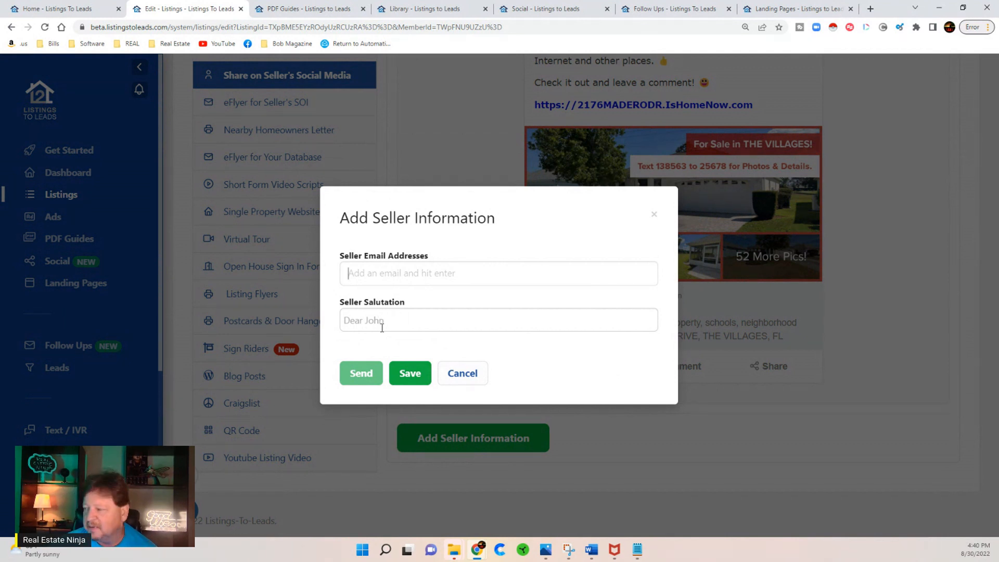
mouse_move(462, 373)
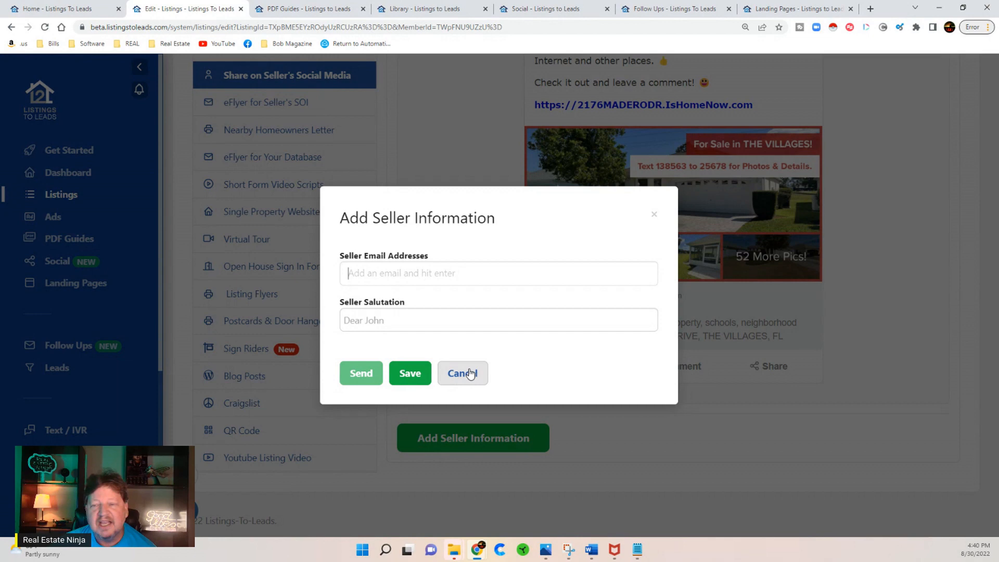
left_click(462, 373)
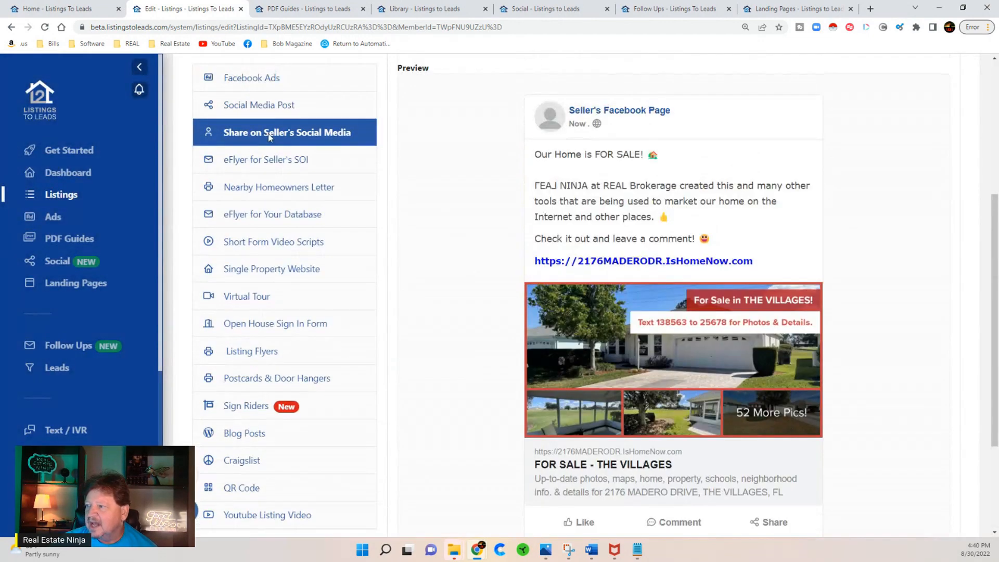
Step: Browse the eFlyer for Seller's SOI, the Nearby Homeowners Letter, and the Short Form Video Scripts
left_click(267, 160)
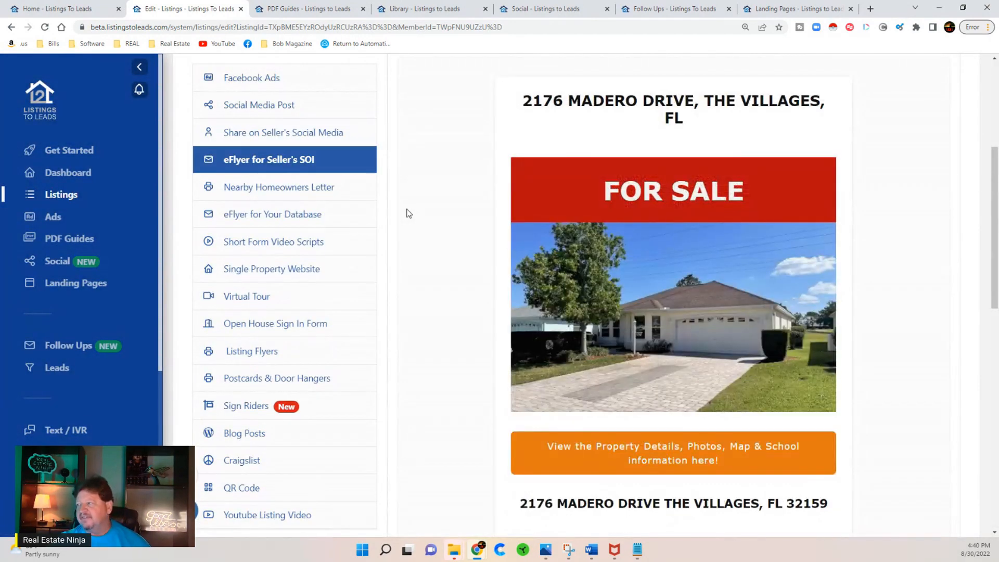
scroll("down", 3)
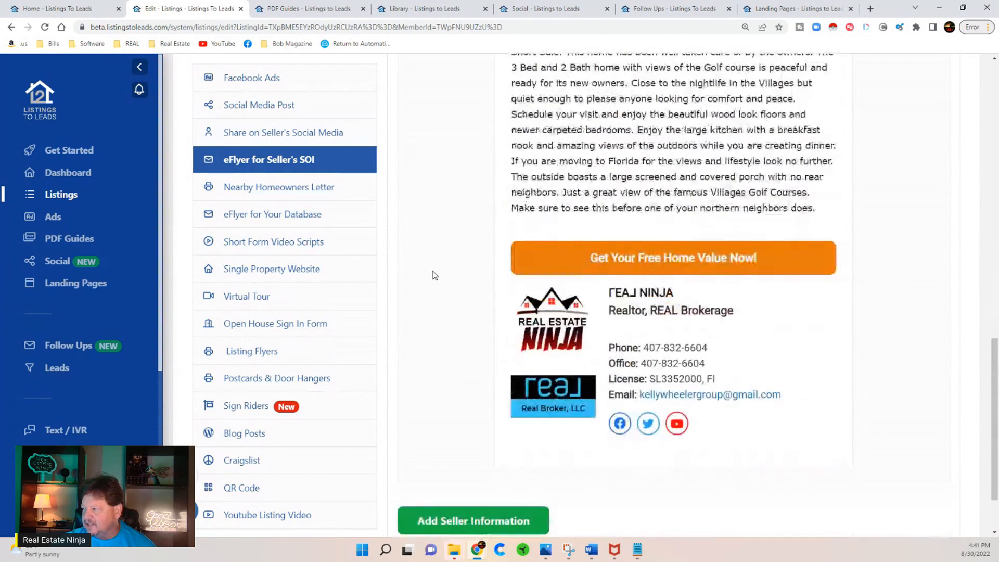
scroll("up", 3)
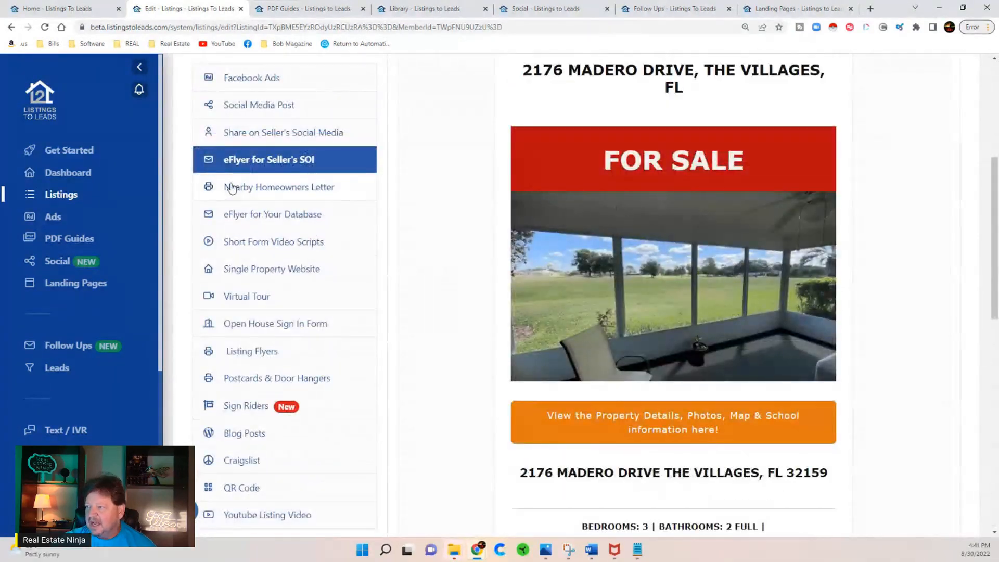
left_click(279, 186)
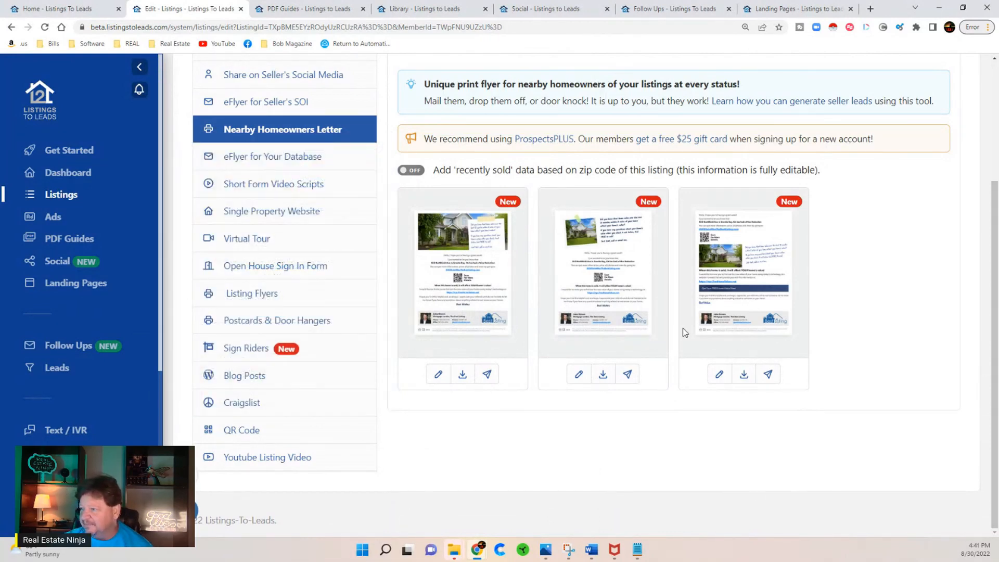
left_click(277, 183)
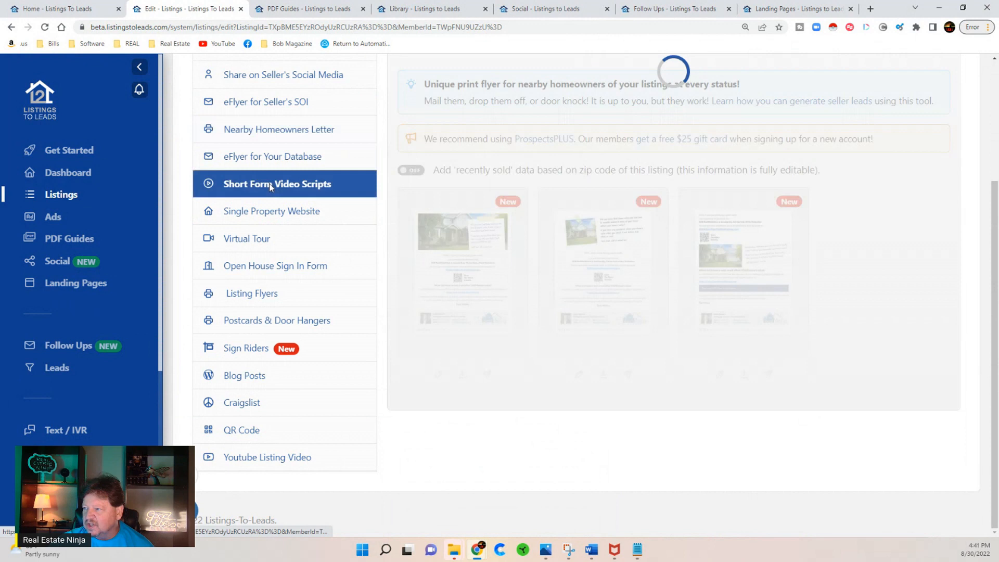
left_click(276, 183)
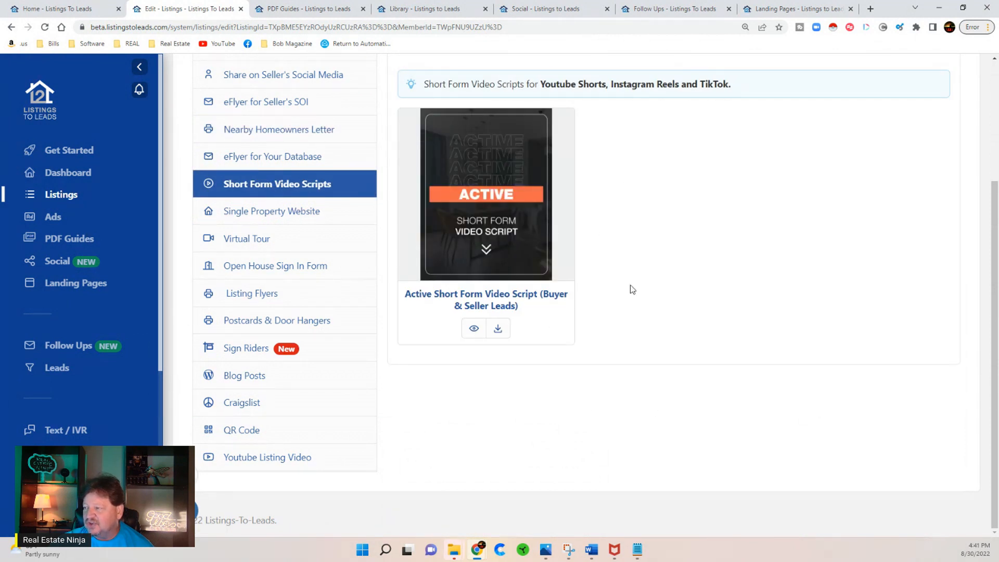
mouse_move(723, 309)
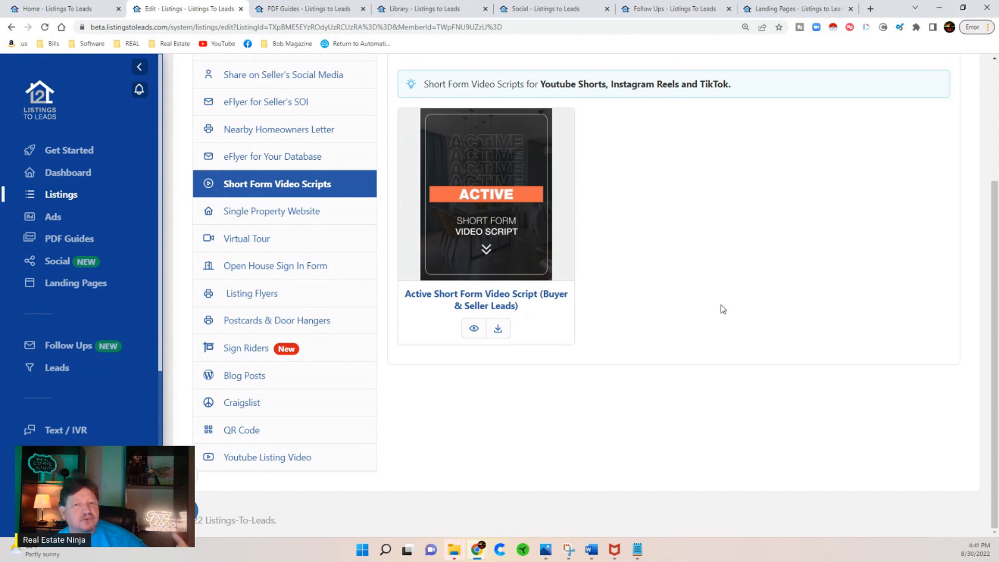
mouse_move(508, 293)
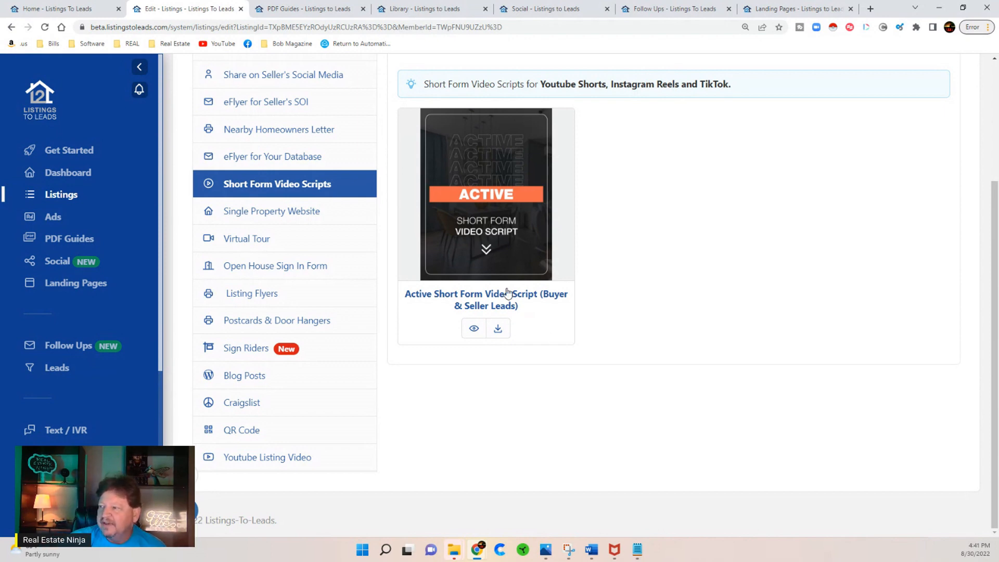
Step: Preview the listing's public property website and return to the Single Property Website section
left_click(274, 211)
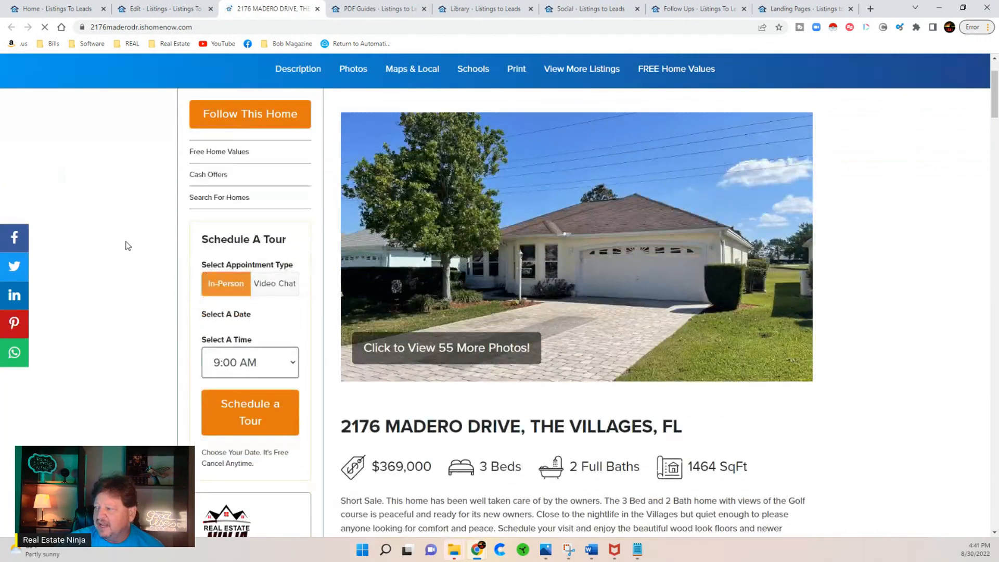
scroll("down", 3)
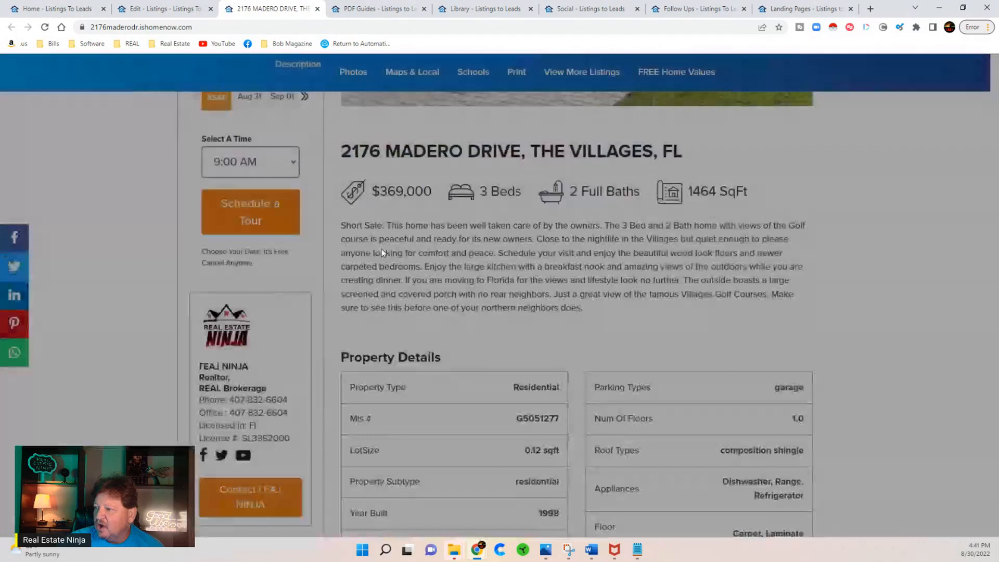
scroll("up", 3)
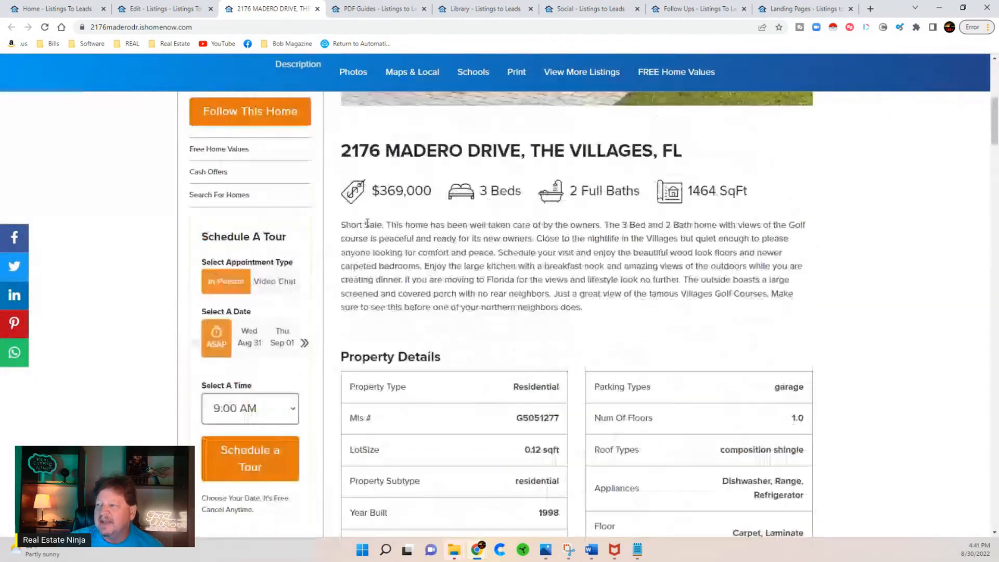
left_click(316, 9)
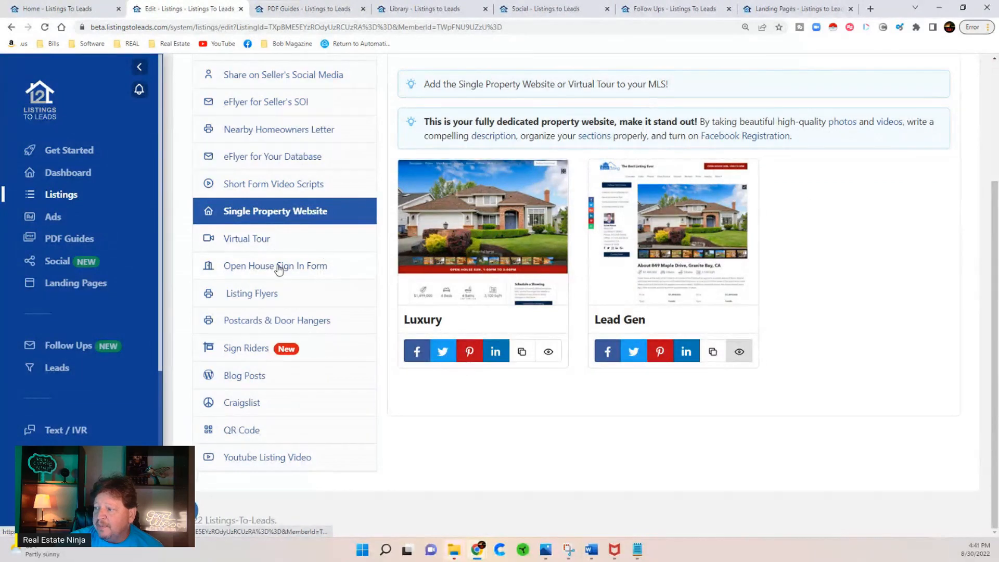
left_click(275, 266)
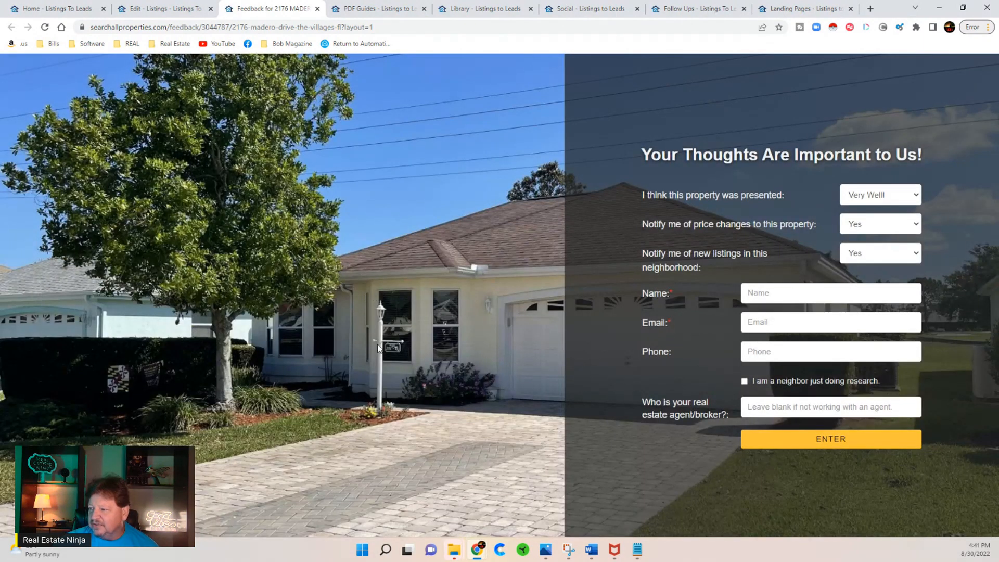
mouse_move(699, 362)
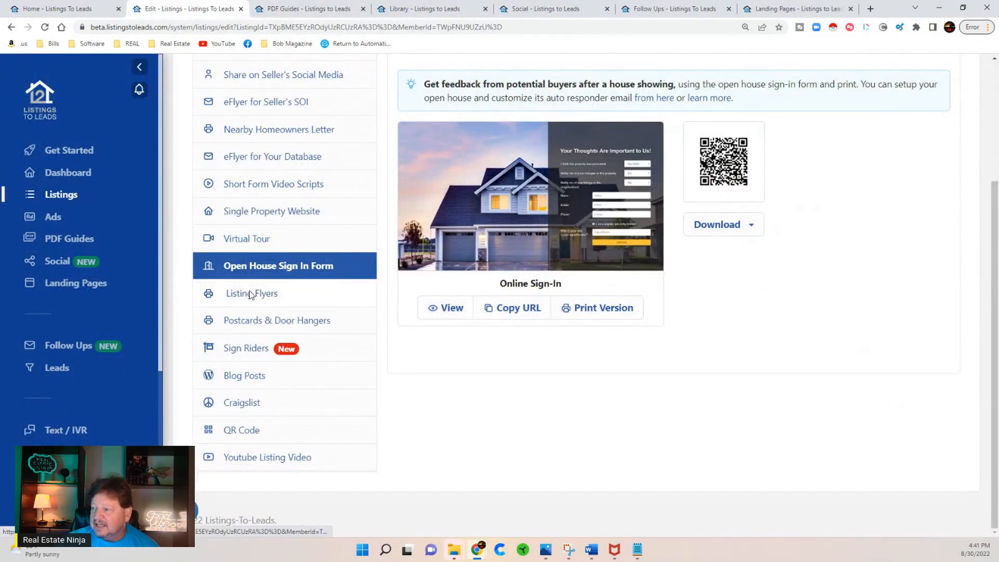
Step: Browse the 2176 Madero Drive listing flyer grid, then move on to its YouTube listing video
left_click(250, 294)
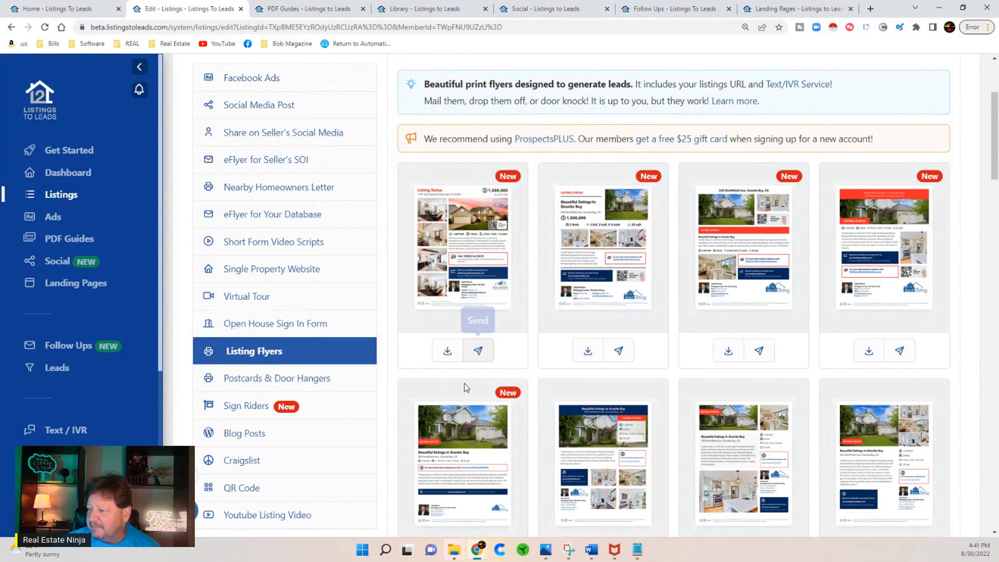
scroll("down", 3)
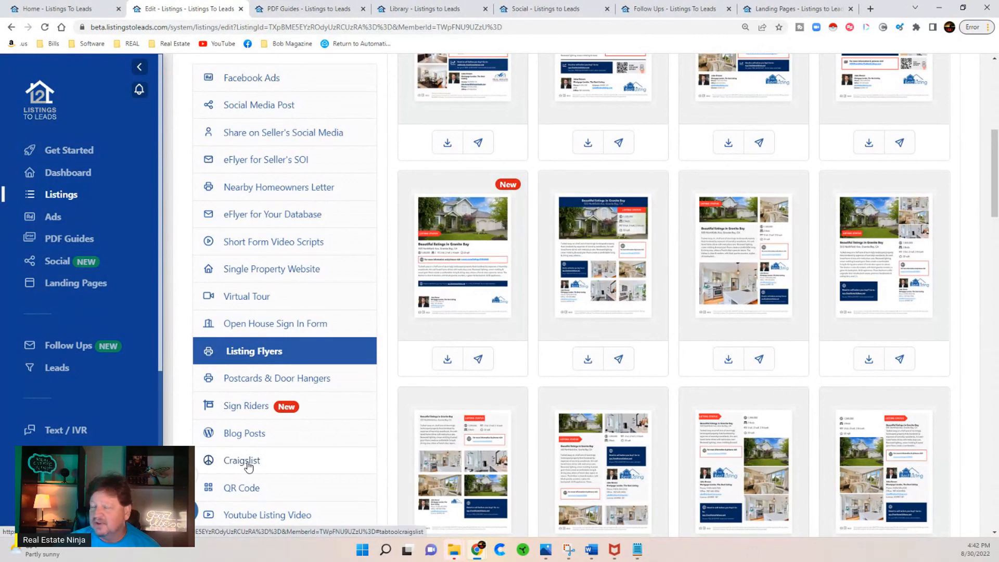
scroll("down", 3)
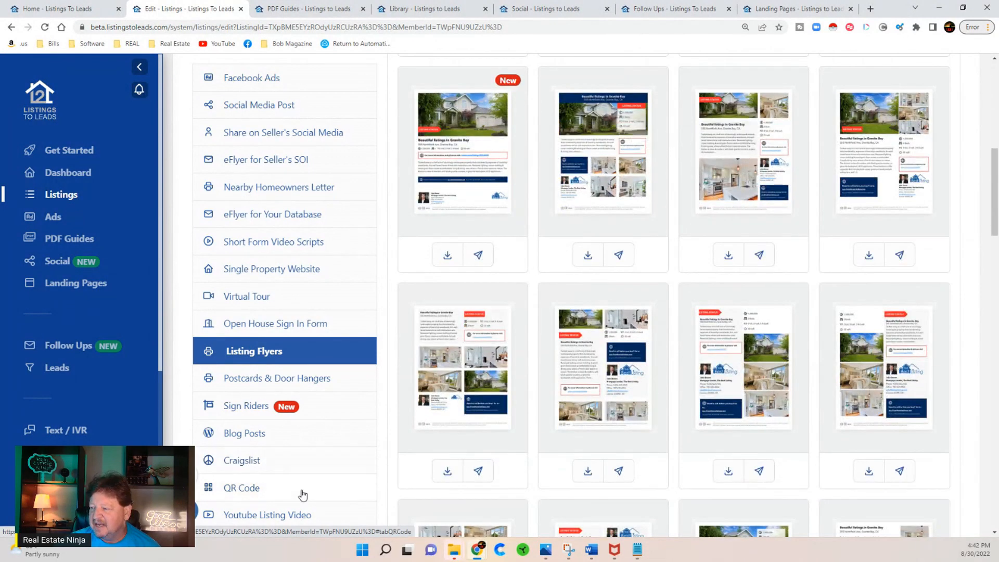
left_click(267, 514)
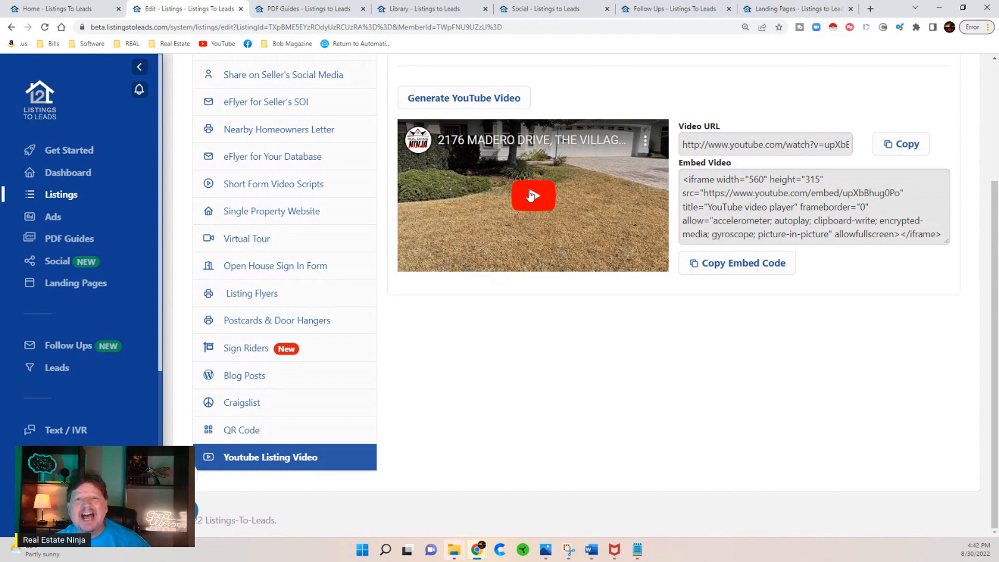
Step: Play the embedded listing video, skip near its end and pause it, then move to Facebook Ads
left_click(533, 196)
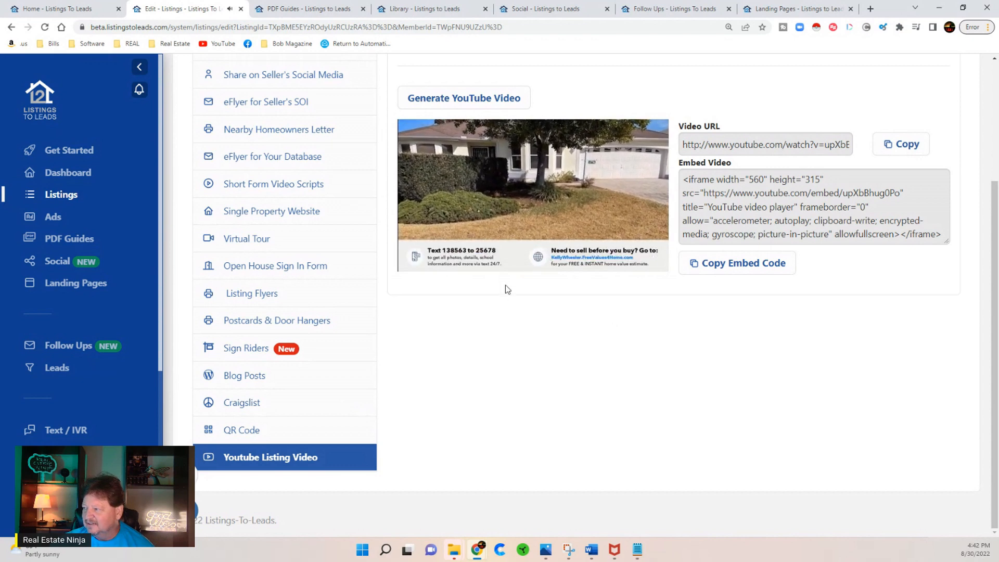
left_click(533, 196)
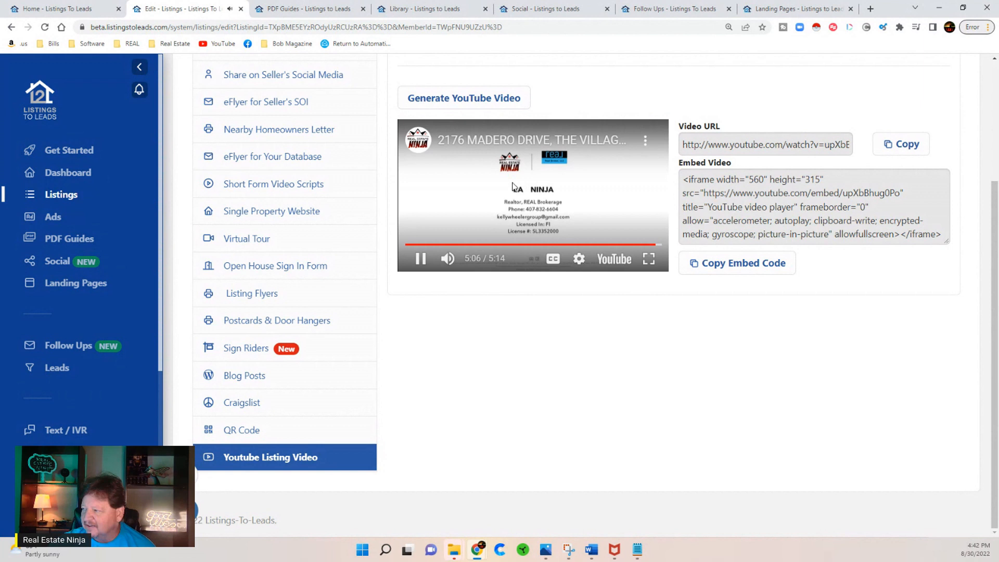
left_click(419, 259)
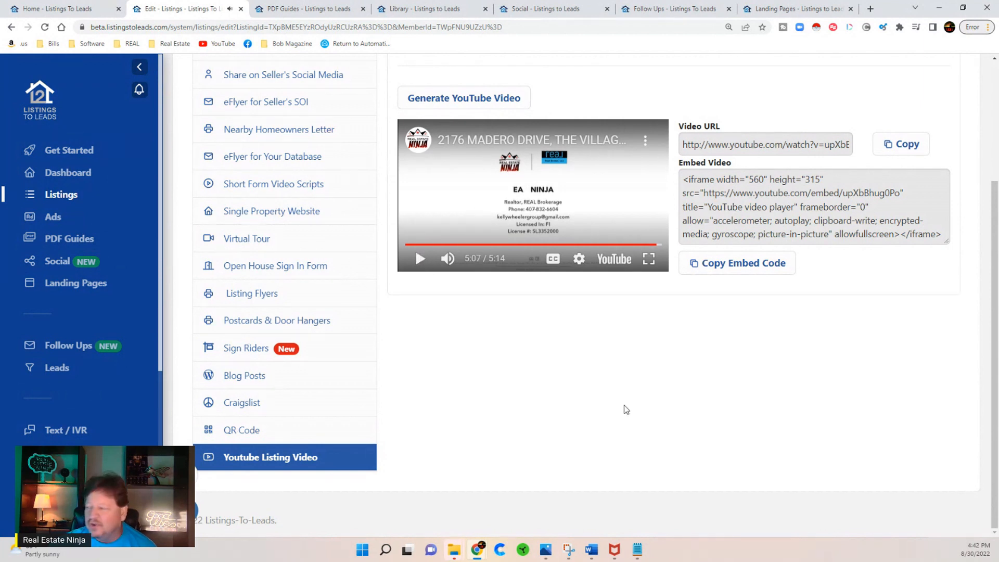
mouse_move(751, 198)
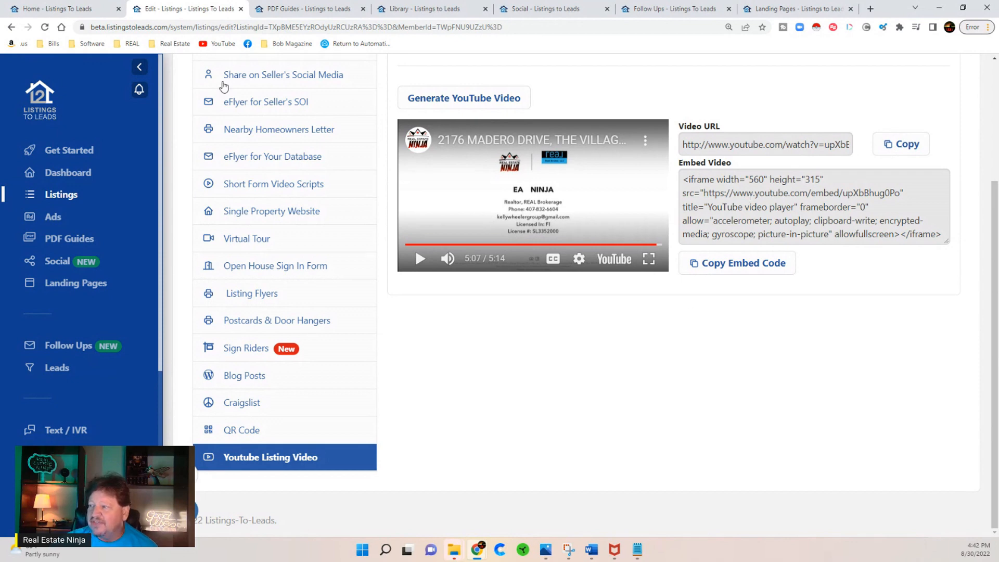
scroll("up", 3)
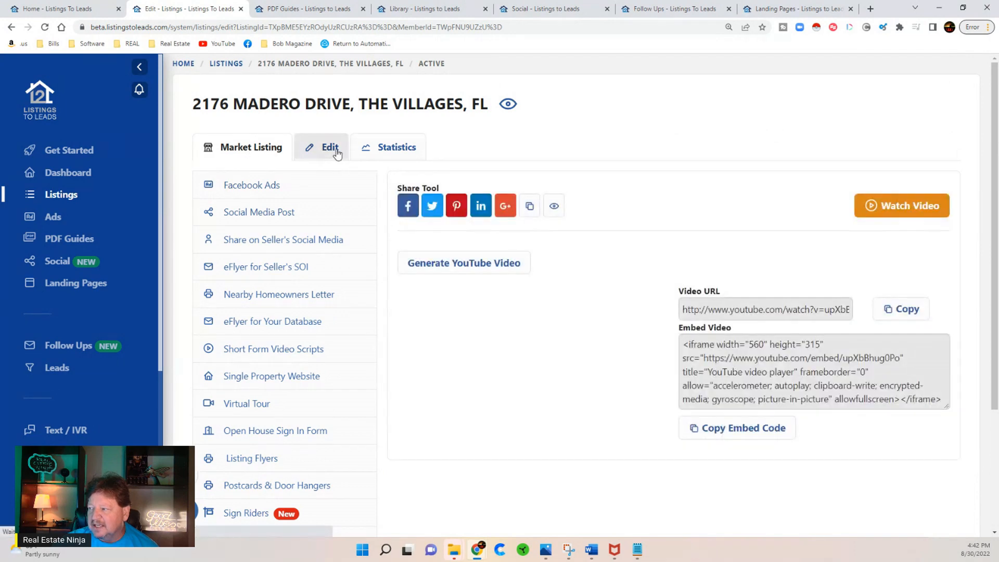
left_click(252, 185)
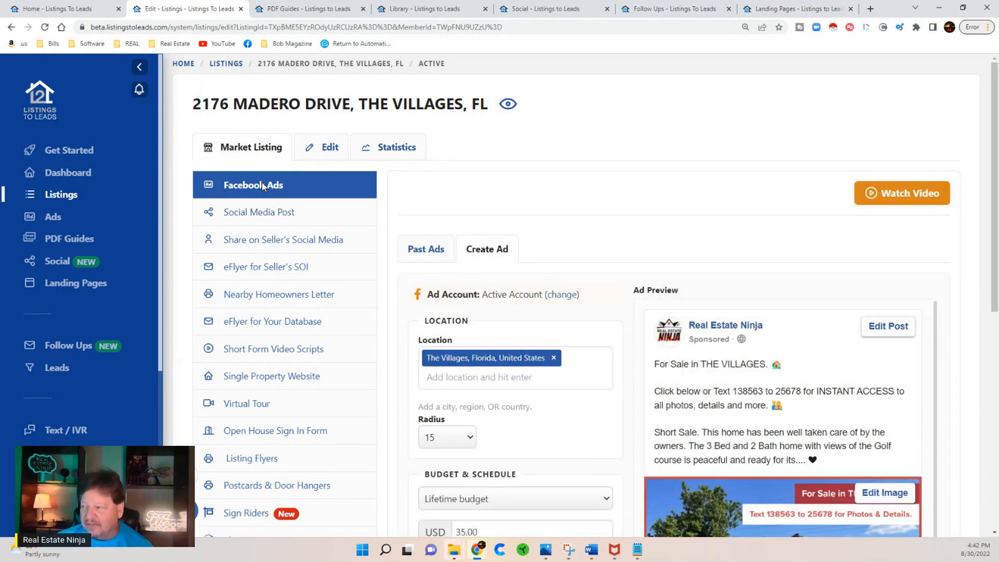
mouse_move(516, 146)
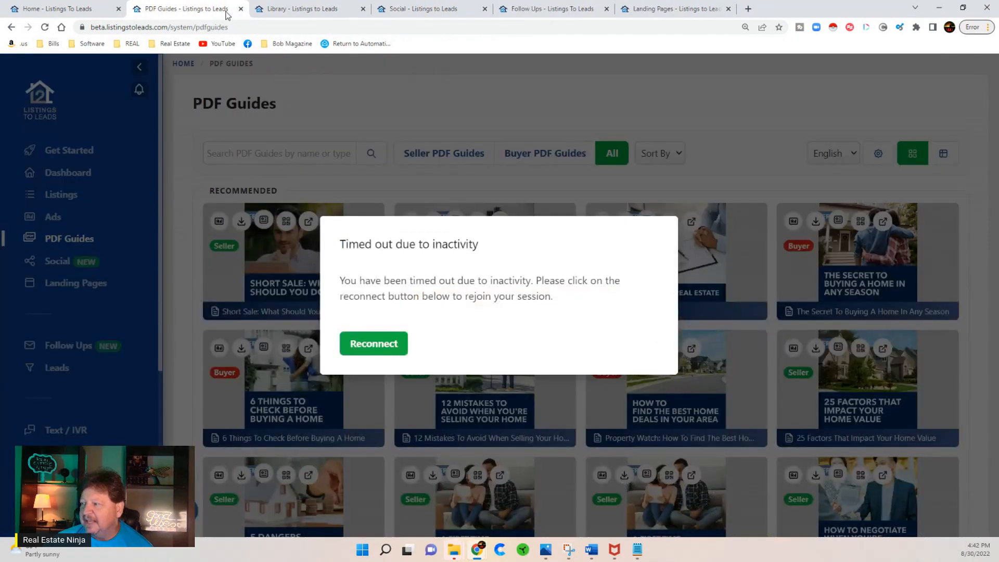
Step: Reconnect the timed-out session so the PDF Guides library reloads
left_click(373, 343)
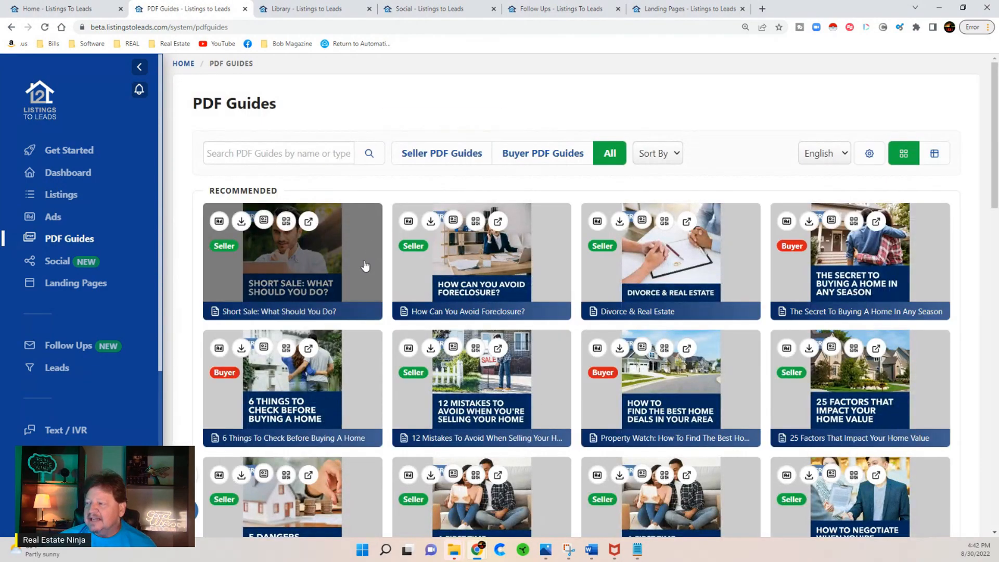
Step: Scan the PDF guides list and preview the Short Sale: What Should You Do? landing page
scroll("down", 3)
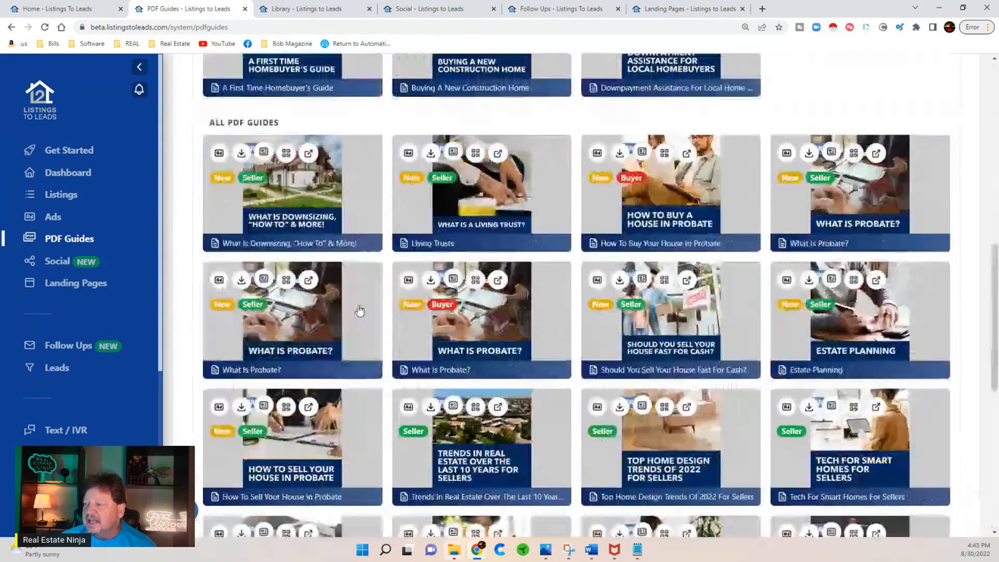
scroll("up", 3)
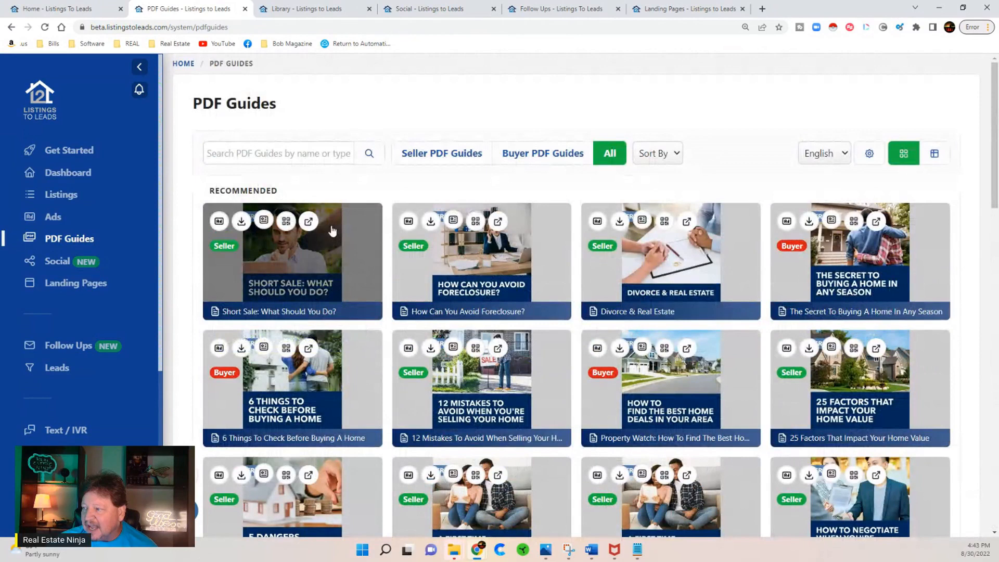
left_click(308, 221)
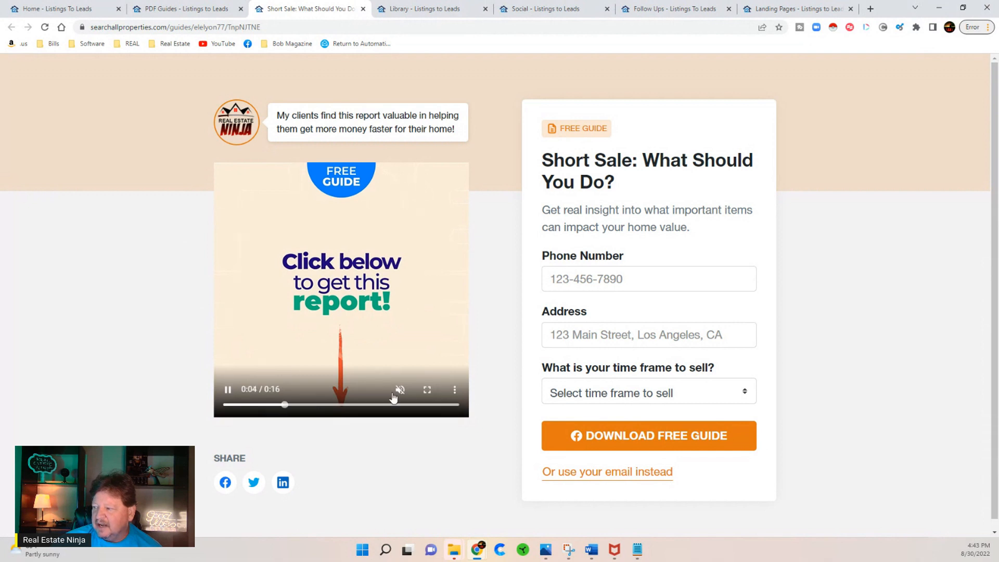
left_click(399, 389)
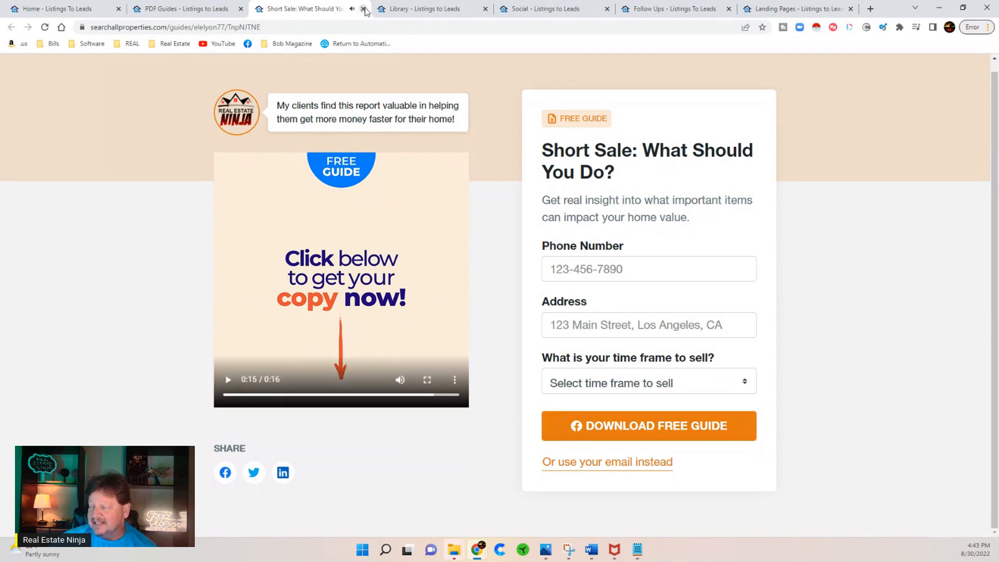
left_click(362, 8)
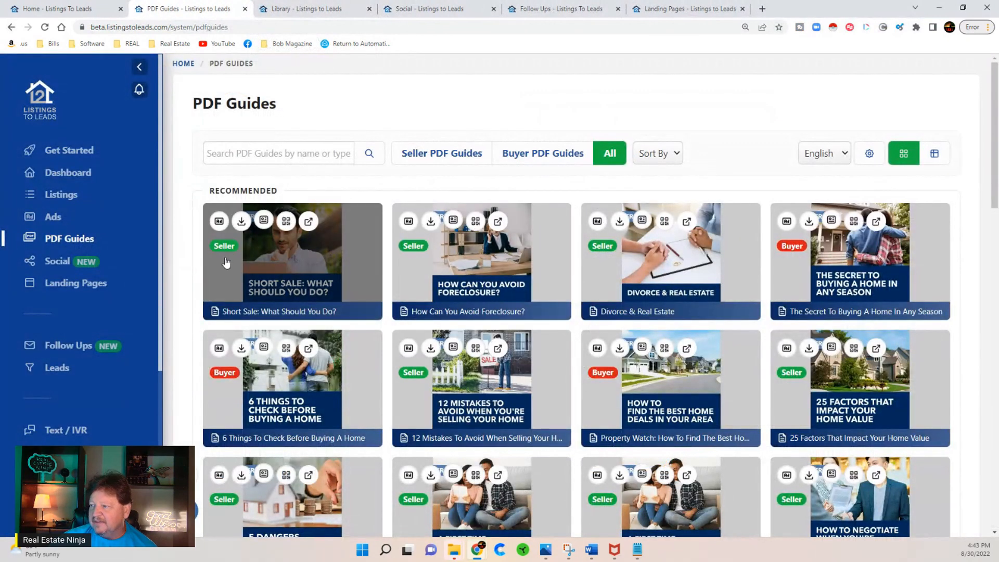
mouse_move(308, 220)
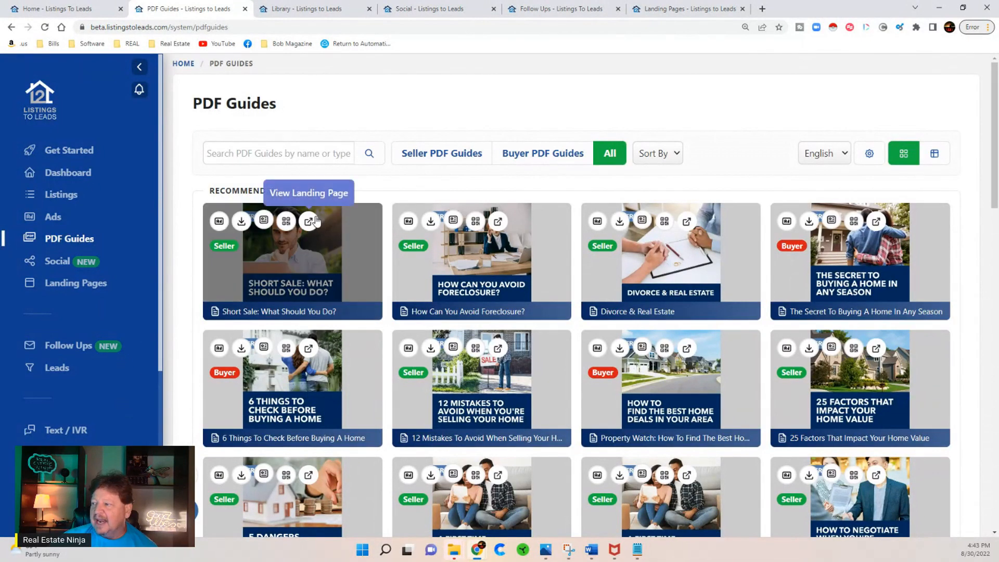
Step: Reopen the Short Sale landing page, close its tab, then close the PDF Guides tab
left_click(308, 221)
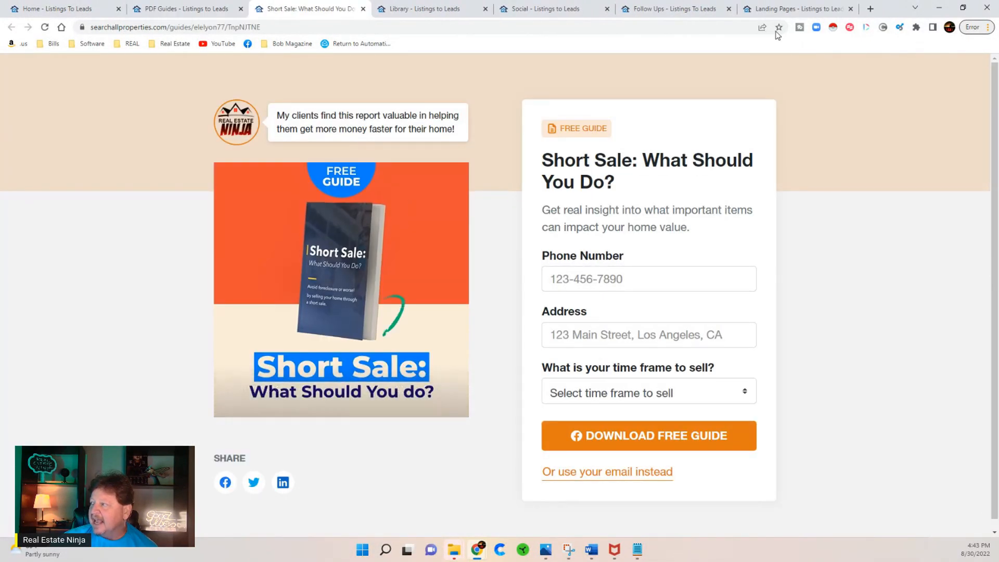
left_click(761, 27)
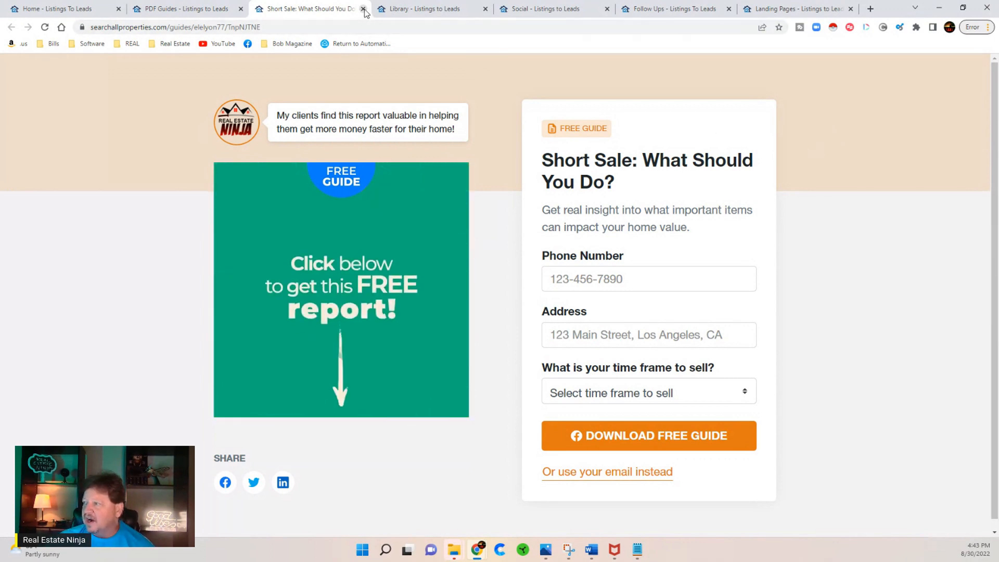
left_click(363, 8)
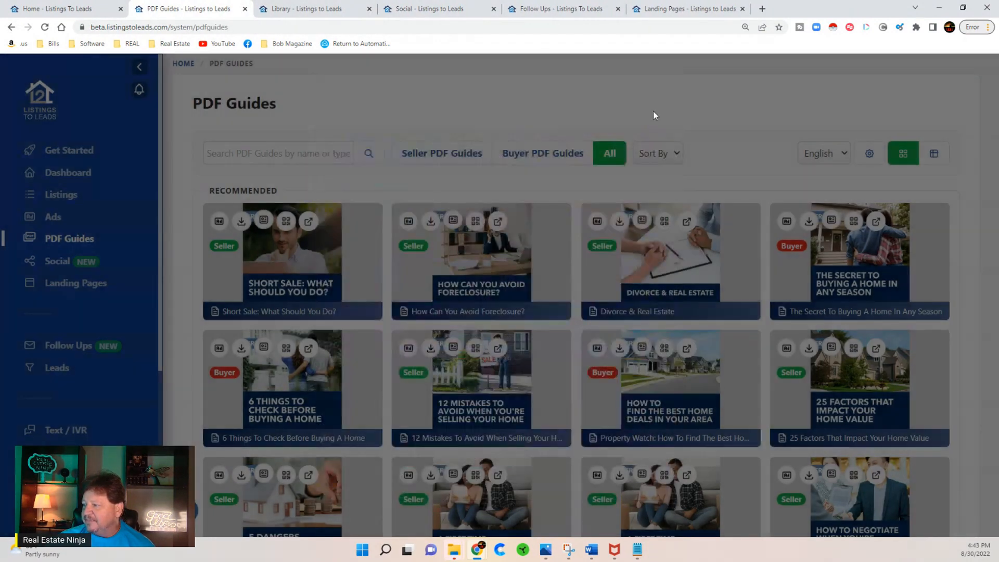
mouse_move(441, 153)
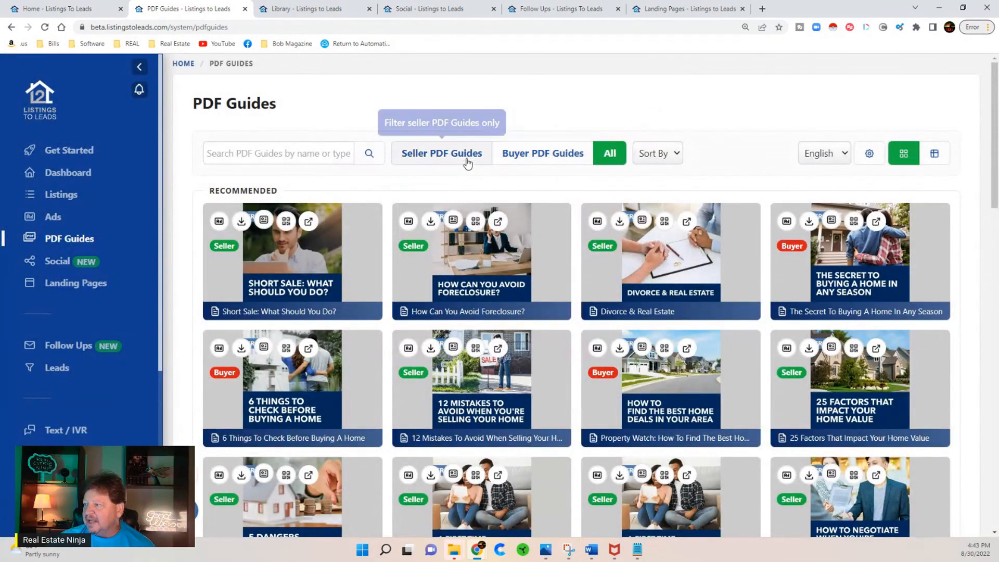
mouse_move(542, 153)
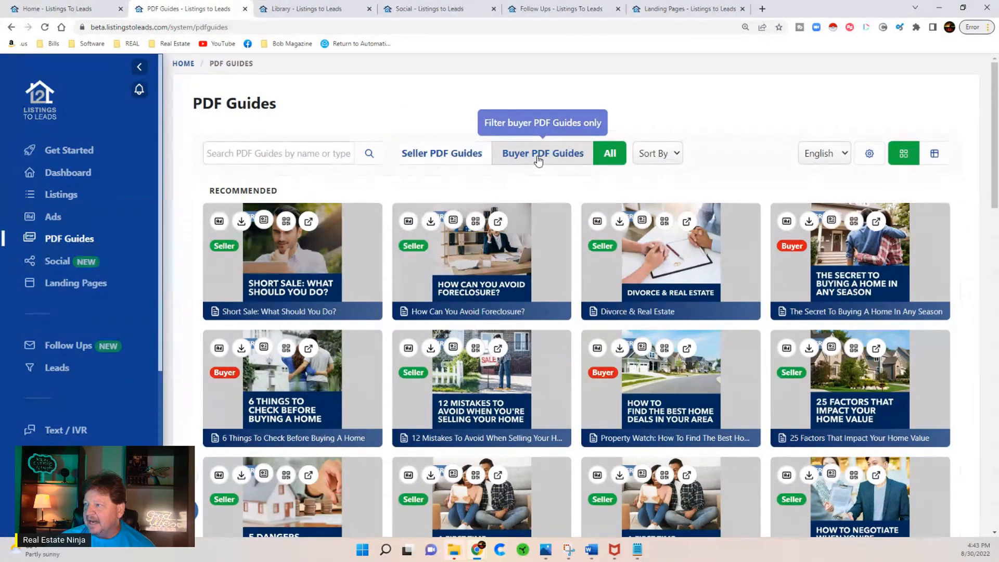
left_click(185, 10)
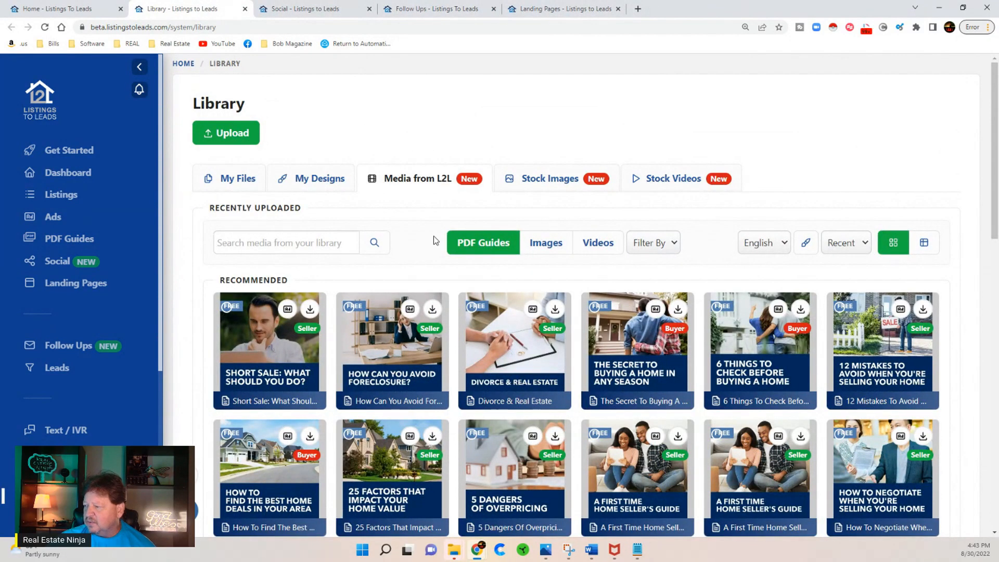
mouse_move(389, 209)
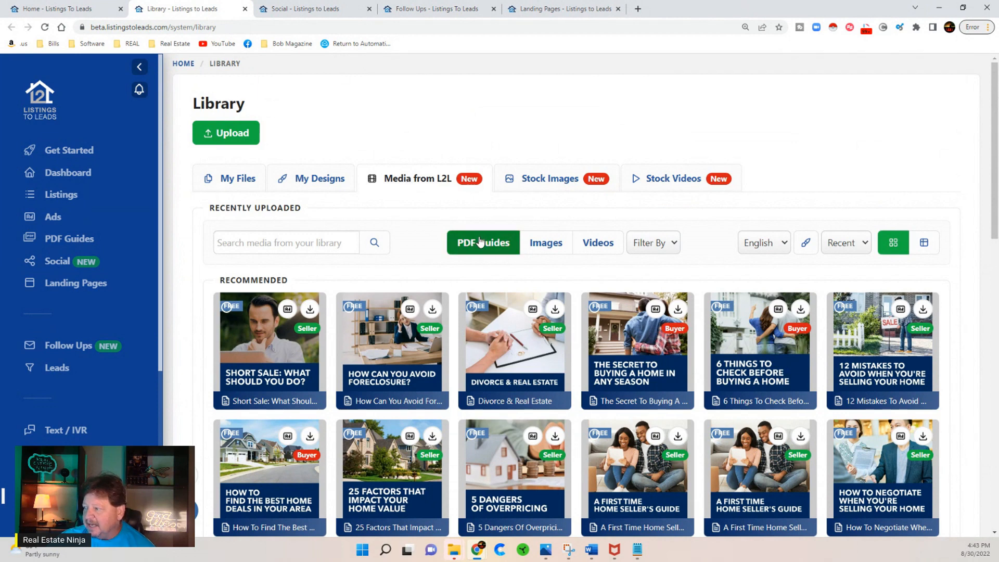
mouse_move(287, 309)
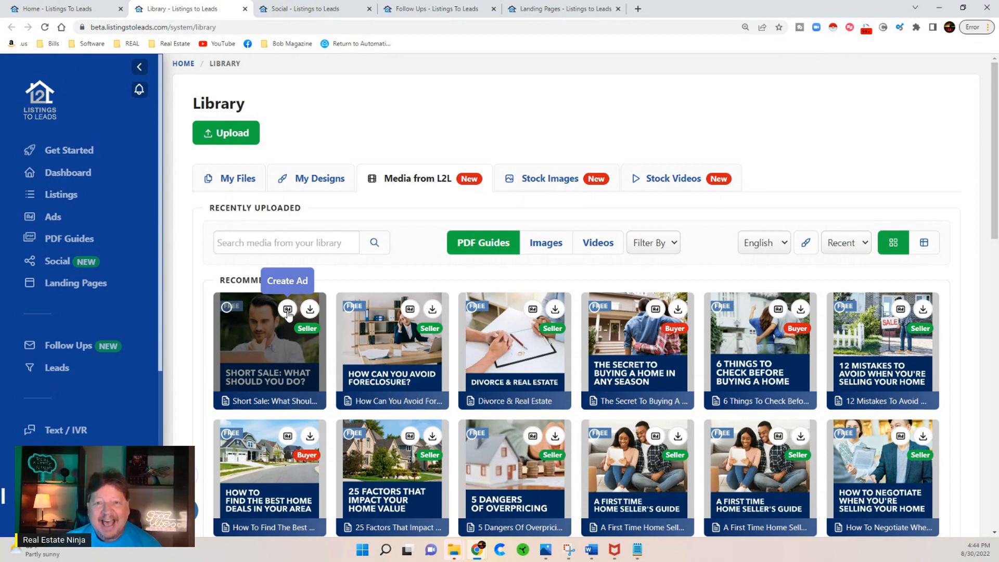
mouse_move(547, 243)
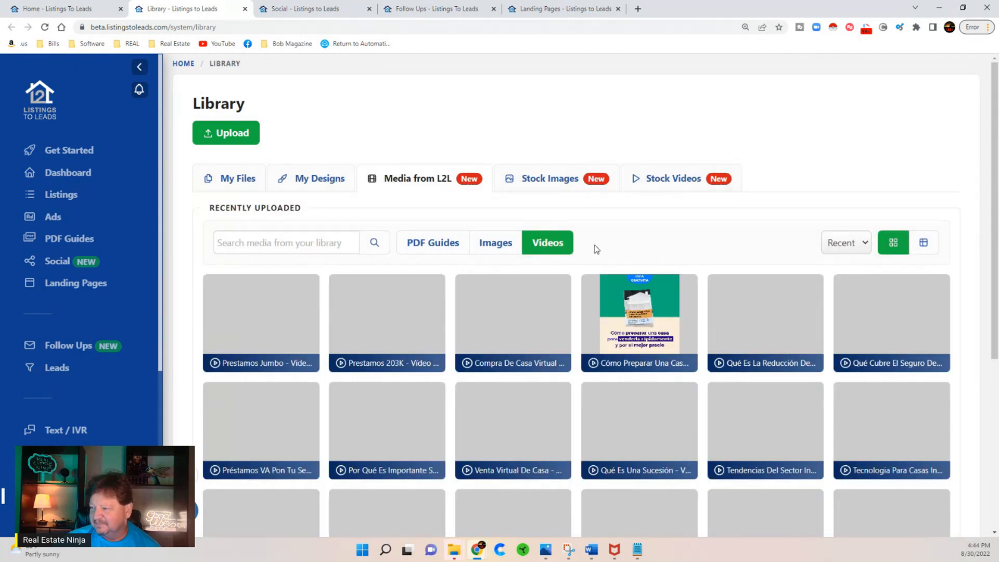
Step: Load more Media from L2L videos until the Spanish and English guide videos appear
scroll("down", 3)
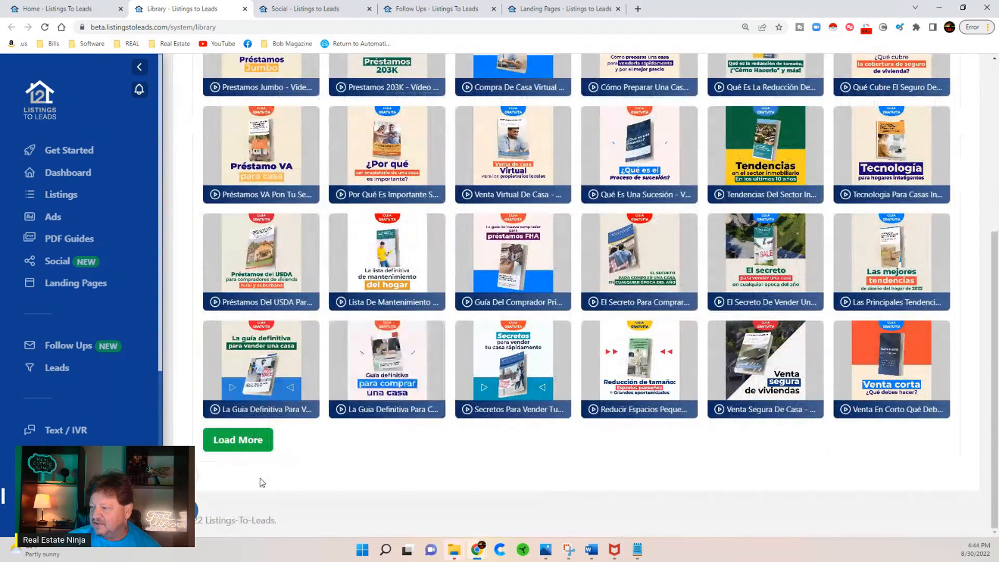
left_click(237, 439)
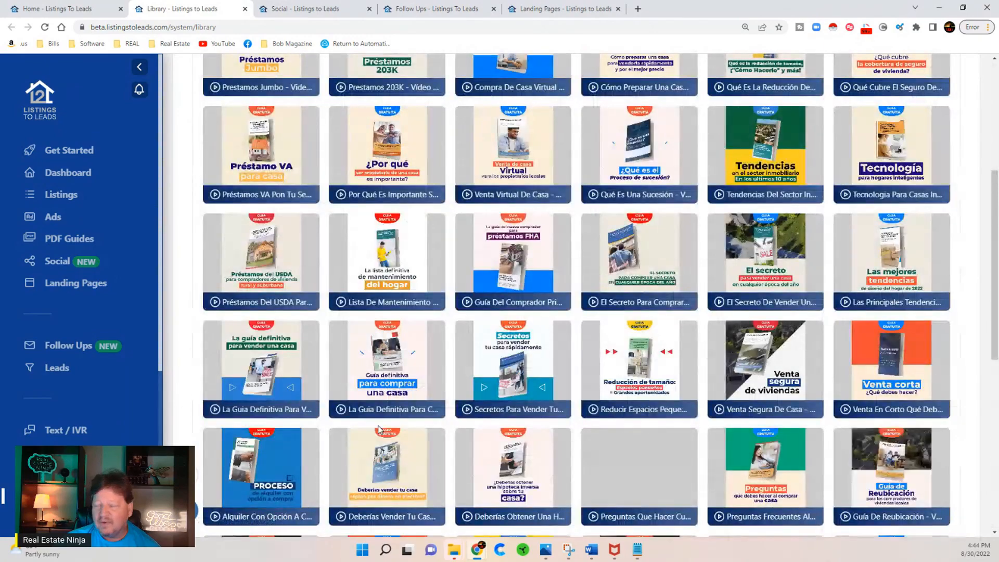
scroll("down", 3)
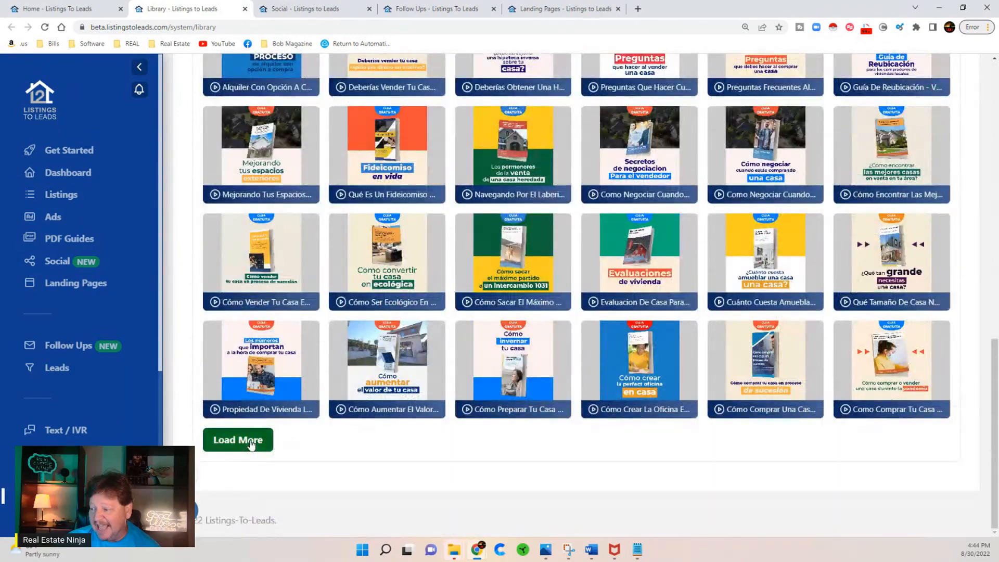
left_click(237, 440)
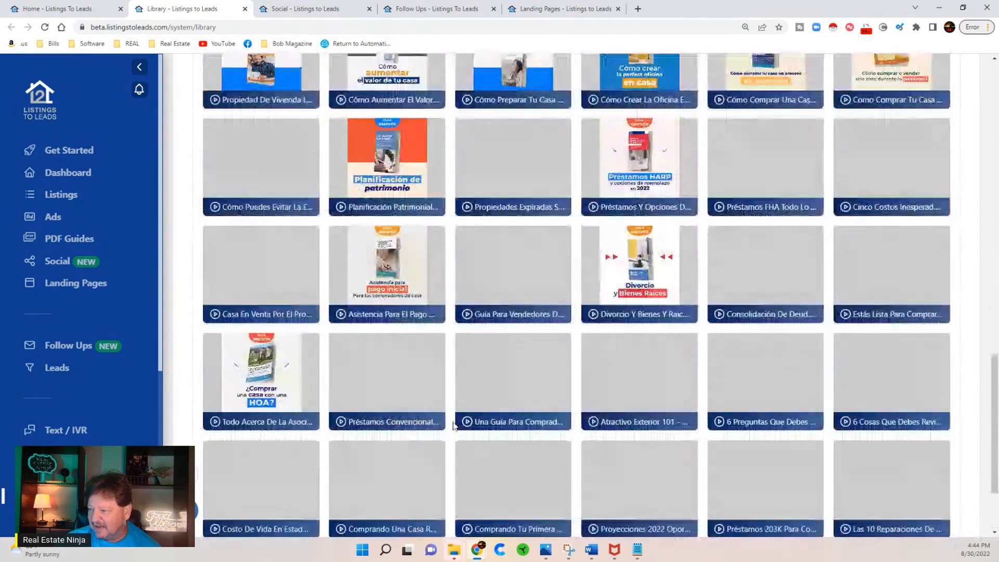
scroll("down", 3)
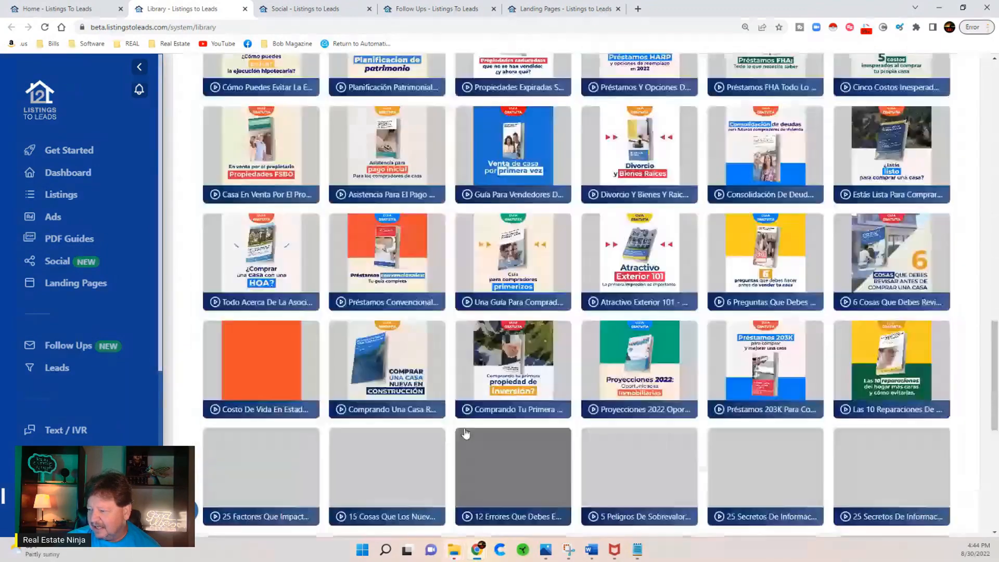
scroll("down", 3)
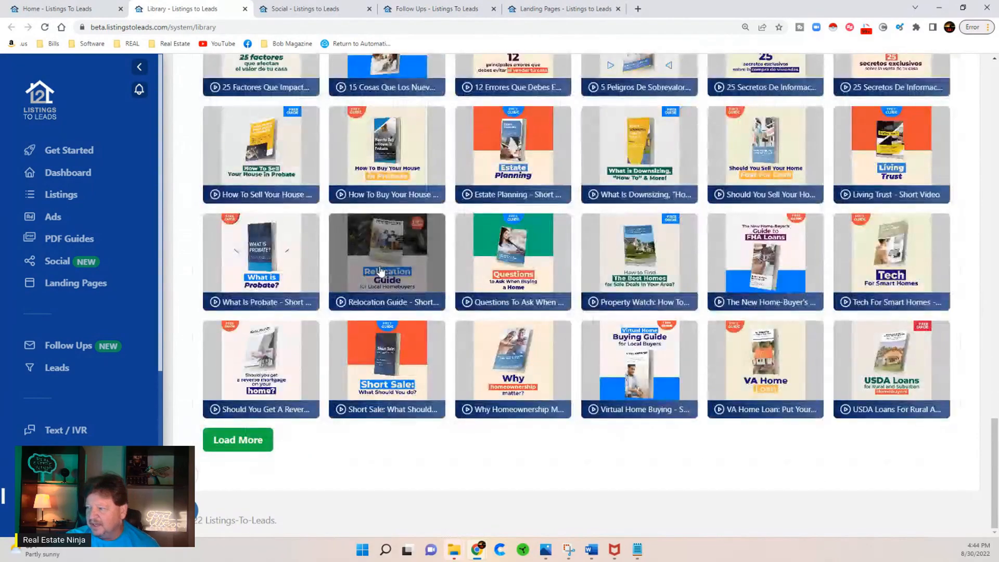
left_click(385, 261)
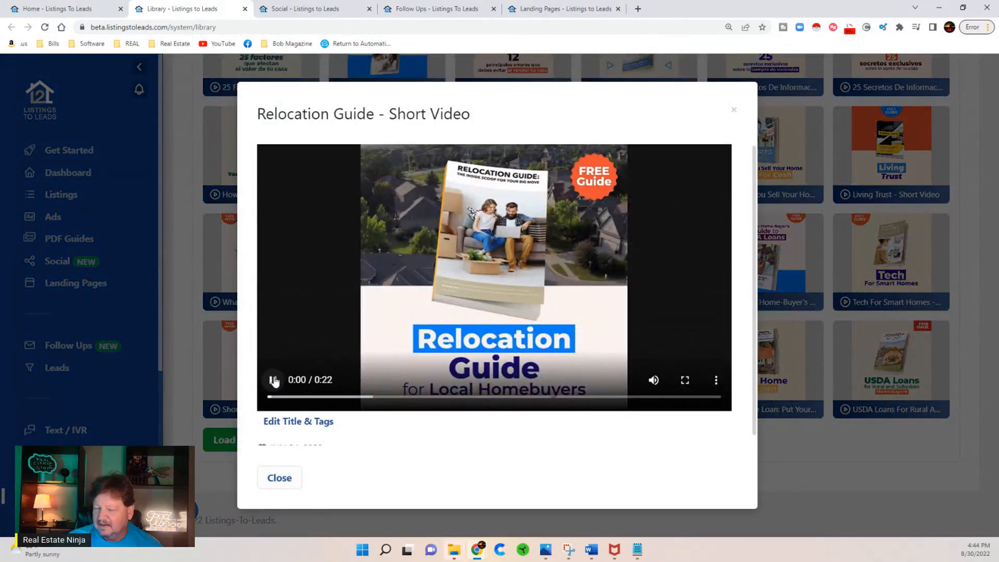
left_click(273, 380)
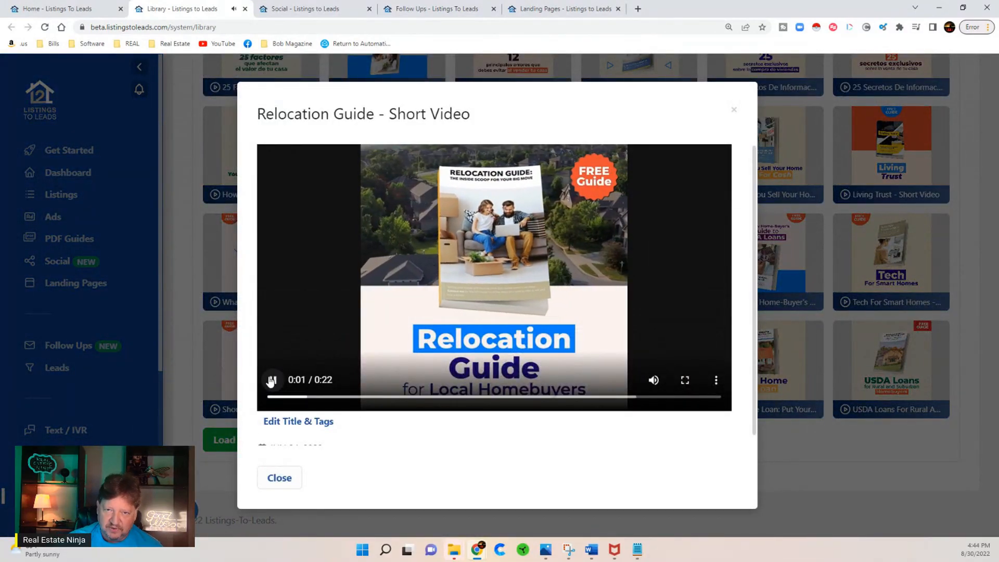
left_click(271, 379)
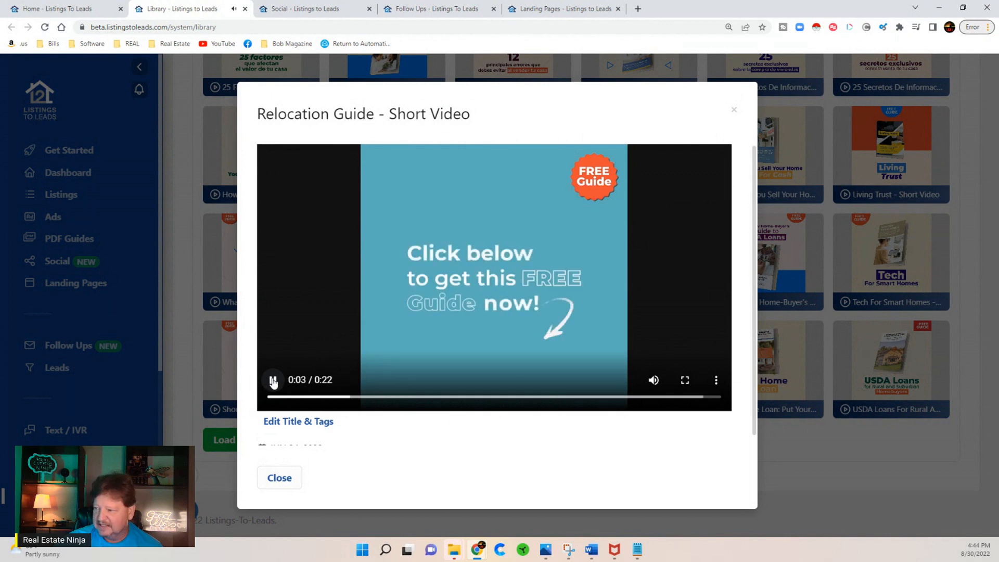
left_click(272, 380)
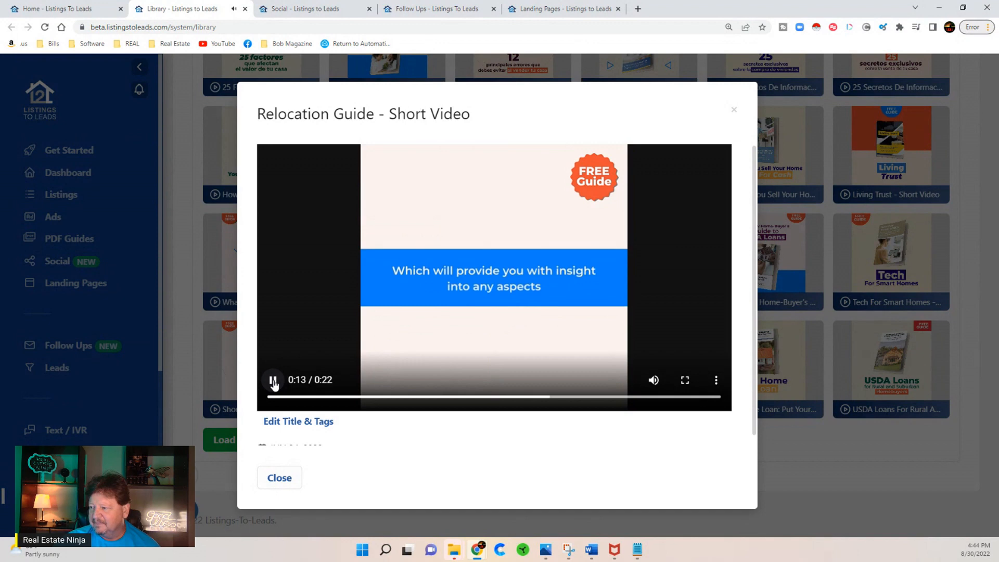
left_click(273, 380)
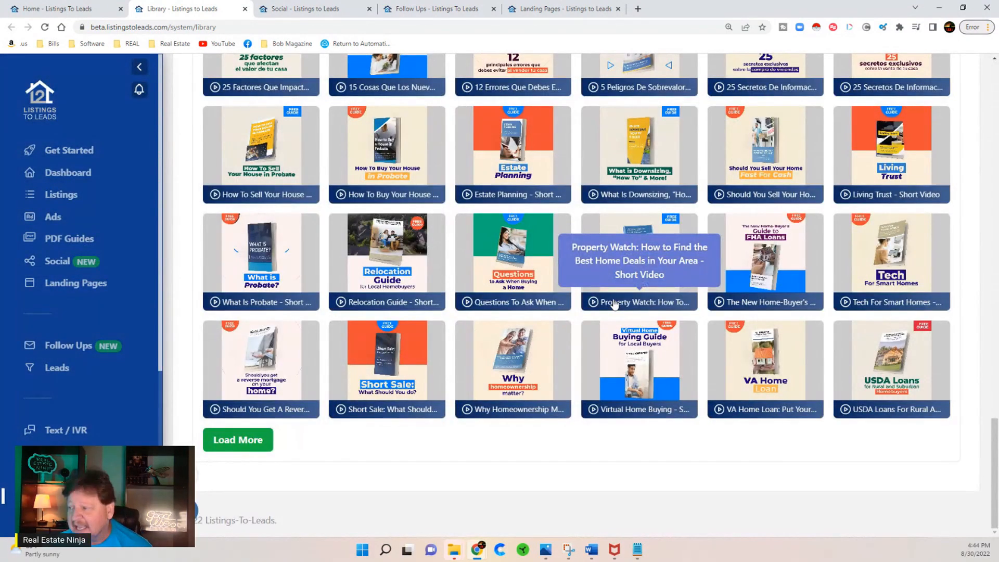
mouse_move(387, 404)
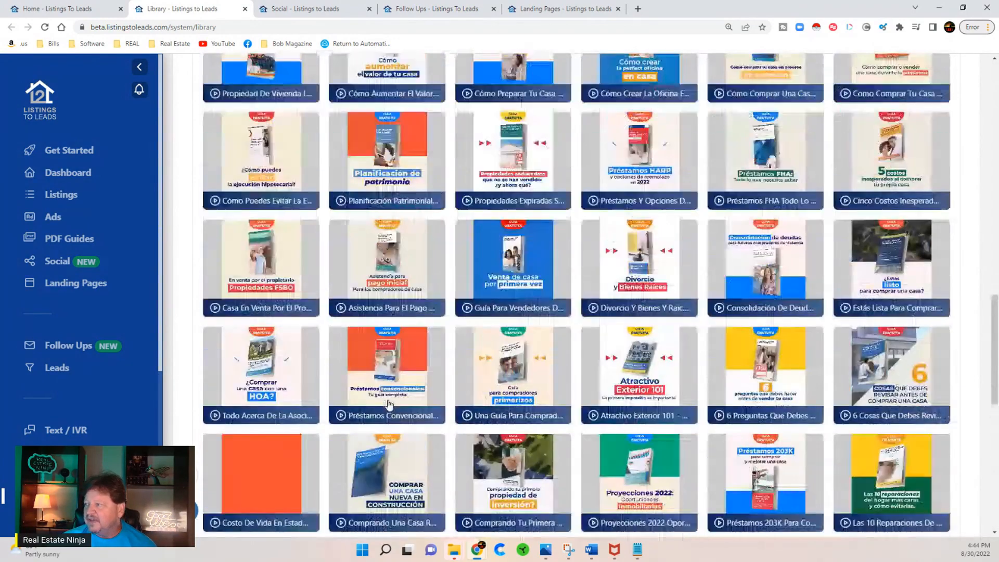
scroll("up", 3)
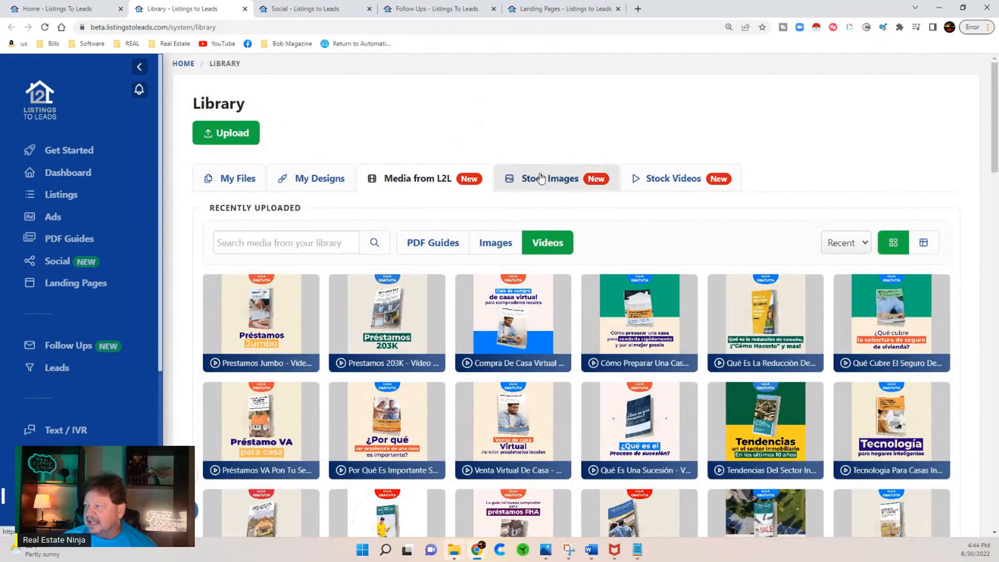
Step: Switch to Stock Videos from Pexels and preview the drone neighbourhood clip, leaving it selected
left_click(672, 178)
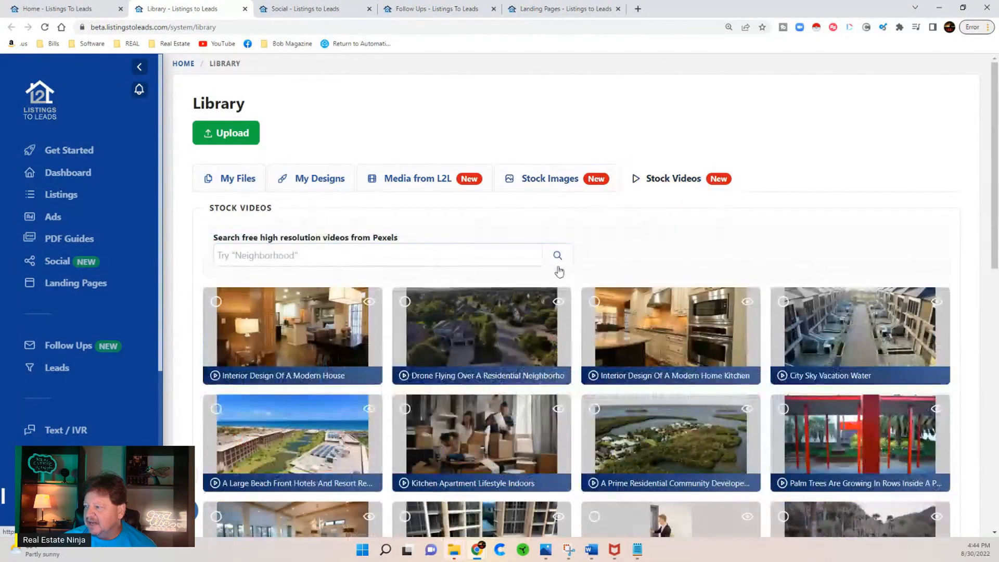
left_click(481, 326)
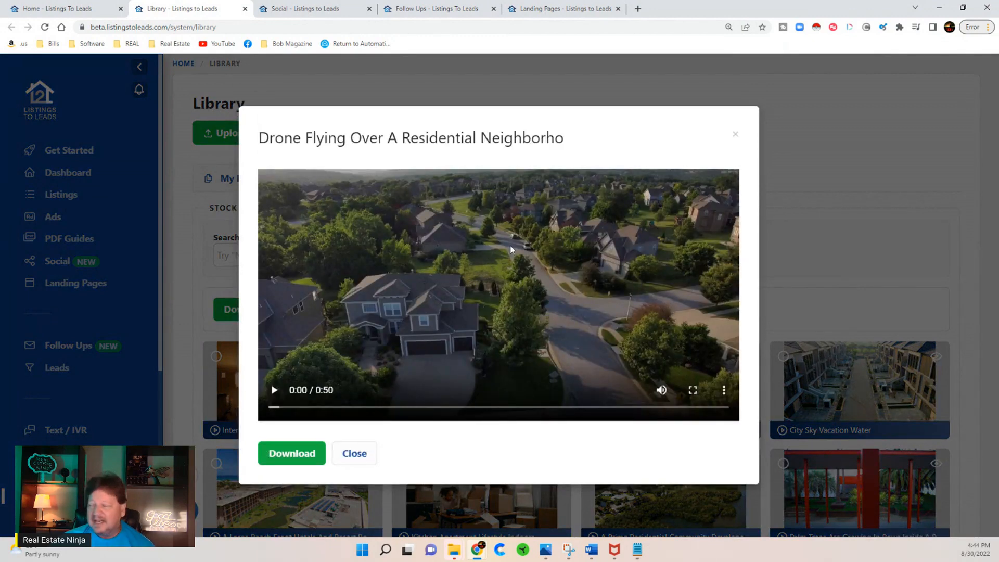
left_click(354, 453)
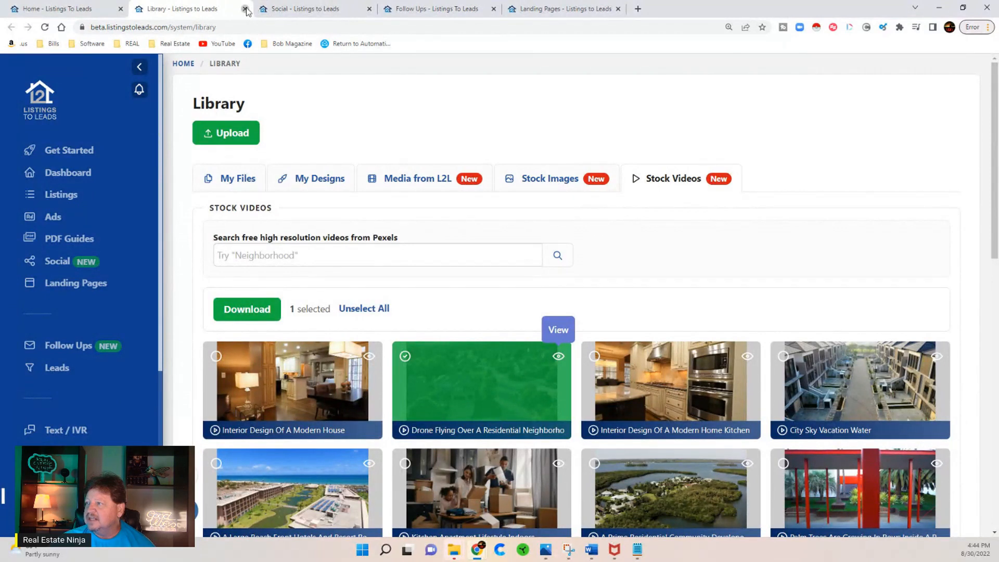
Step: Close the Library tab, reconnect the session and scroll the August 2022 Social calendar
left_click(244, 8)
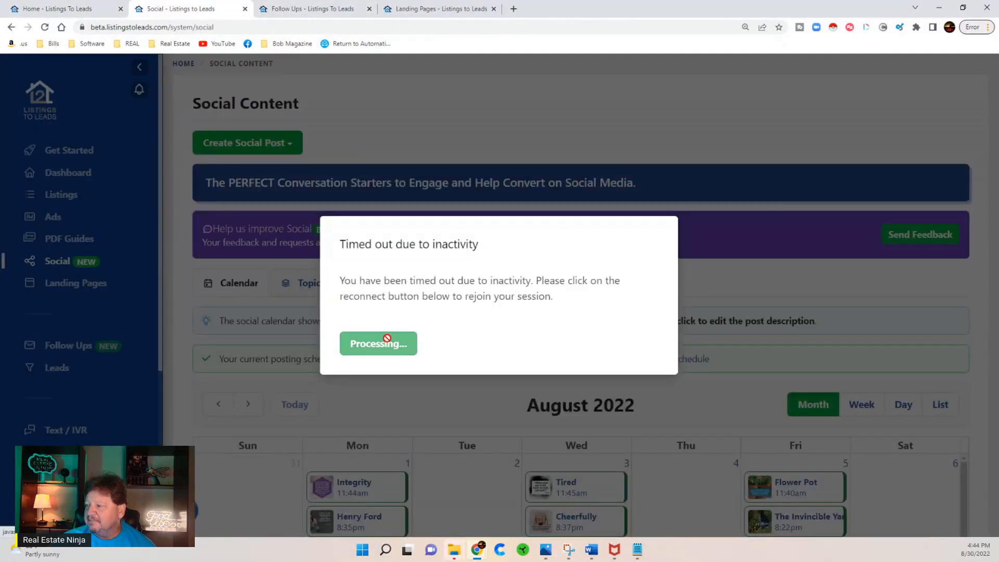
left_click(378, 343)
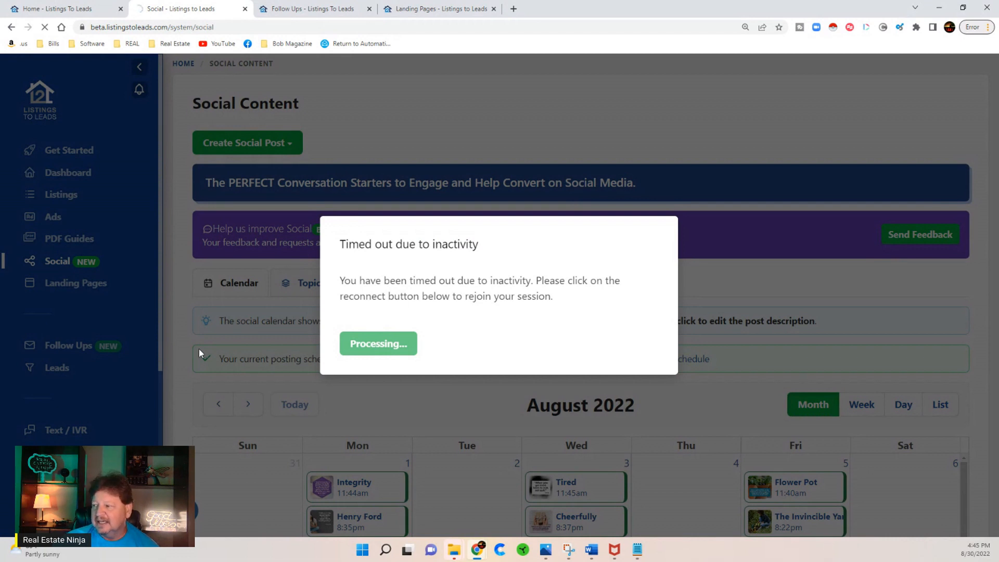
left_click(377, 344)
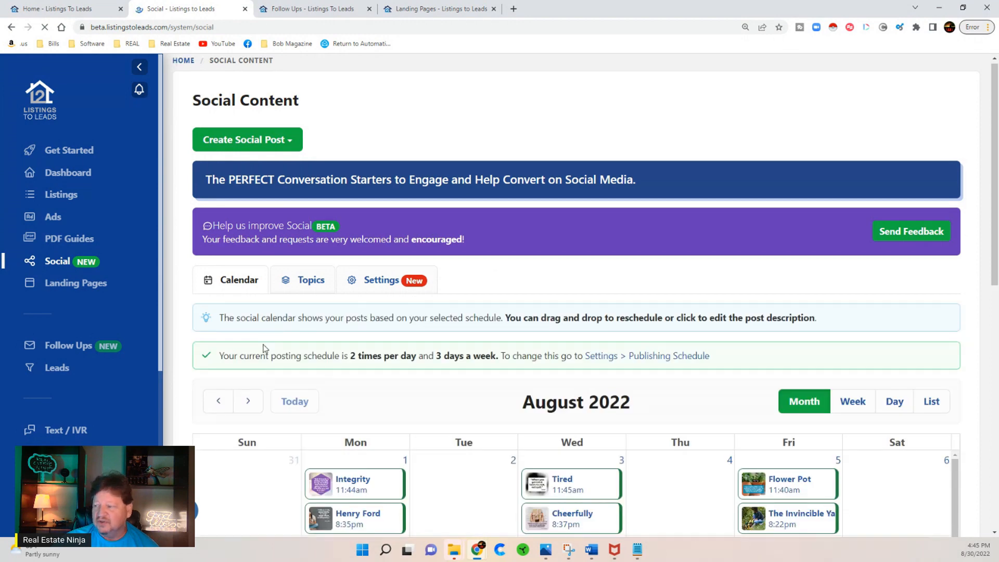
scroll("down", 3)
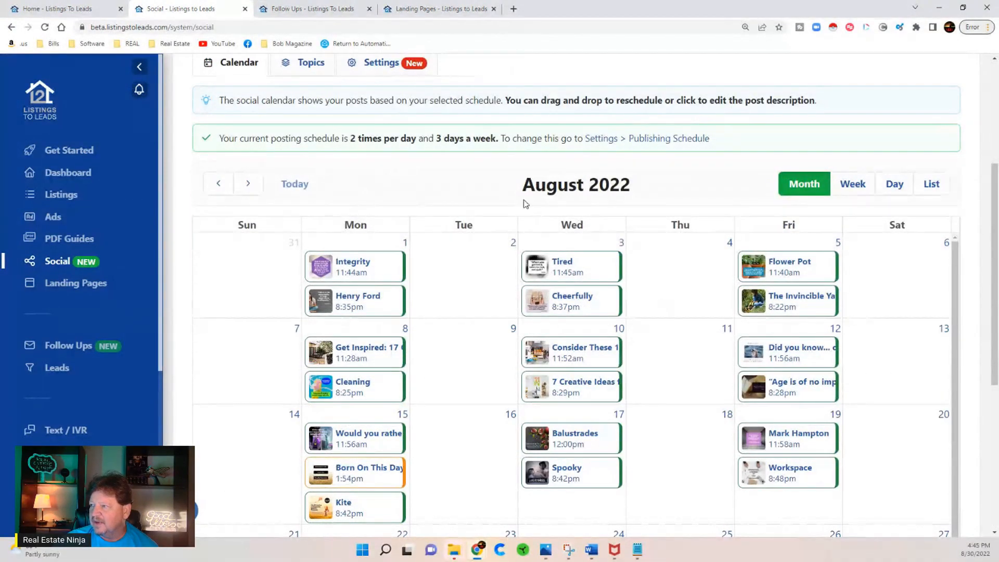
Step: Close the Social tab and scroll through the Seller Lead Follow Up campaign's email steps
left_click(69, 345)
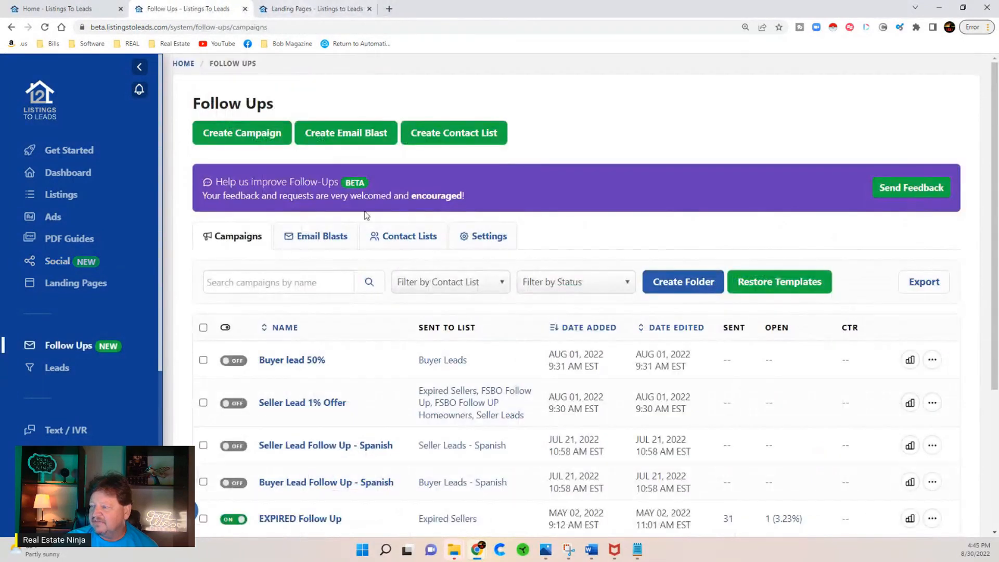
scroll("down", 3)
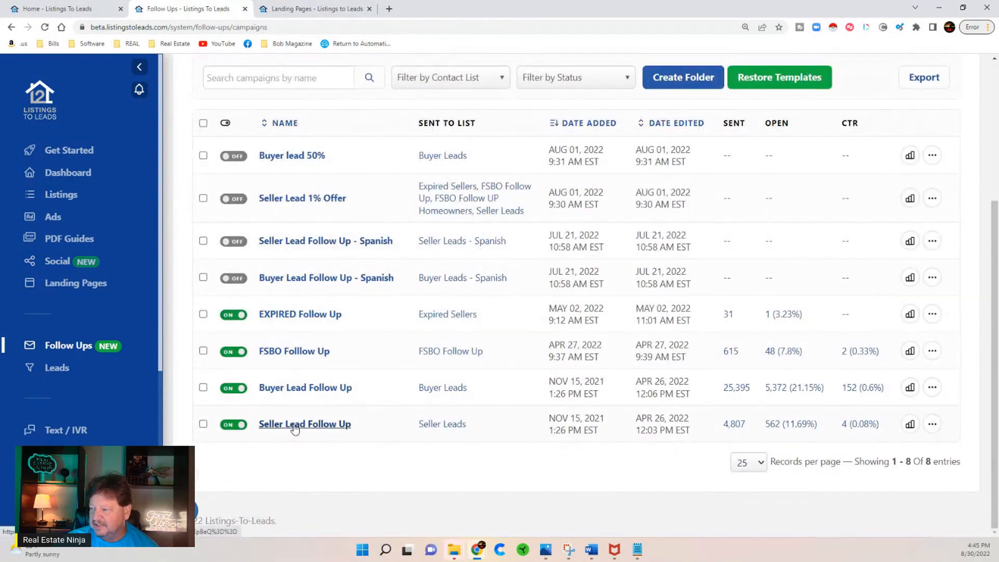
left_click(305, 423)
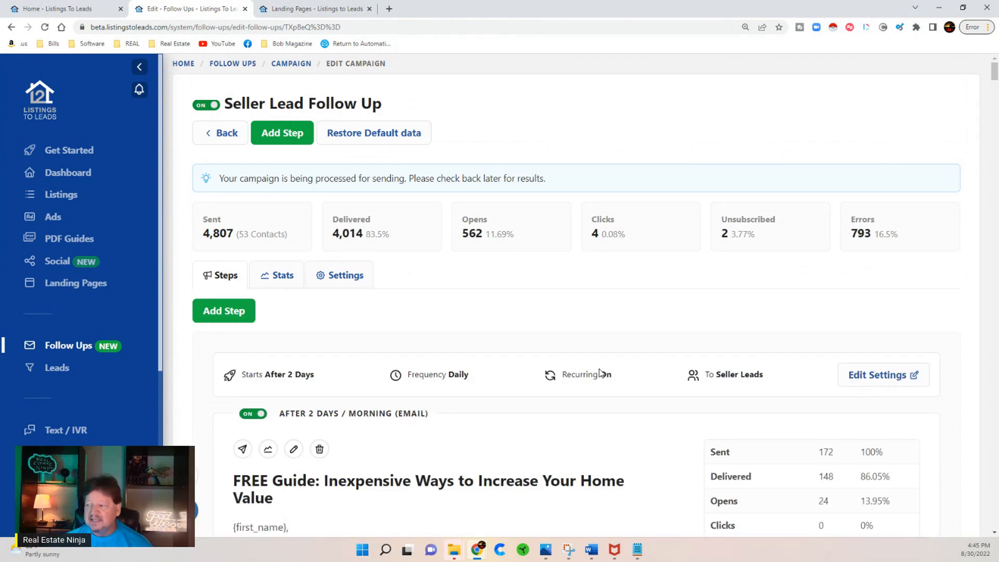
scroll("down", 3)
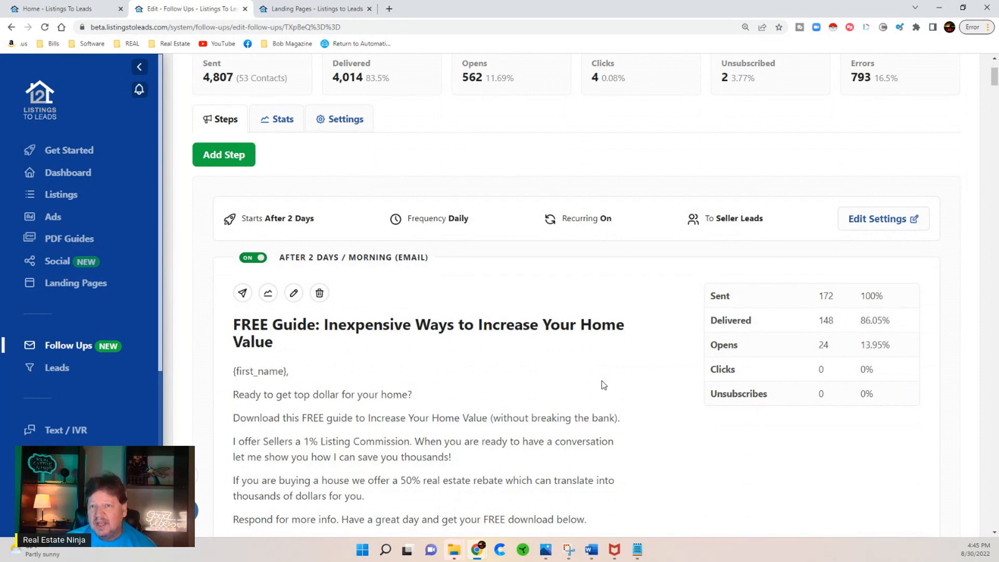
scroll("down", 3)
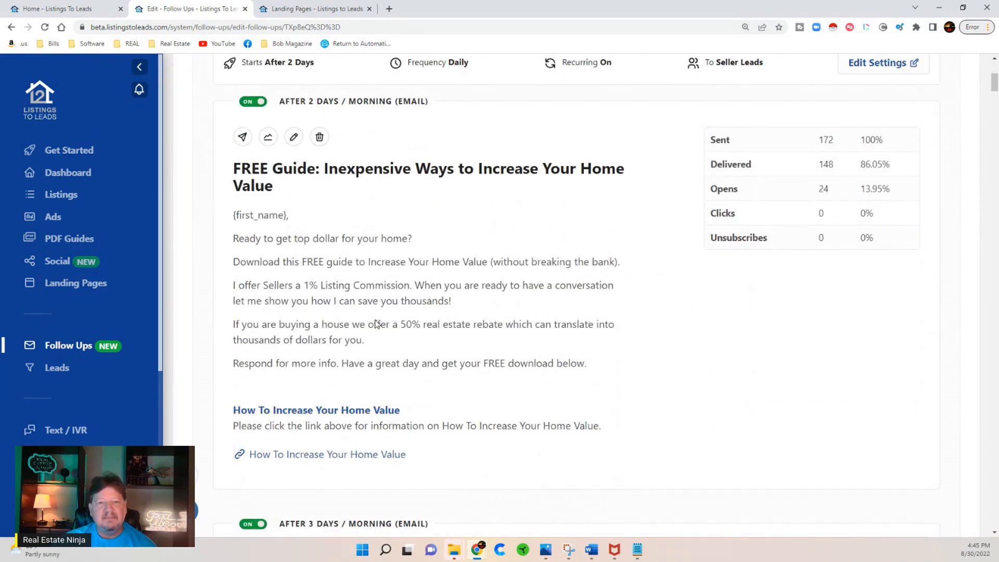
scroll("down", 3)
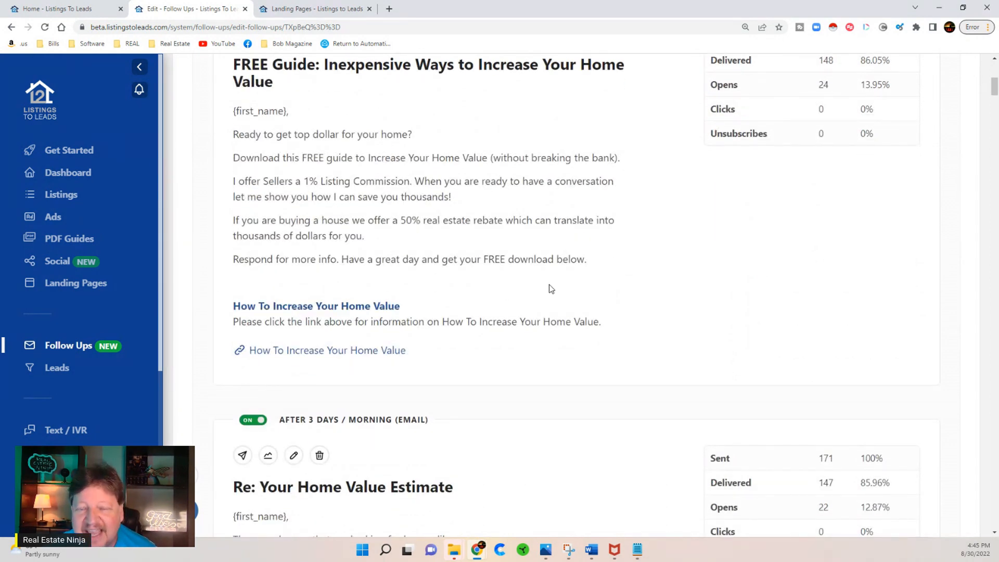
scroll("up", 3)
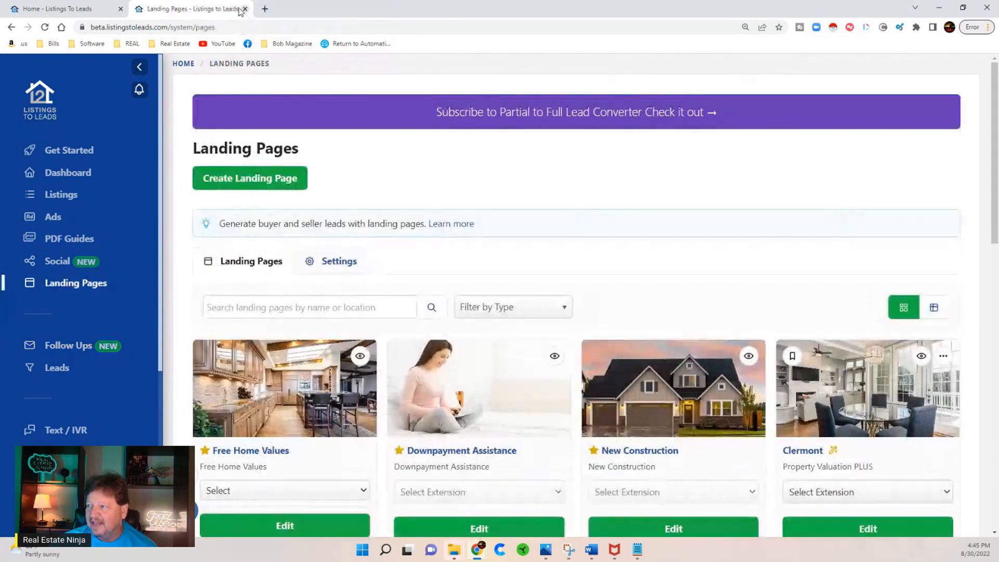
left_click(510, 306)
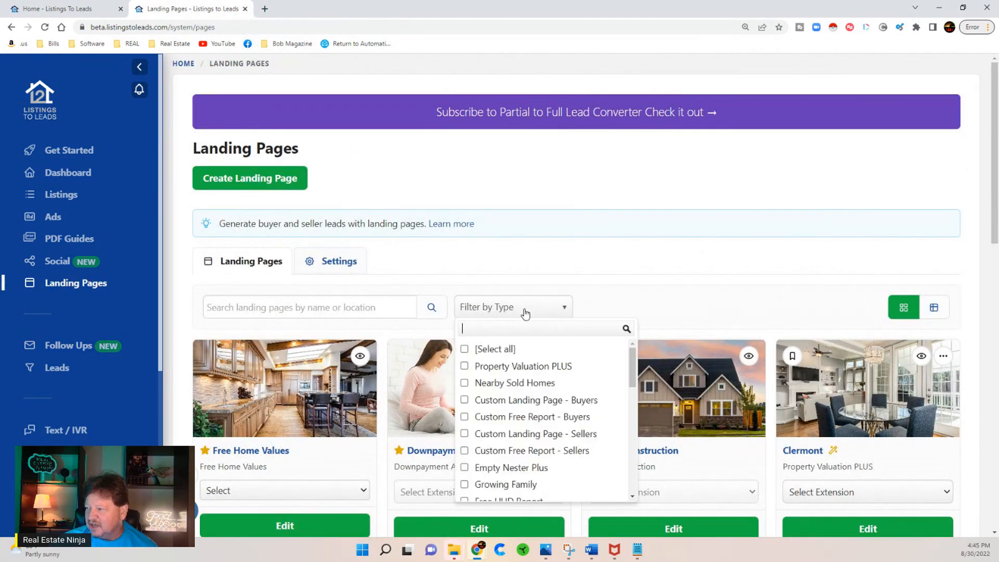
scroll("down", 3)
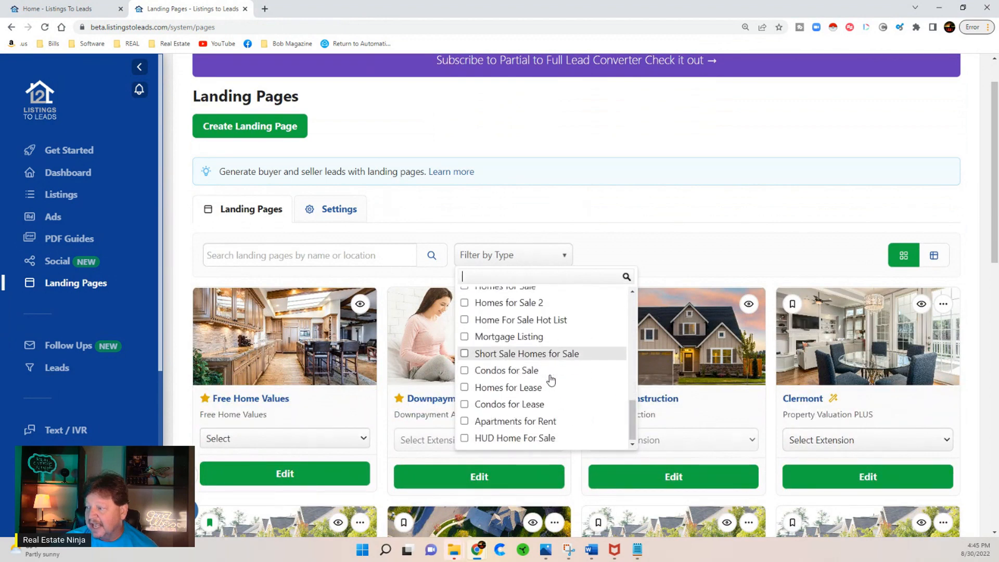
left_click(592, 205)
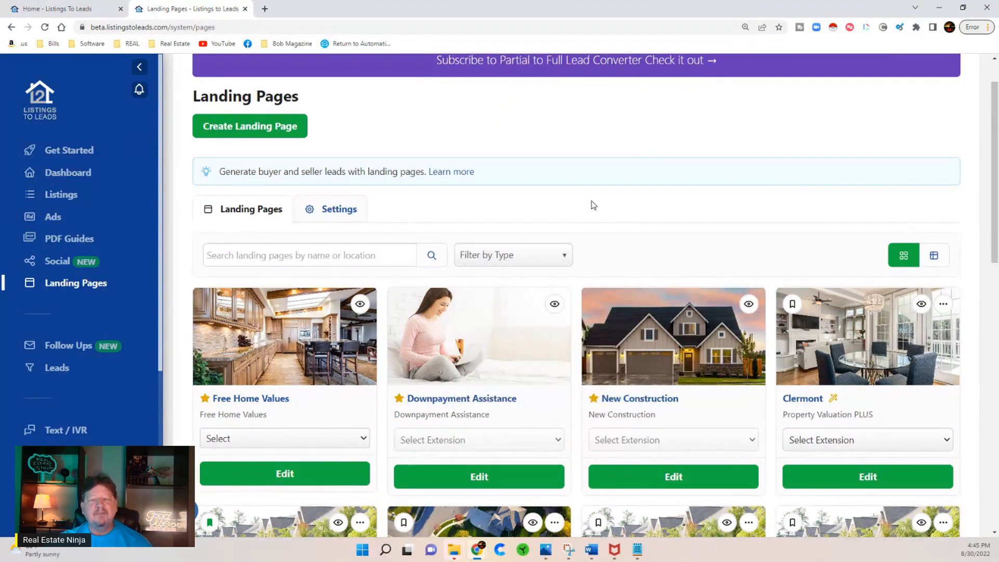